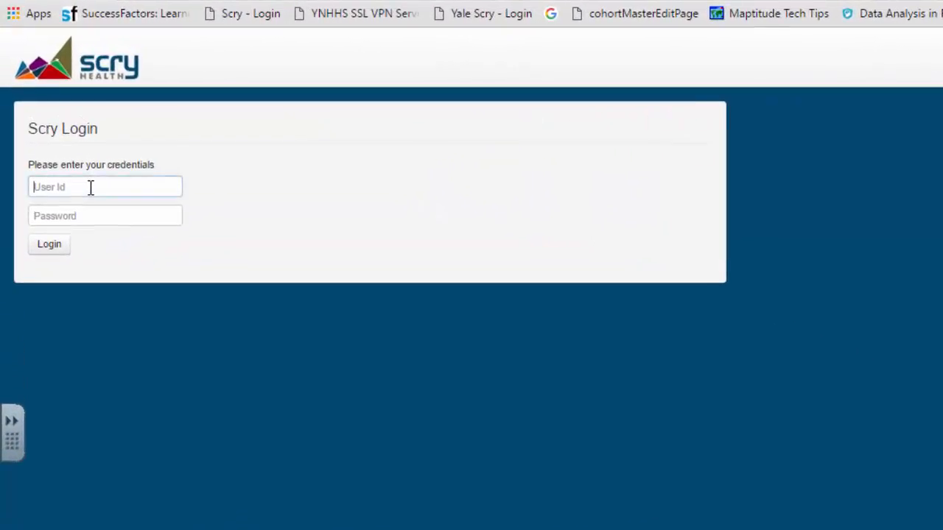
- Sign in to Scry with the user ID and password to start a new empty session
type("e")
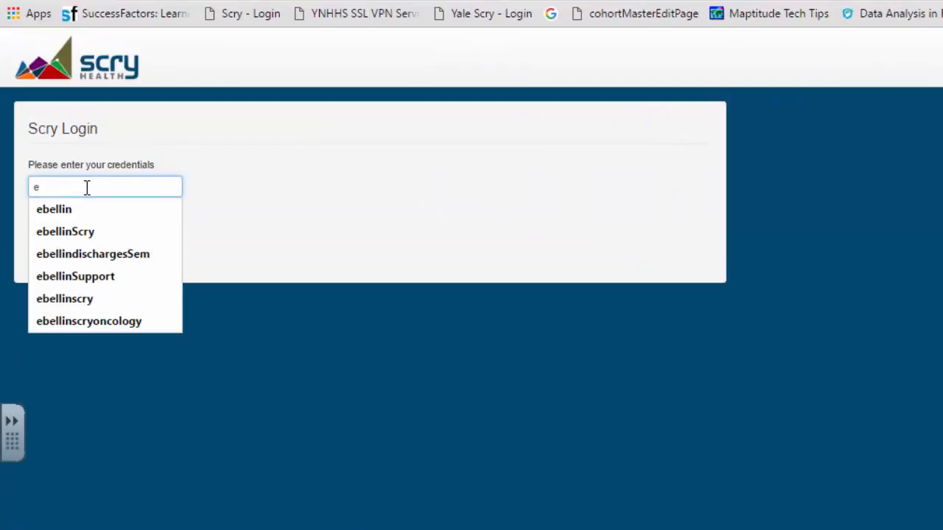
type("bellin")
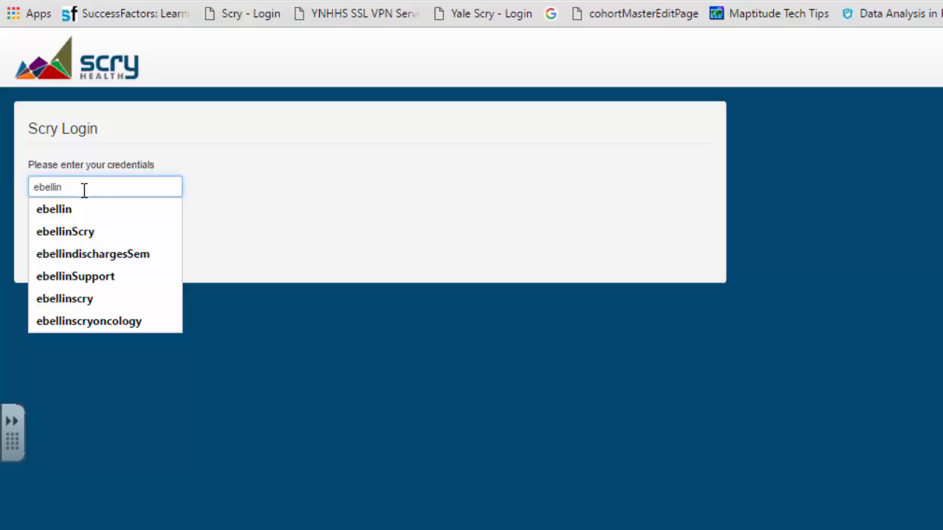
left_click(105, 216)
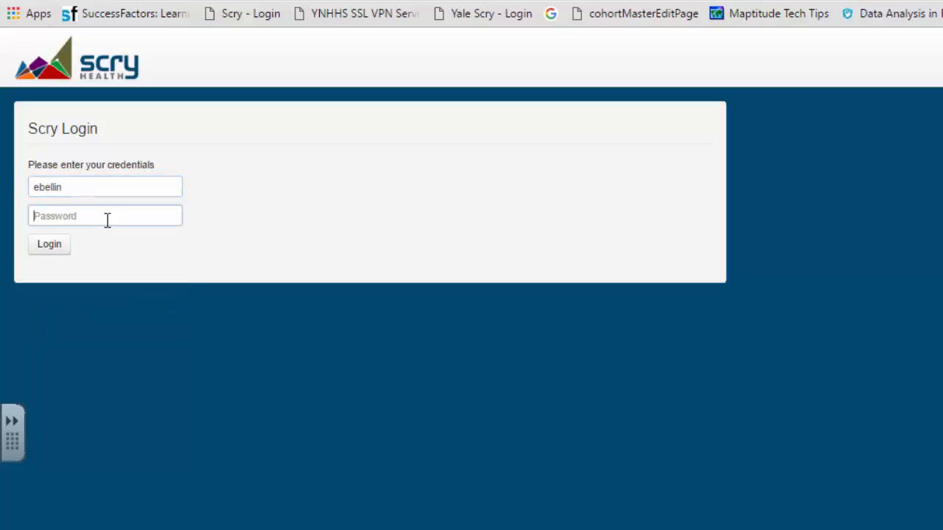
type("•")
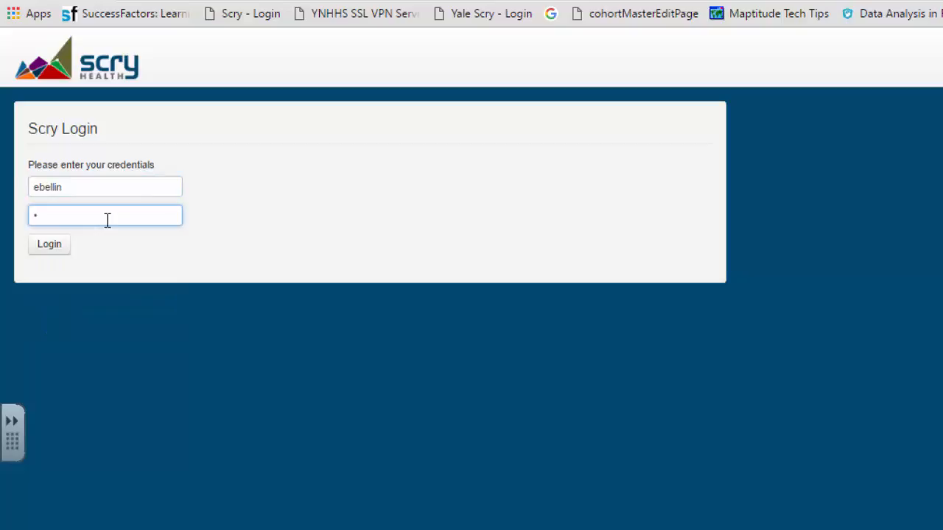
type("••••")
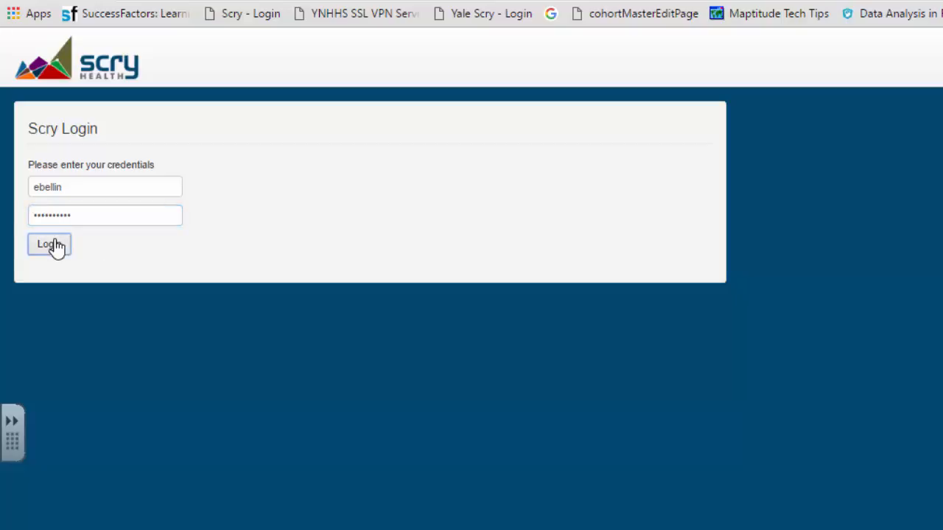
left_click(48, 244)
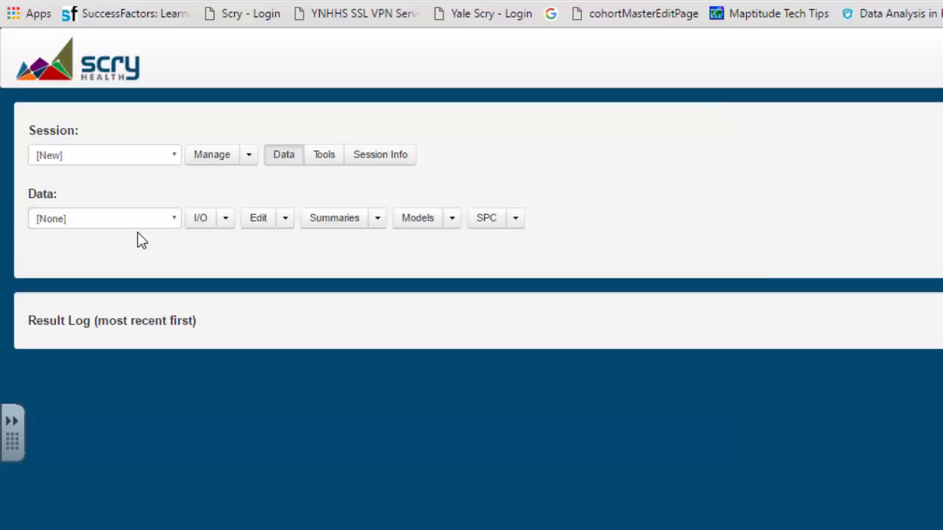
mouse_move(180, 228)
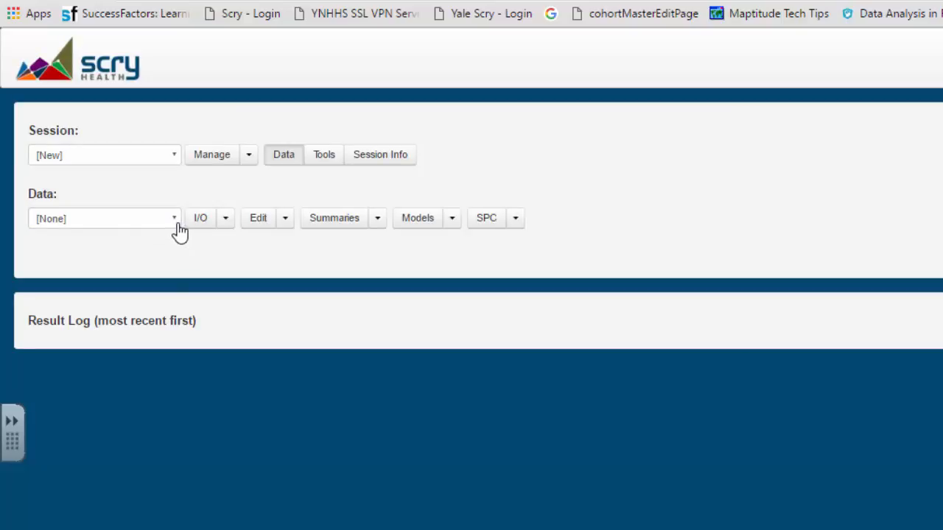
- Upload ED visits.csv from the computer via I/O > File Upload as a new dataset
left_click(173, 218)
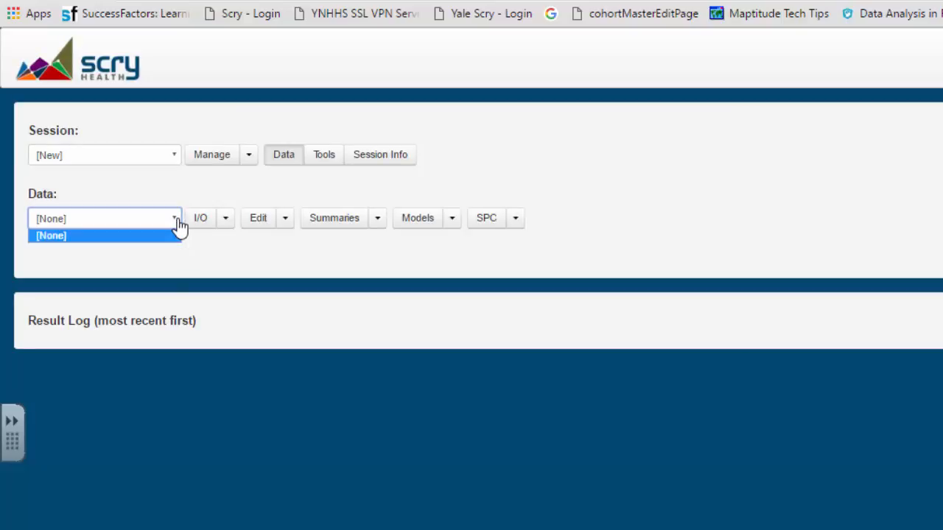
mouse_move(109, 144)
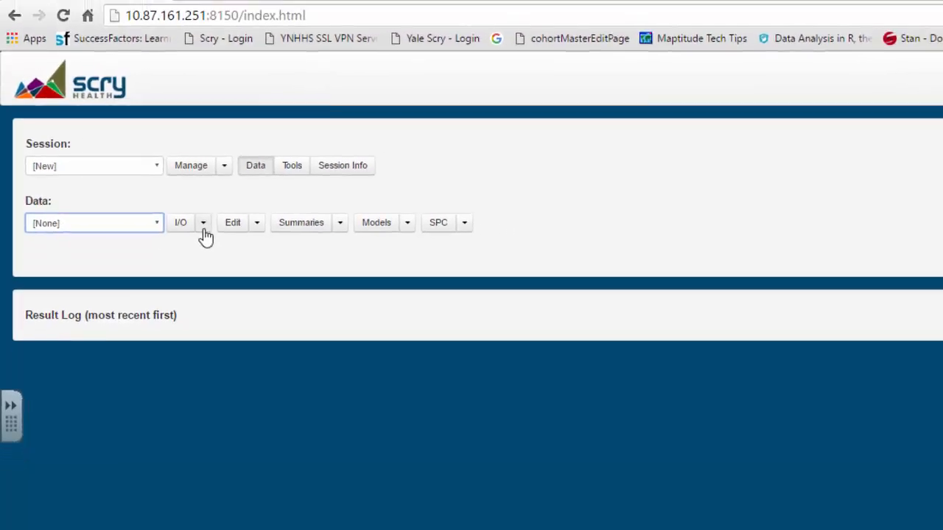
left_click(203, 222)
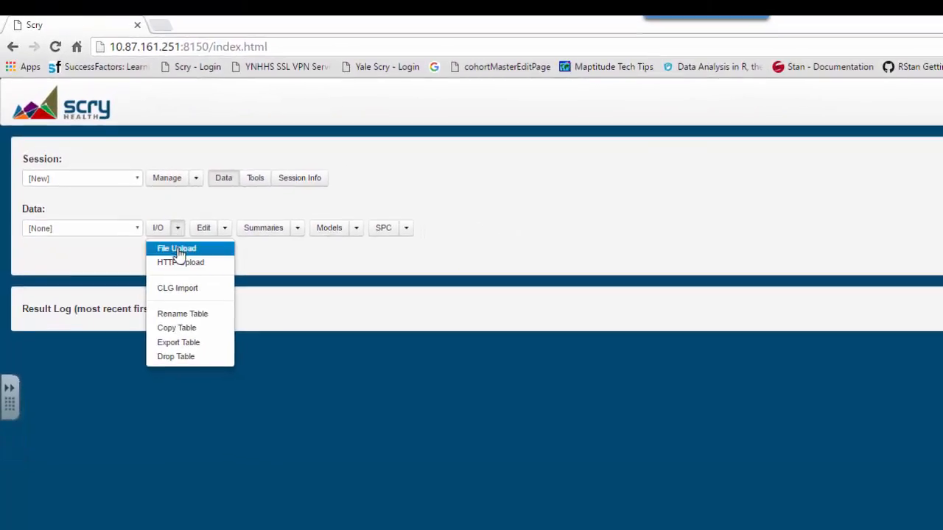
left_click(176, 248)
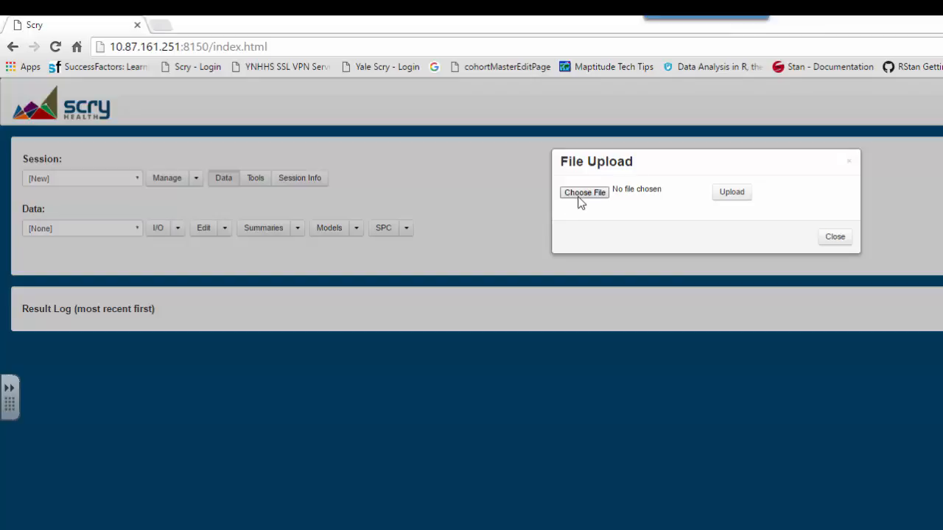
left_click(584, 192)
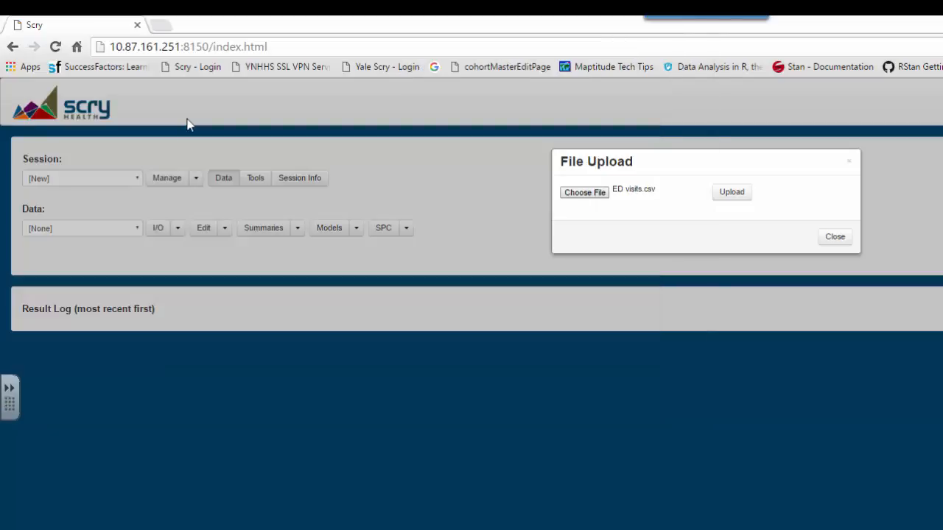
mouse_move(744, 206)
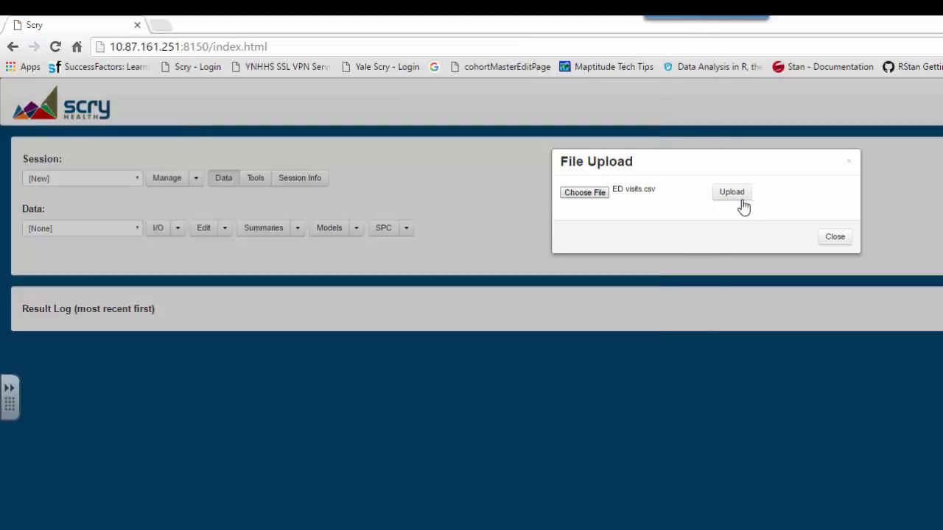
left_click(731, 192)
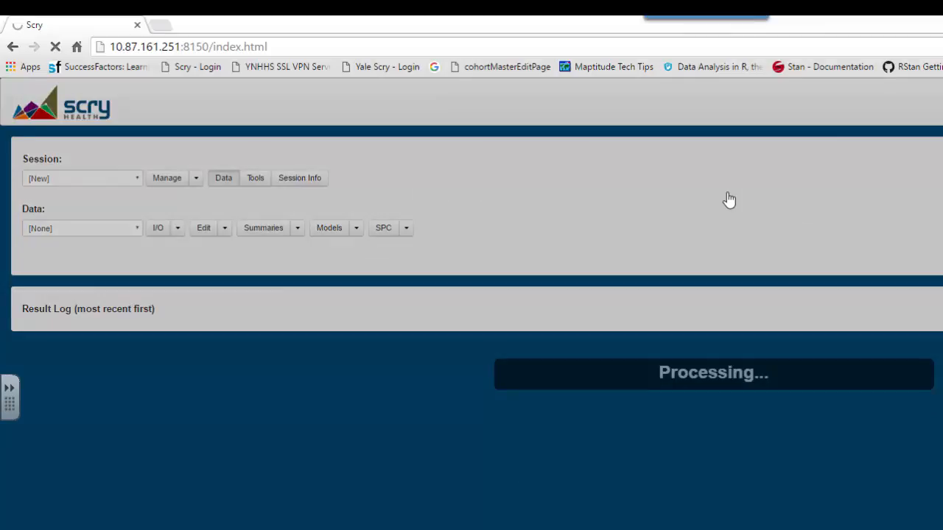
mouse_move(737, 201)
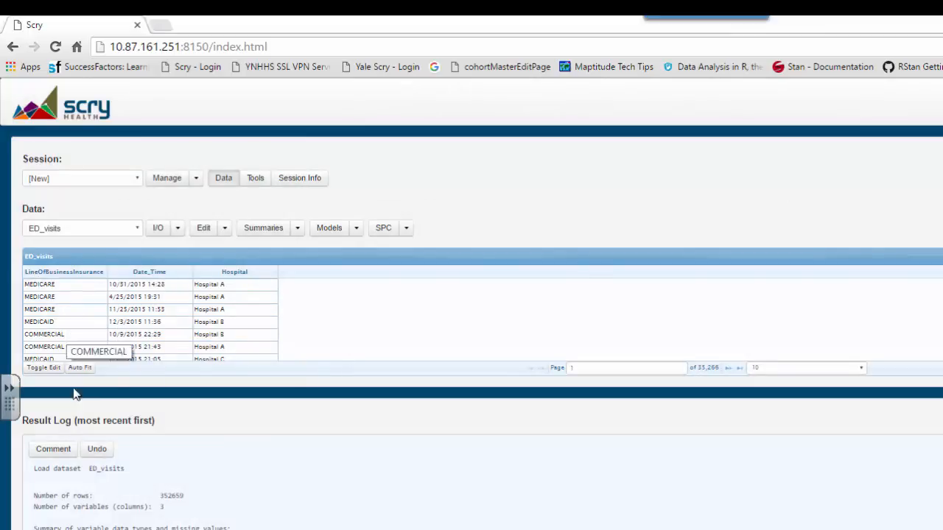
mouse_move(249, 489)
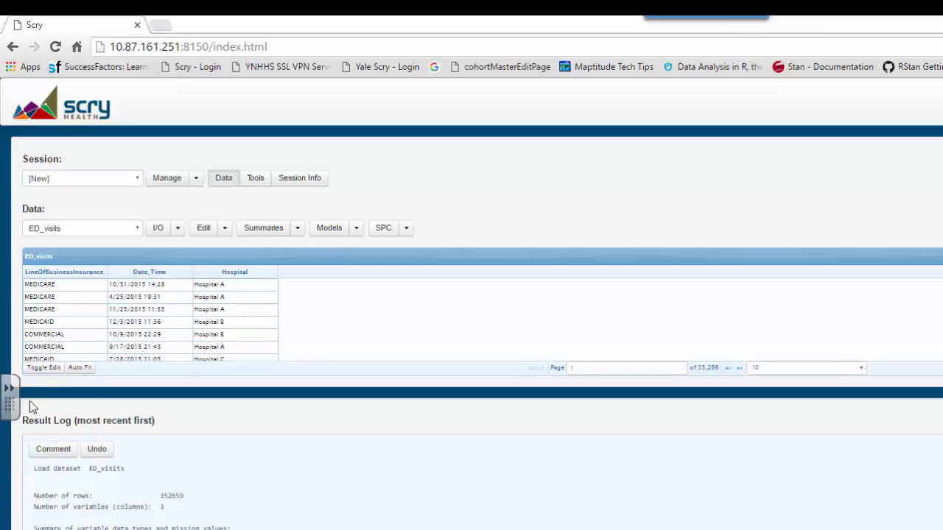
mouse_move(146, 310)
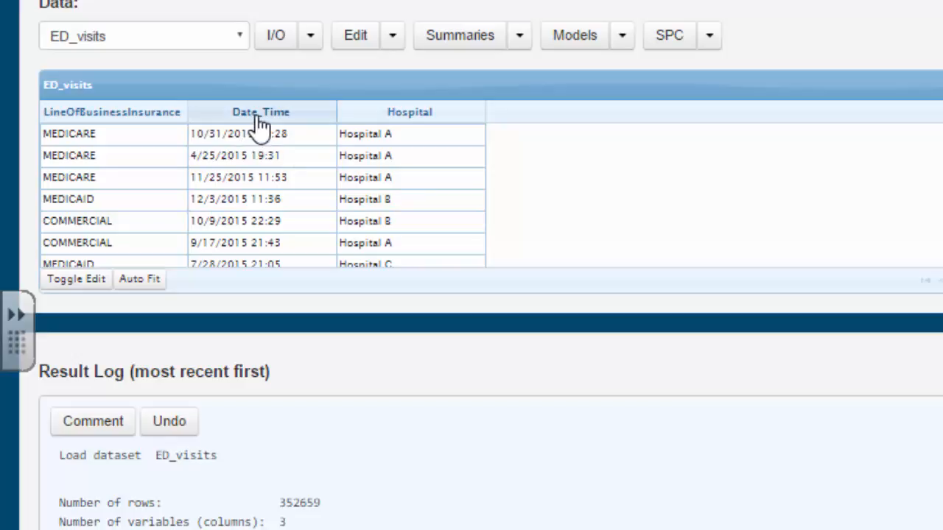
- Bring up the Date_Time column's actions to convert it with format %m/%d/%Y %H:%M
left_click(260, 111)
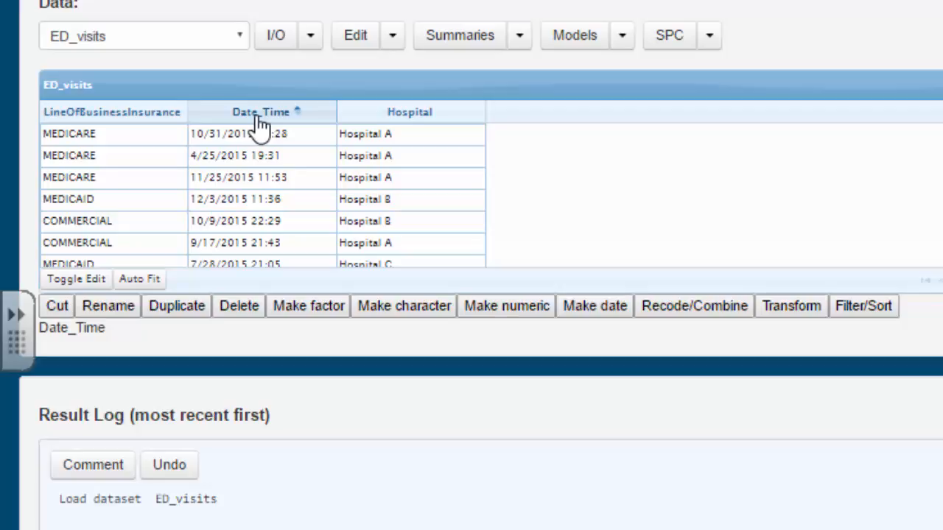
mouse_move(232, 114)
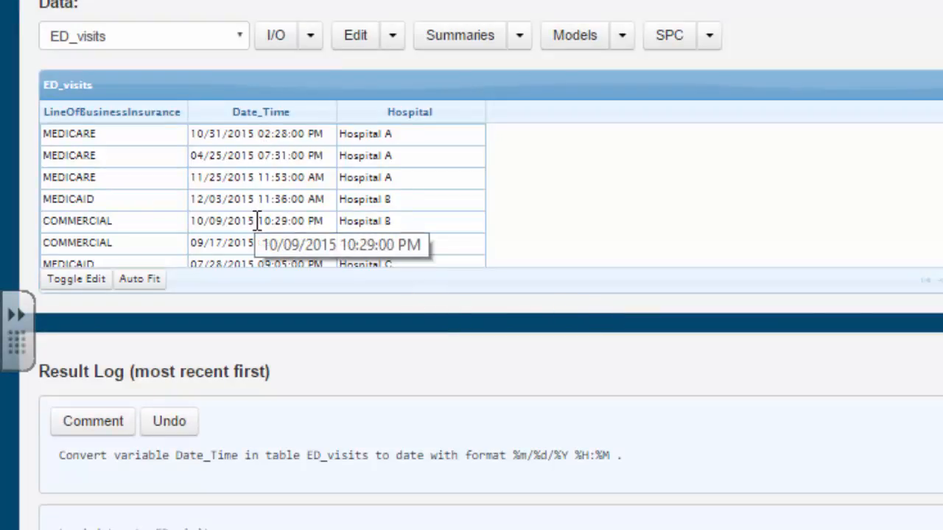
mouse_move(254, 243)
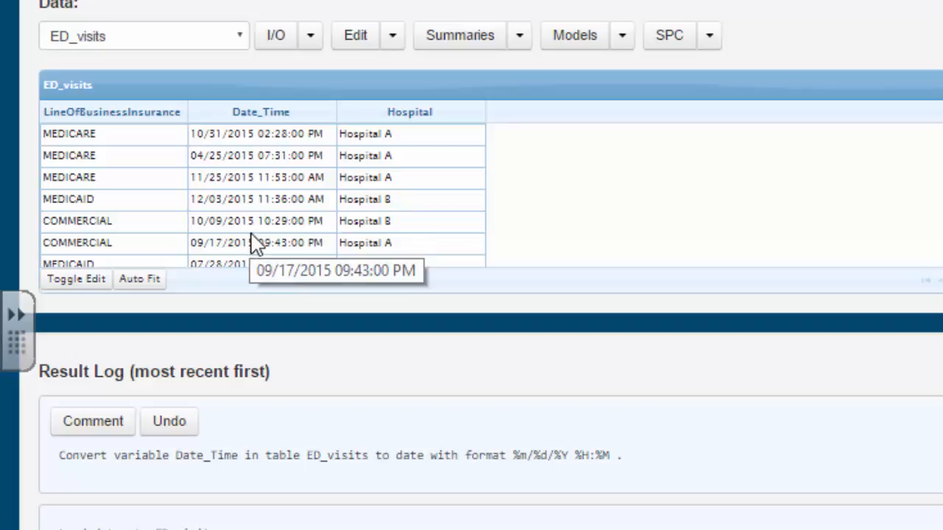
- Classify Date_Time by hour through Recode/Combine, creating the Date_Time.cut column
left_click(261, 112)
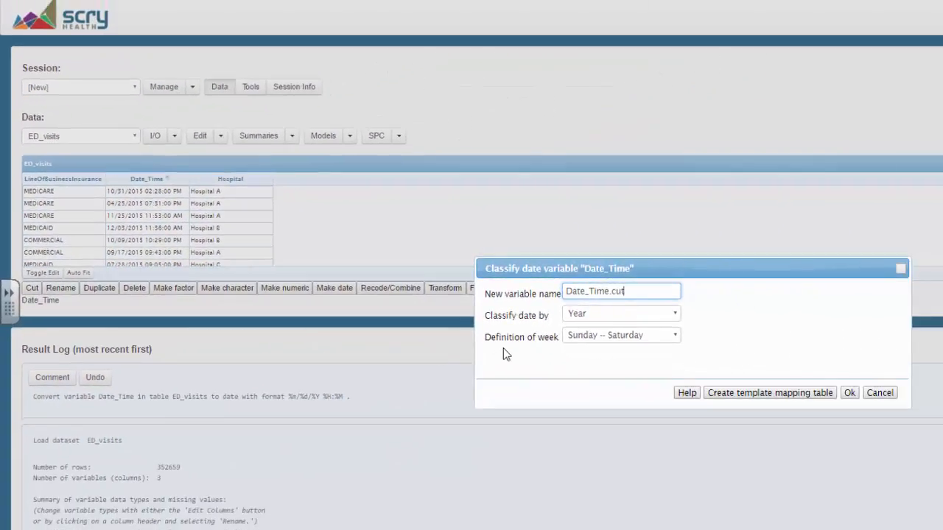
mouse_move(655, 350)
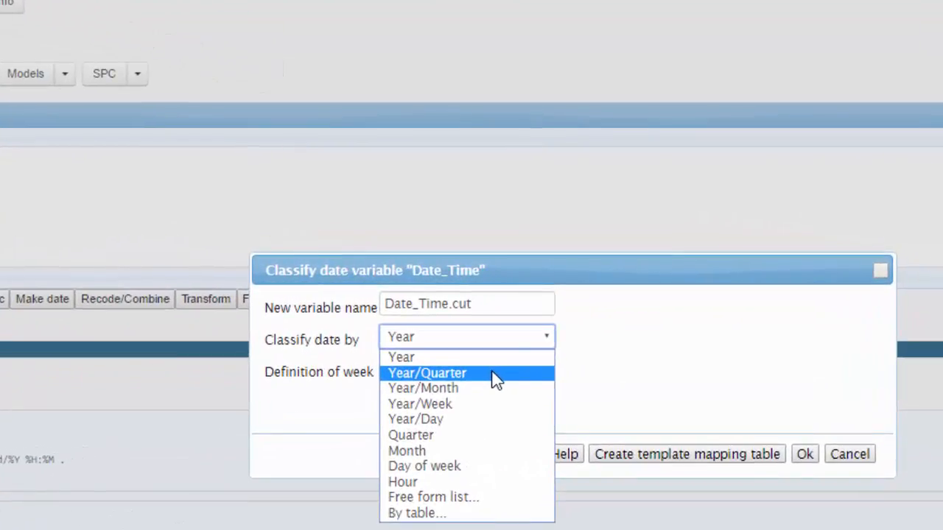
mouse_move(458, 430)
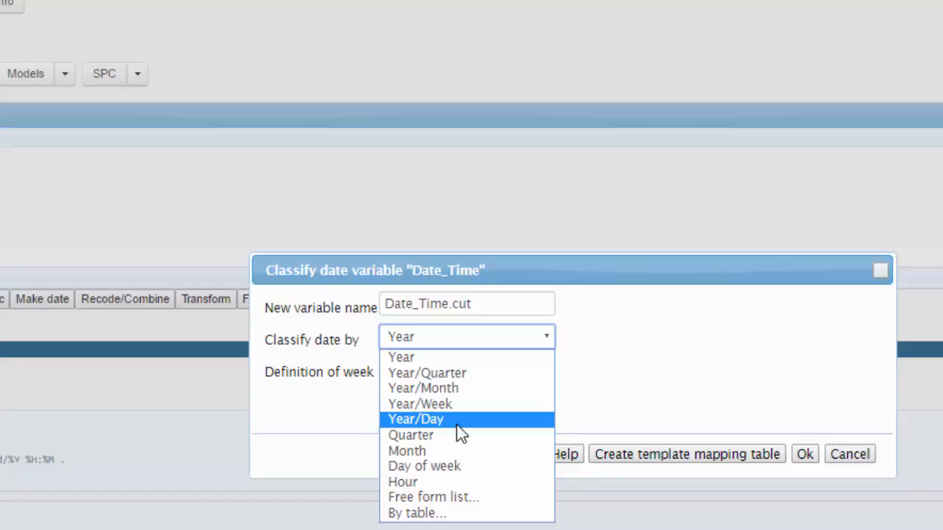
mouse_move(445, 465)
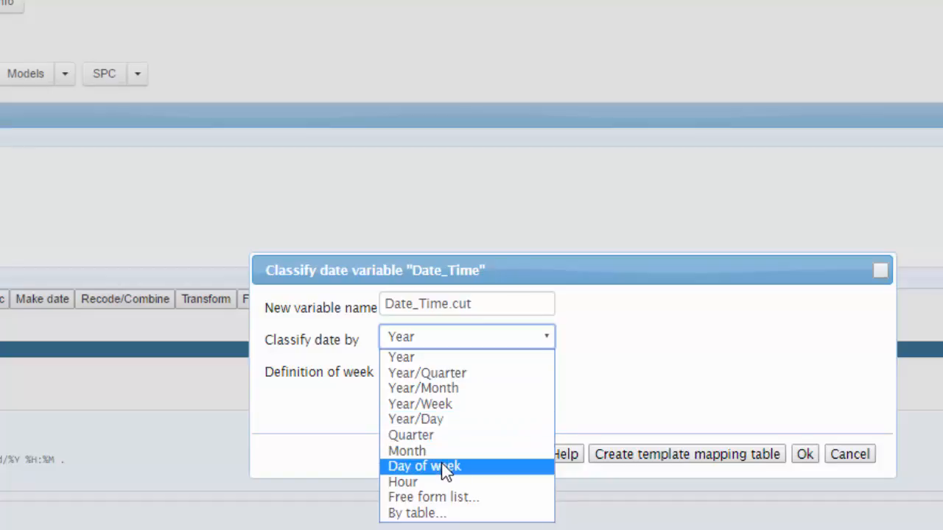
mouse_move(428, 484)
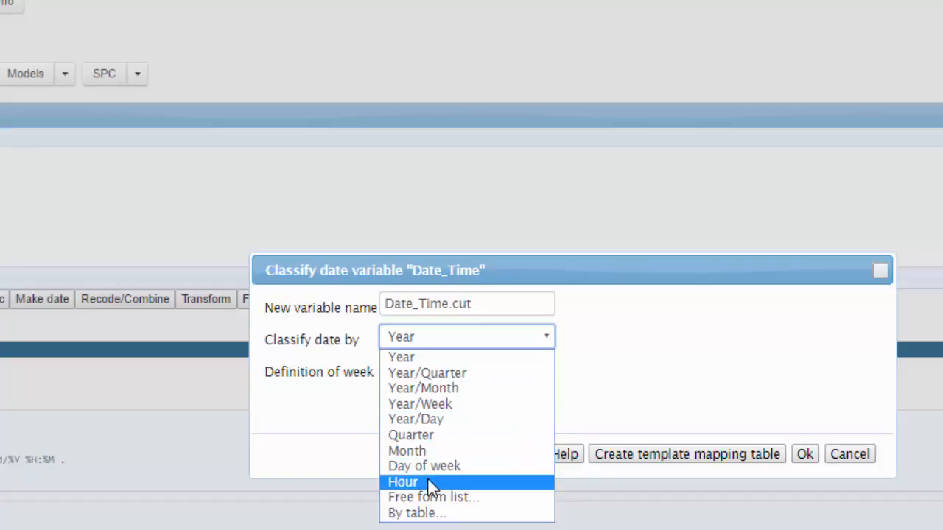
mouse_move(454, 497)
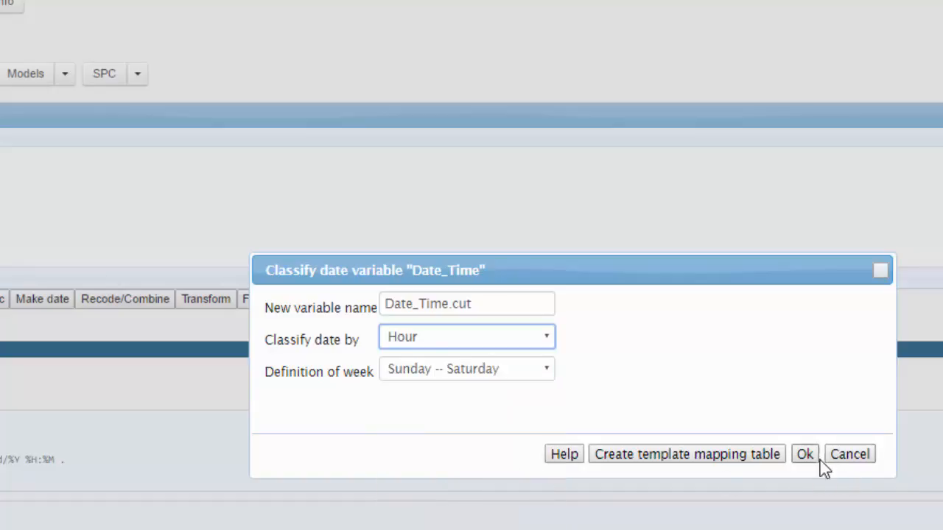
left_click(808, 454)
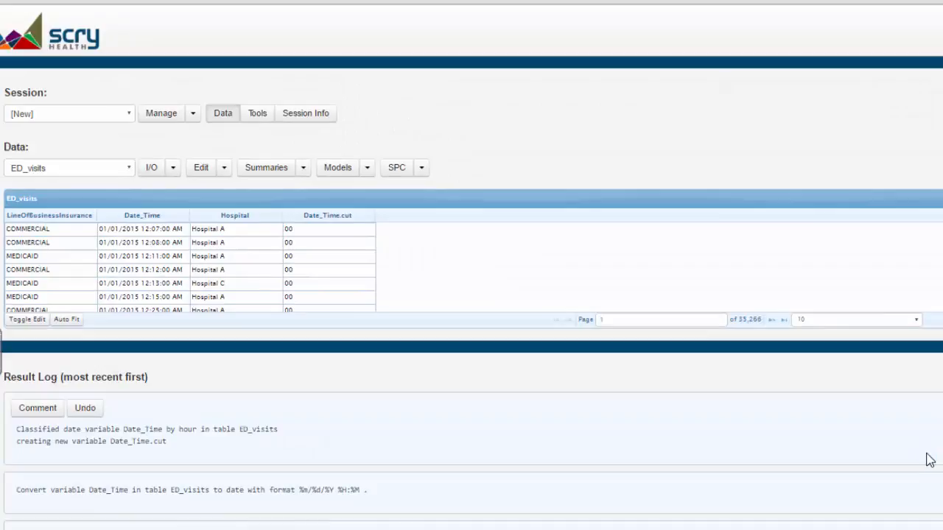
mouse_move(336, 232)
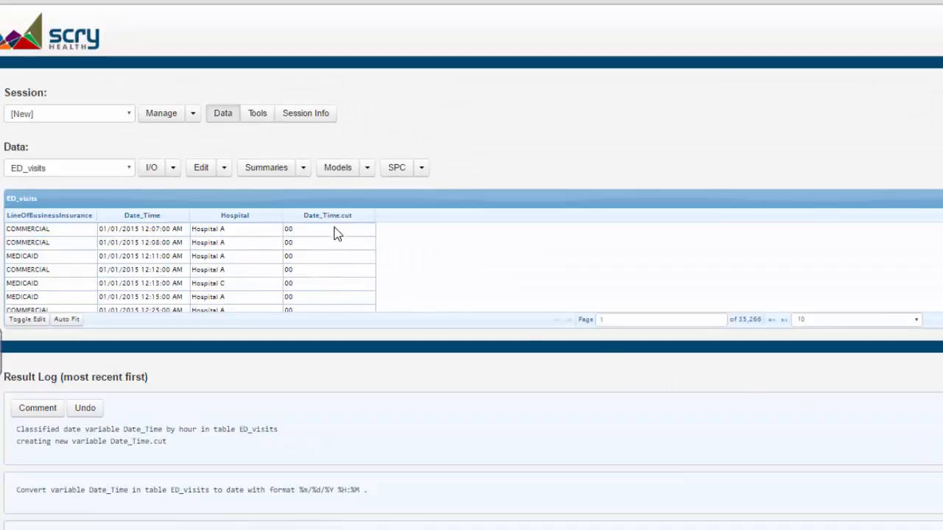
mouse_move(231, 234)
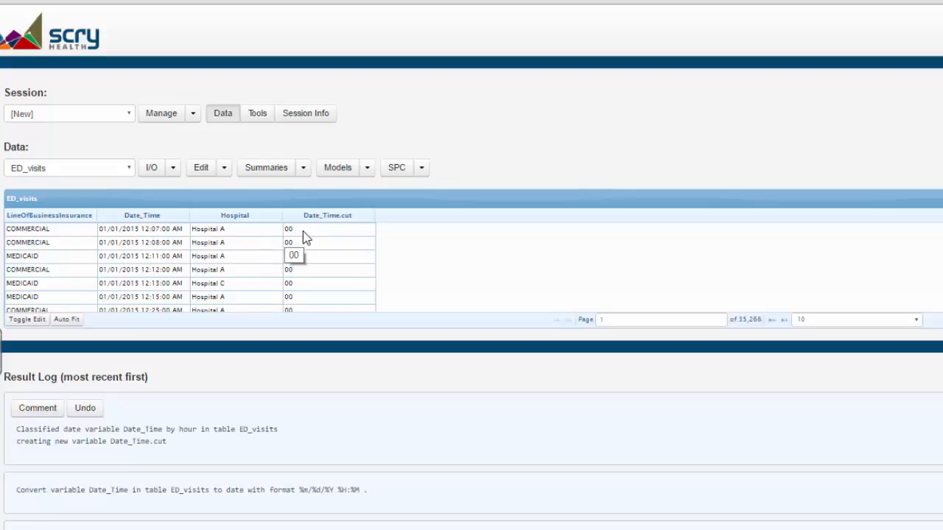
mouse_move(292, 240)
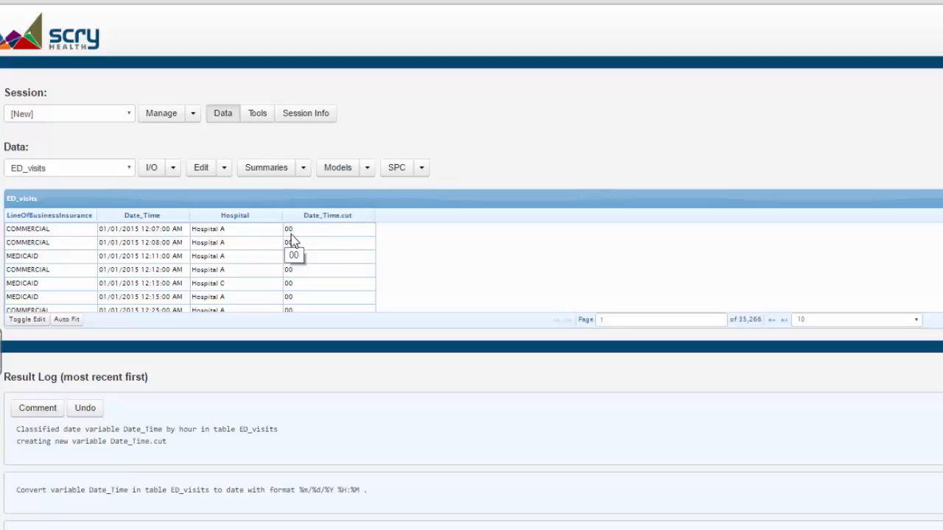
mouse_move(310, 238)
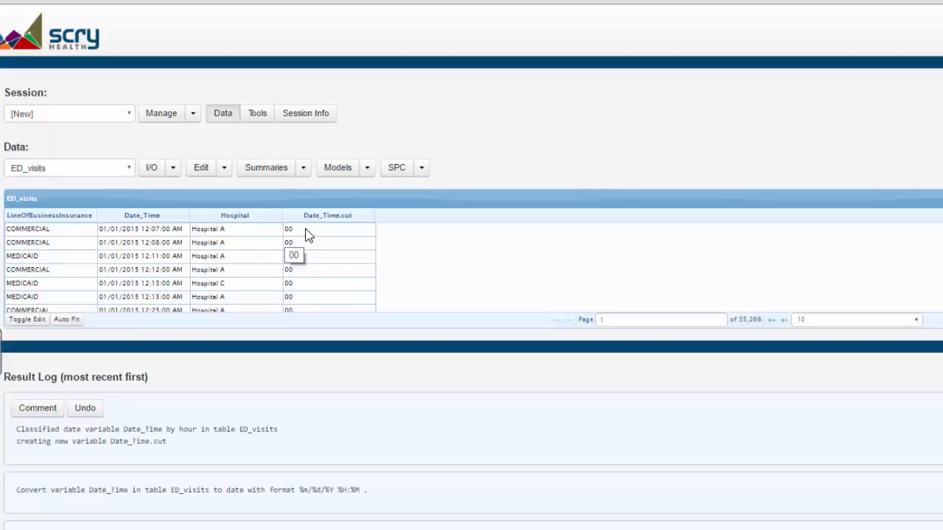
mouse_move(328, 234)
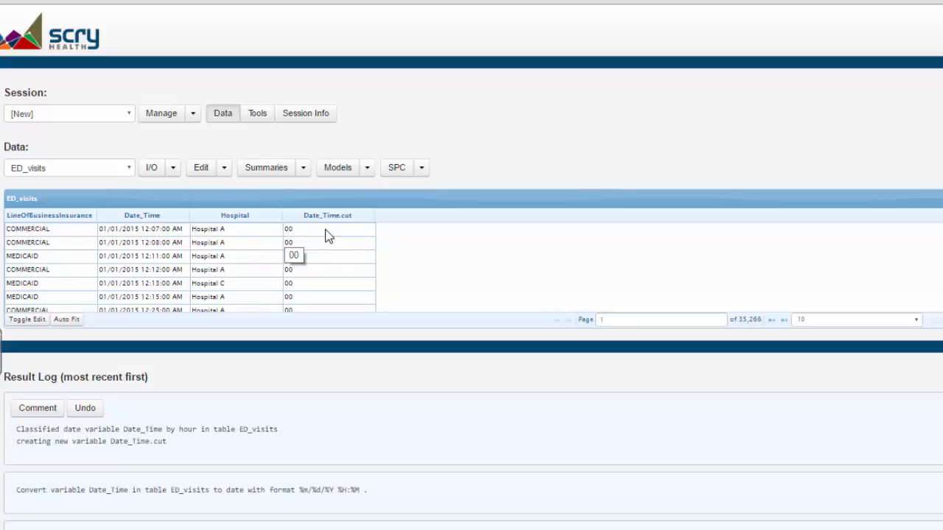
mouse_move(325, 258)
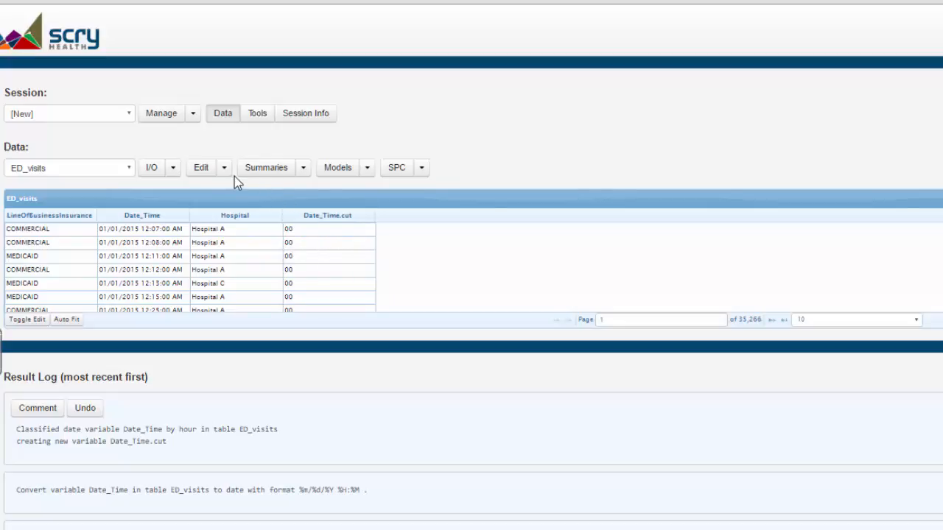
mouse_move(326, 221)
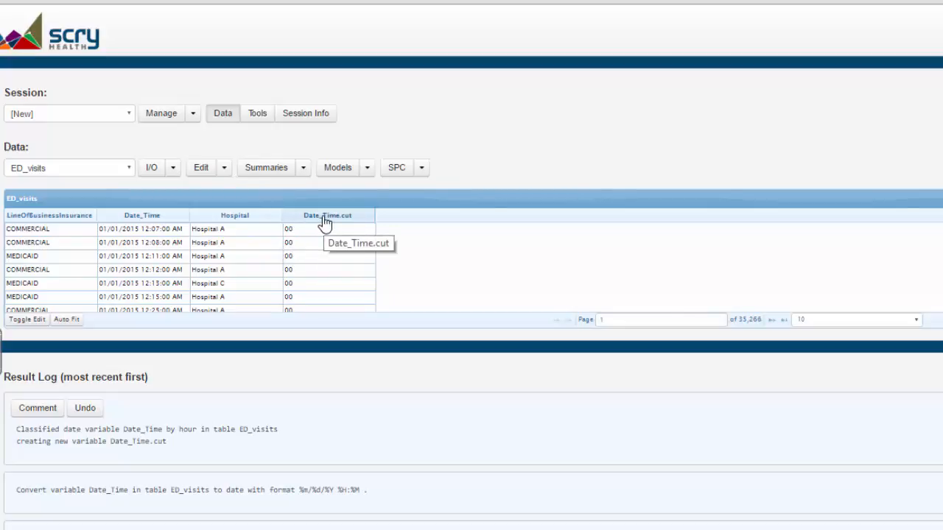
- Tabulate Date_Time.cut without frequency sorting, giving visit counts for hours 00–23
left_click(326, 215)
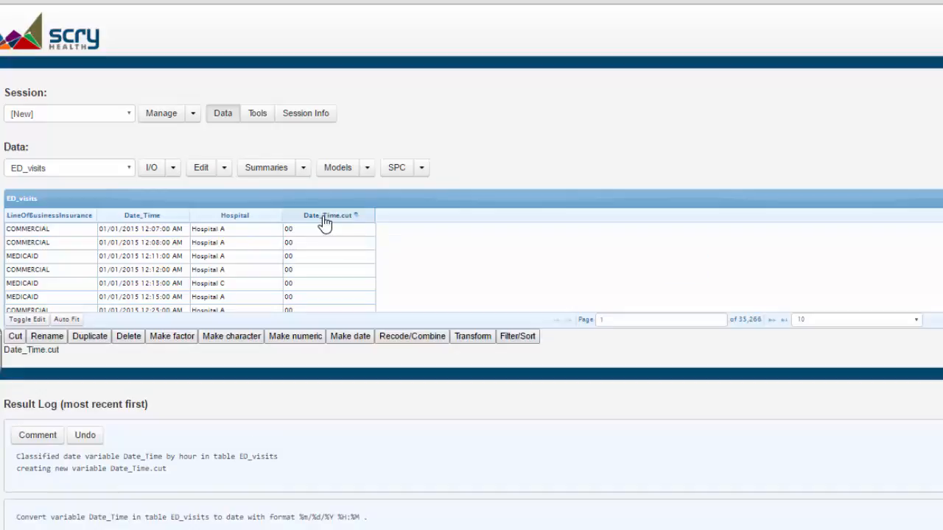
left_click(302, 167)
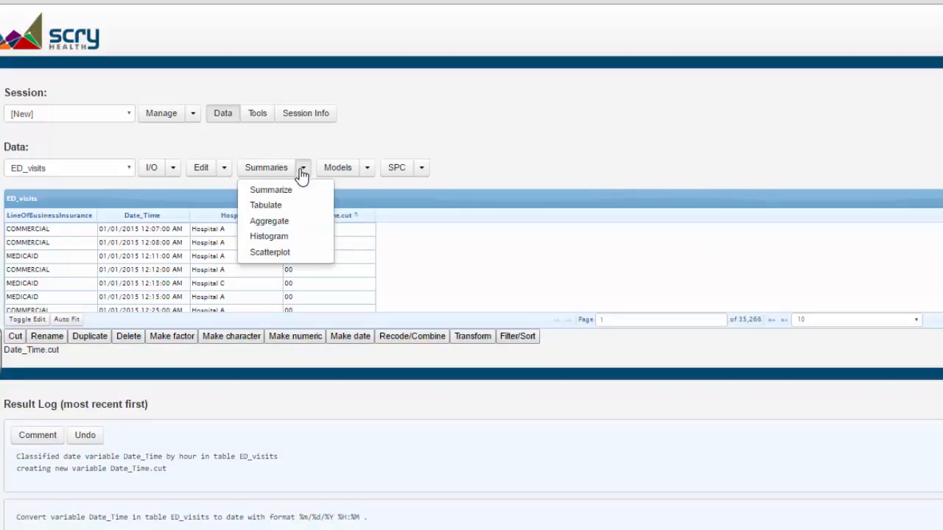
left_click(265, 205)
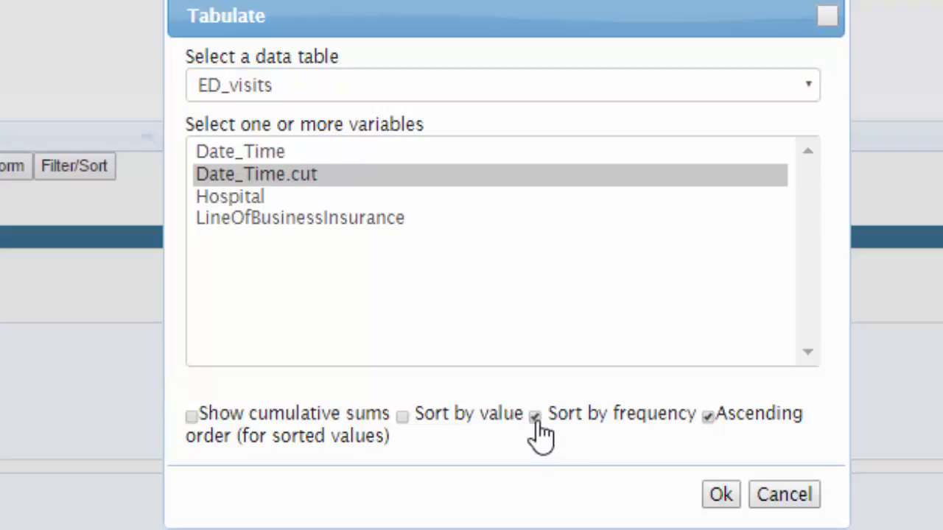
left_click(535, 414)
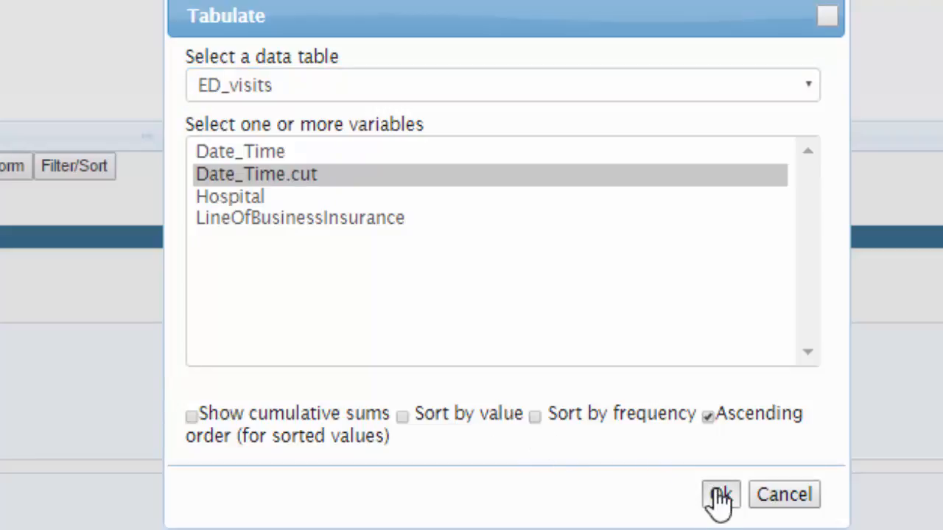
left_click(715, 494)
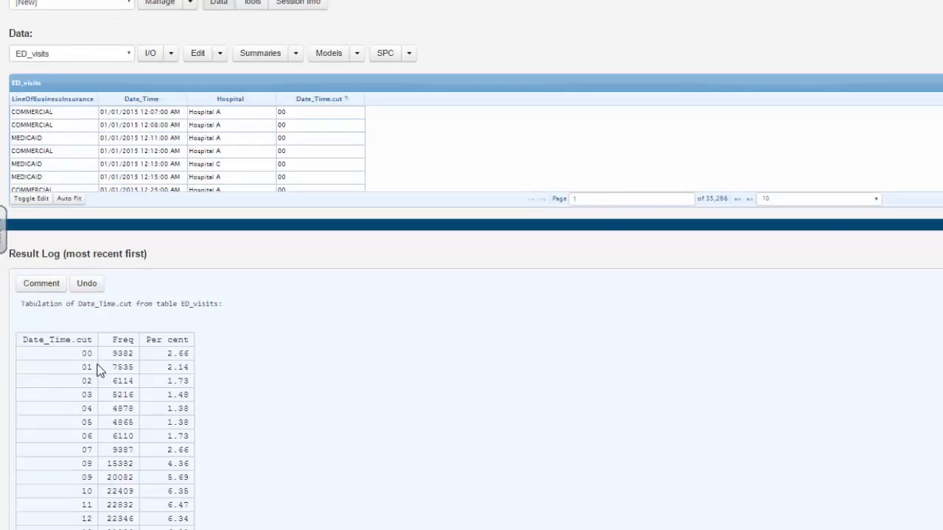
mouse_move(86, 373)
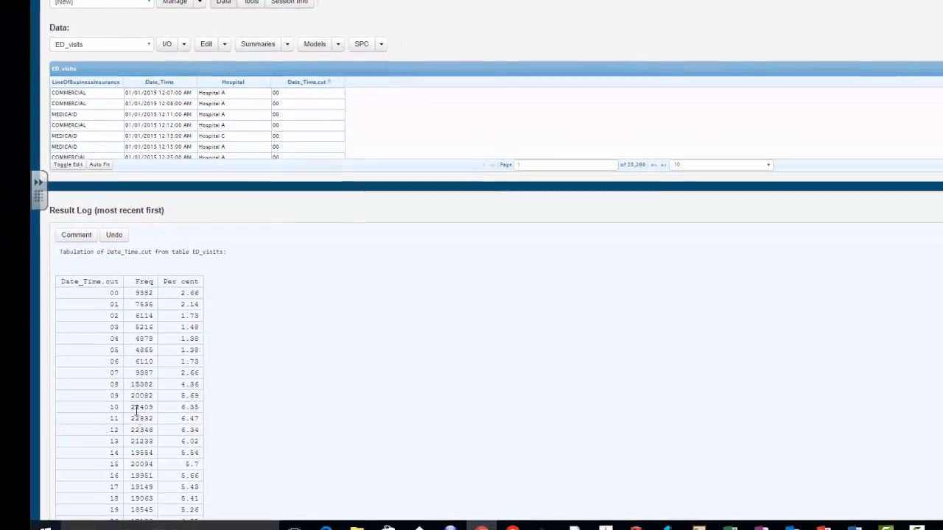
mouse_move(131, 487)
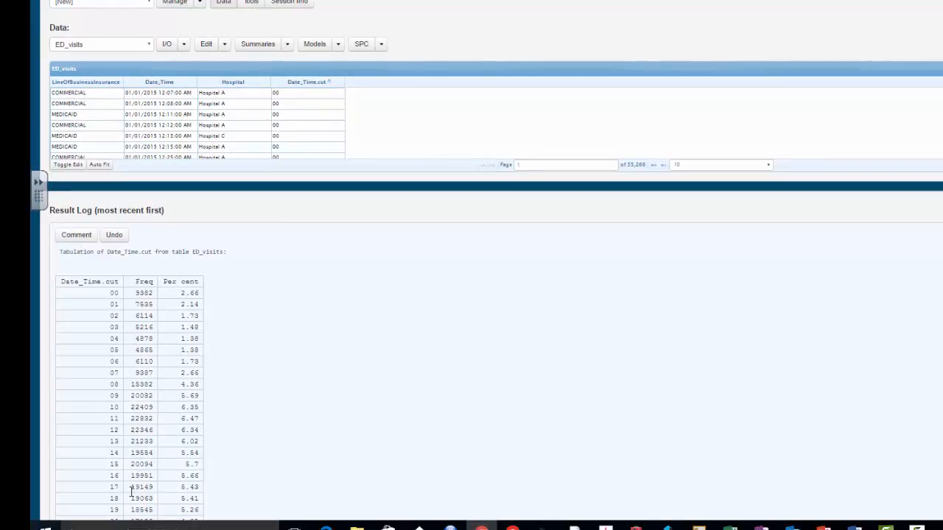
mouse_move(123, 340)
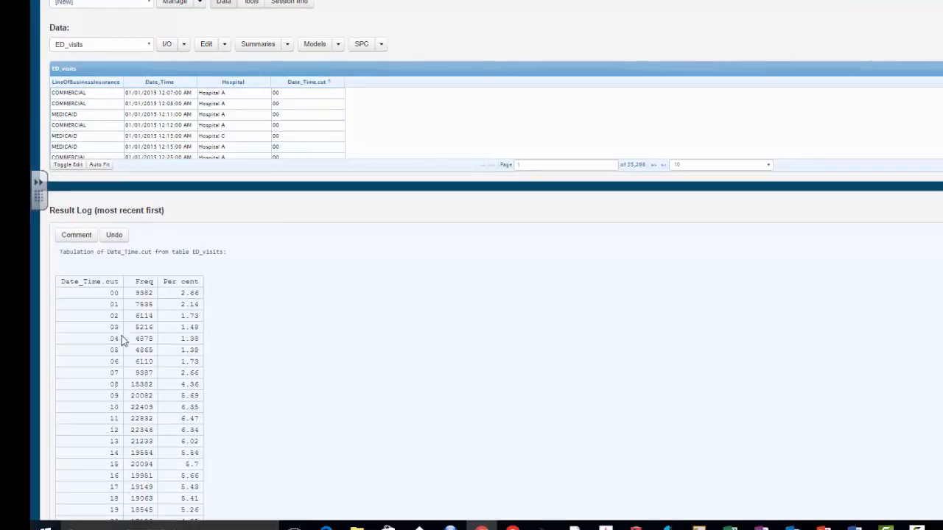
mouse_move(97, 295)
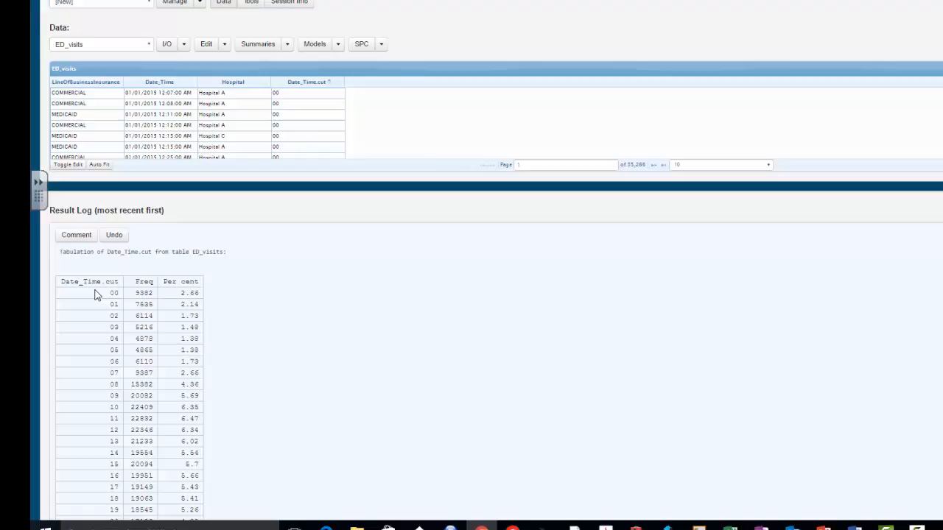
mouse_move(107, 293)
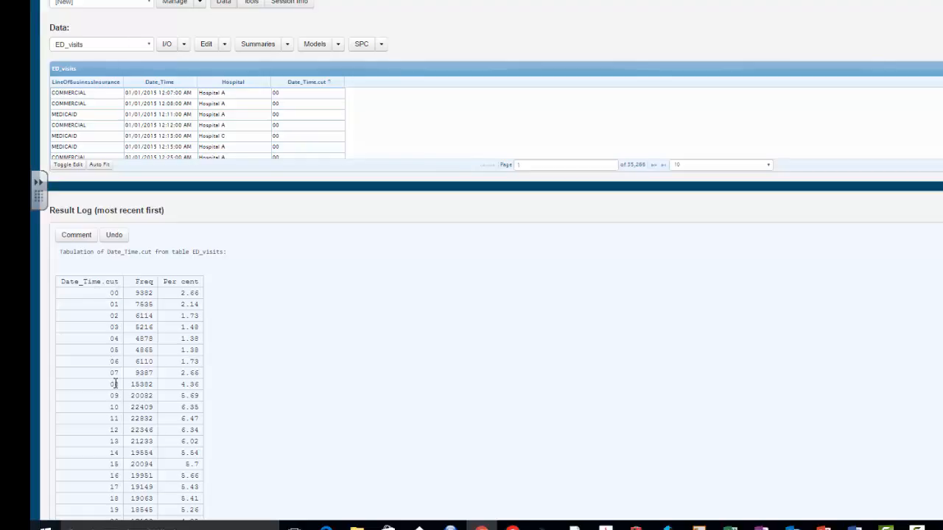
scroll("down", 3)
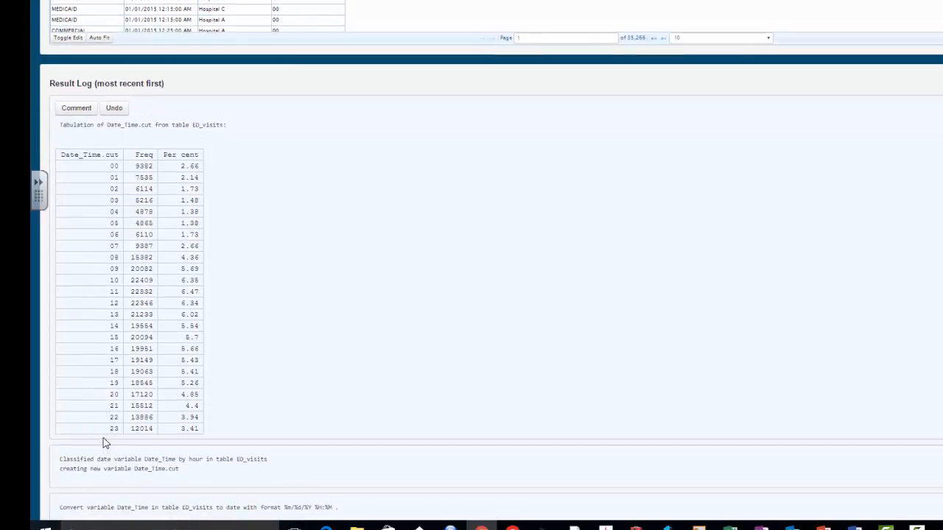
mouse_move(97, 424)
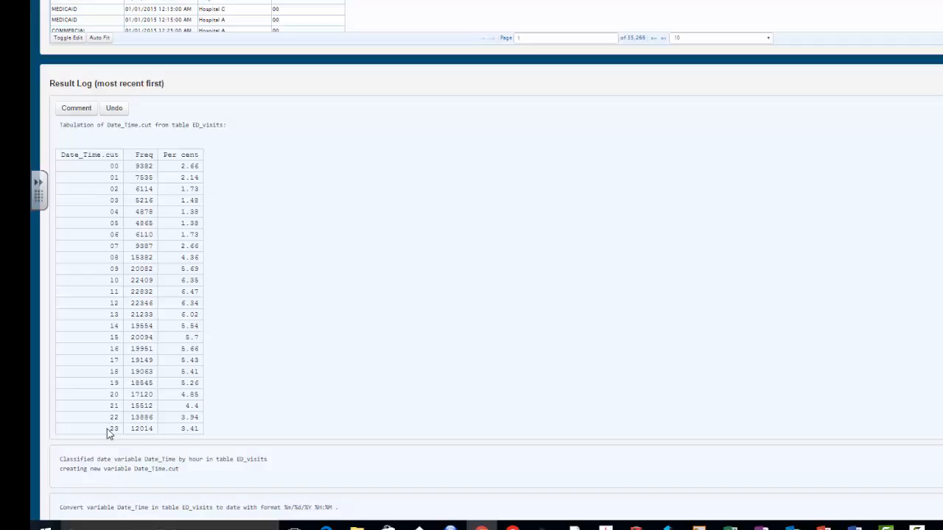
mouse_move(110, 429)
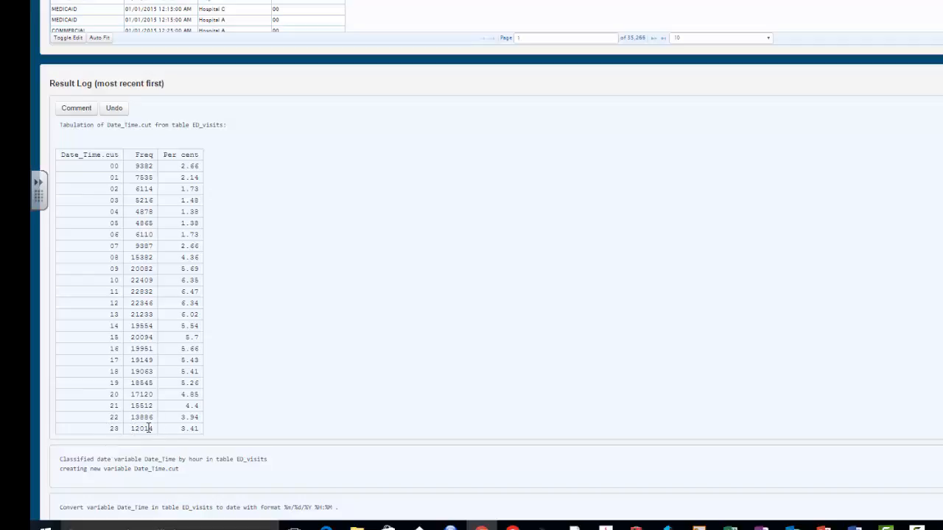
mouse_move(126, 286)
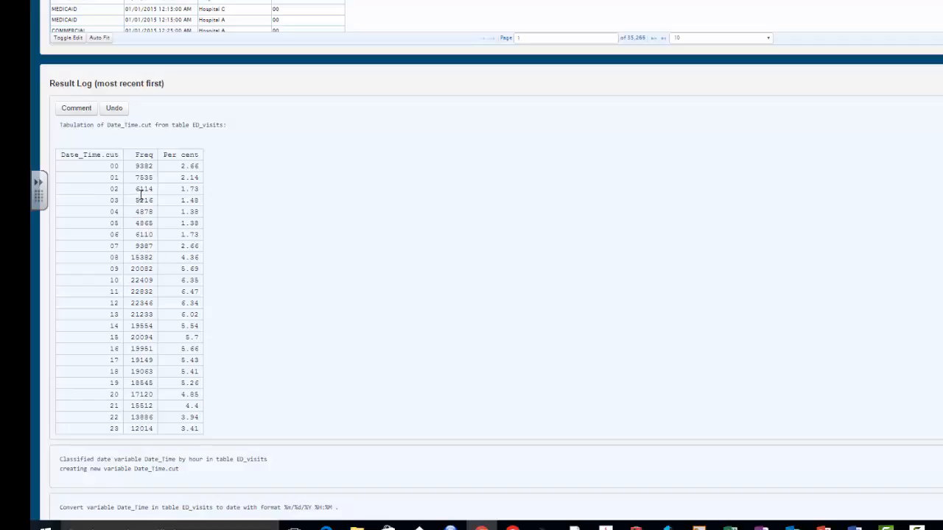
mouse_move(154, 169)
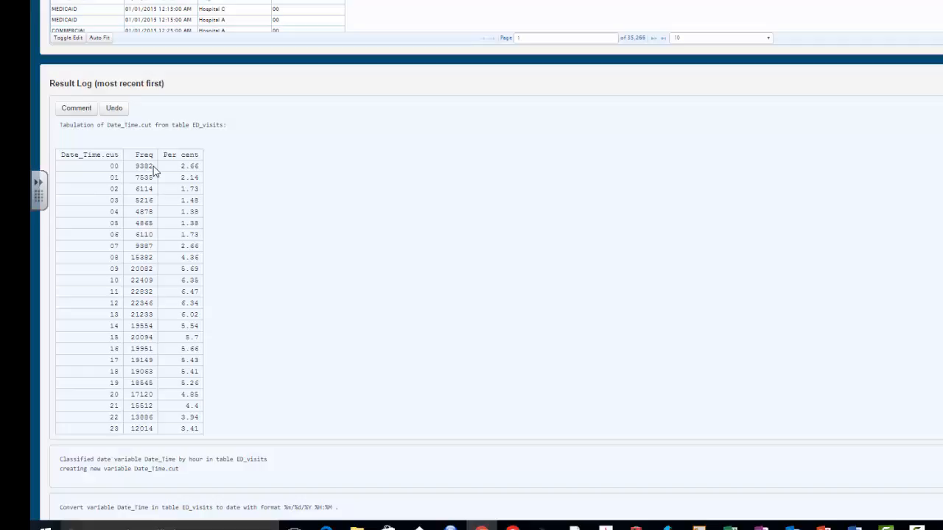
scroll("down", 3)
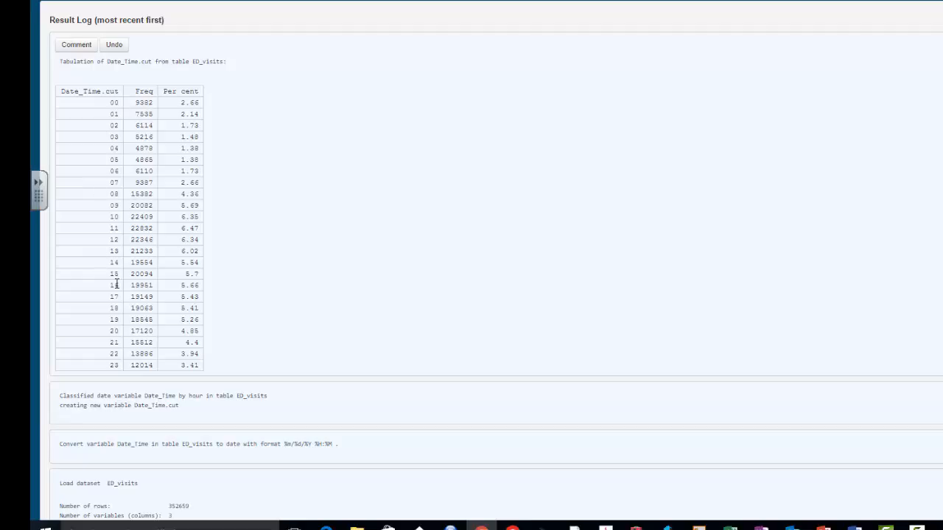
mouse_move(109, 273)
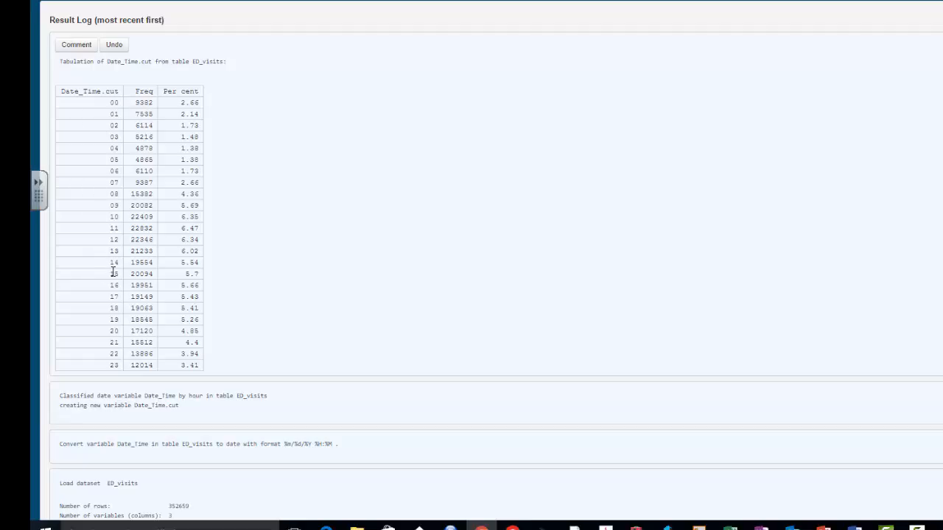
mouse_move(112, 265)
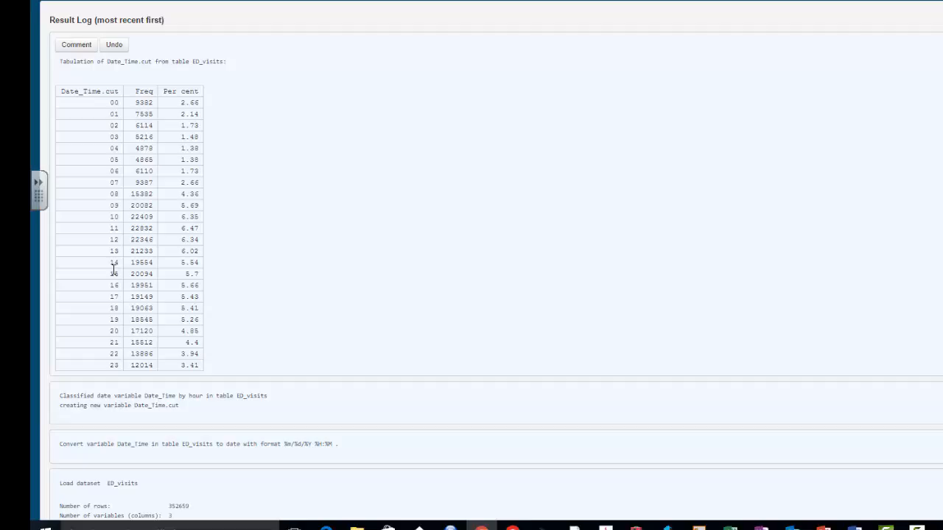
mouse_move(115, 274)
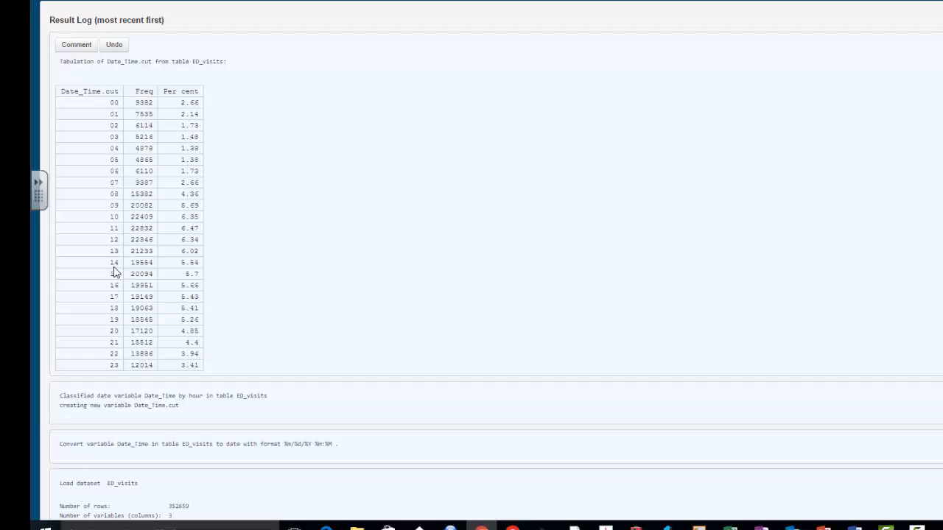
mouse_move(122, 265)
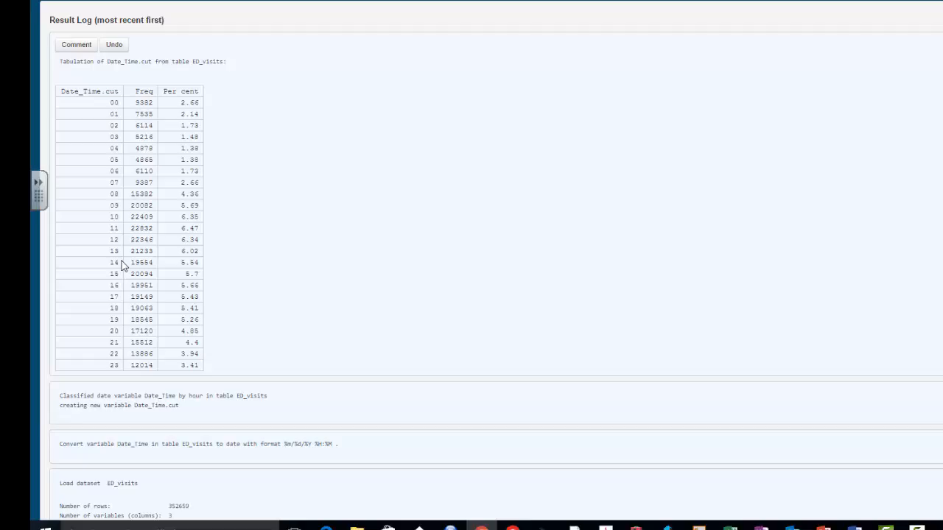
mouse_move(112, 86)
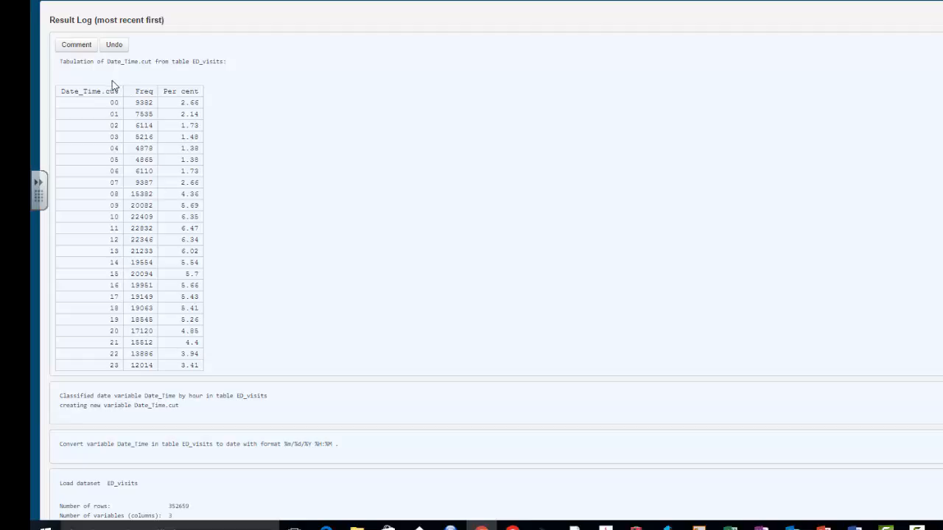
mouse_move(110, 187)
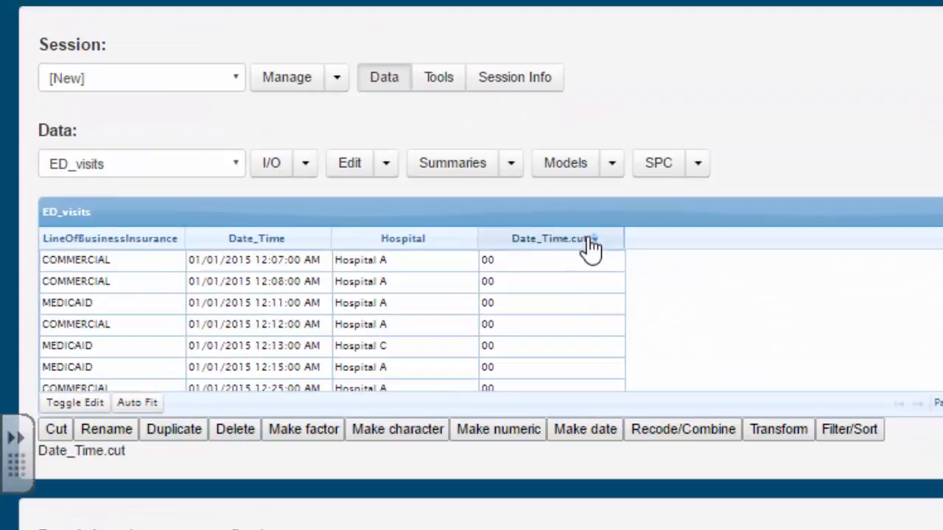
mouse_move(680, 440)
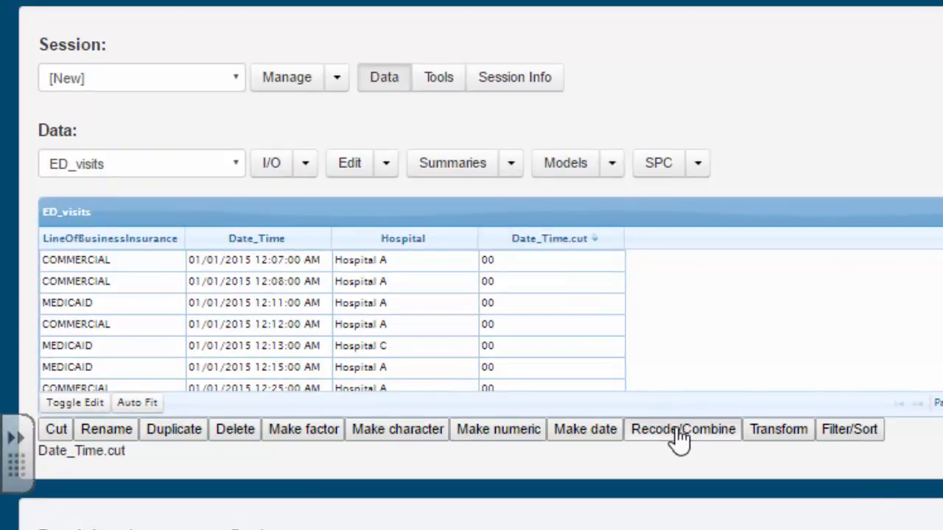
- Create a new mapping table X for Date_Time.cut pairing each hour with a NewCode value
left_click(682, 430)
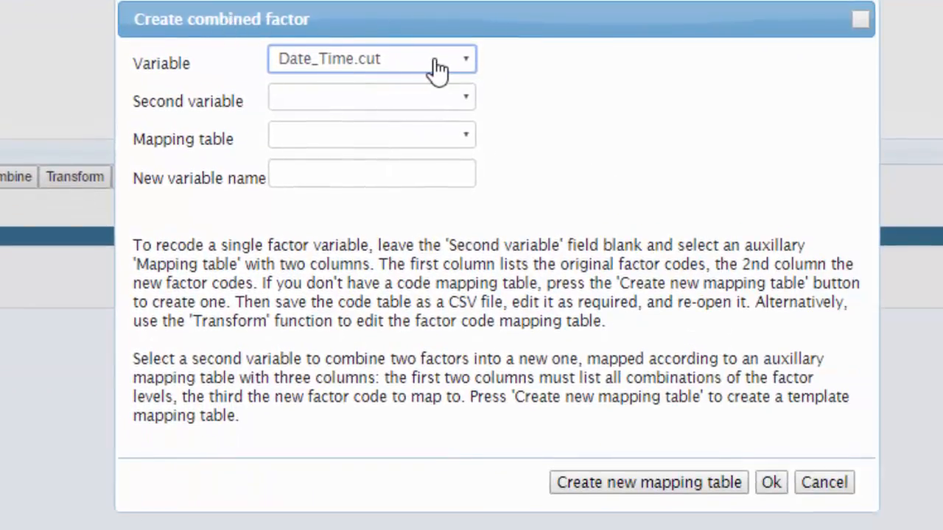
mouse_move(402, 74)
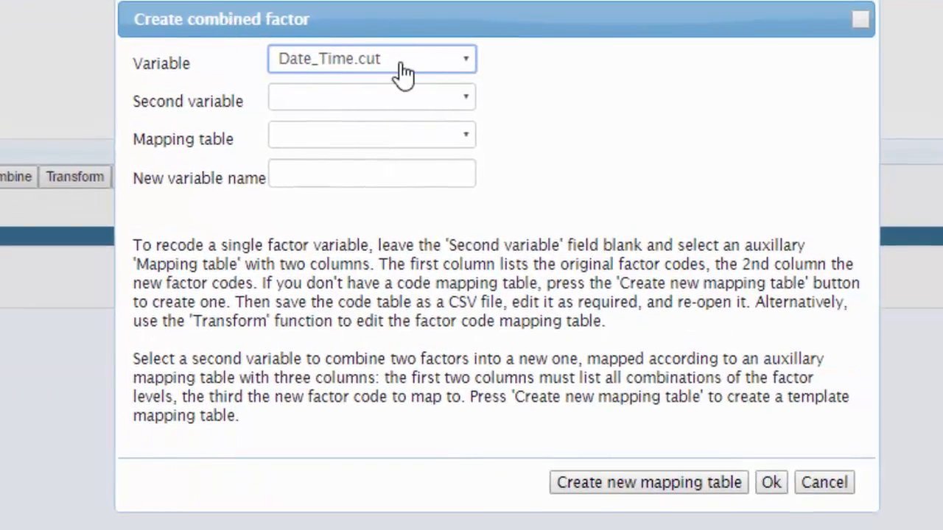
mouse_move(369, 166)
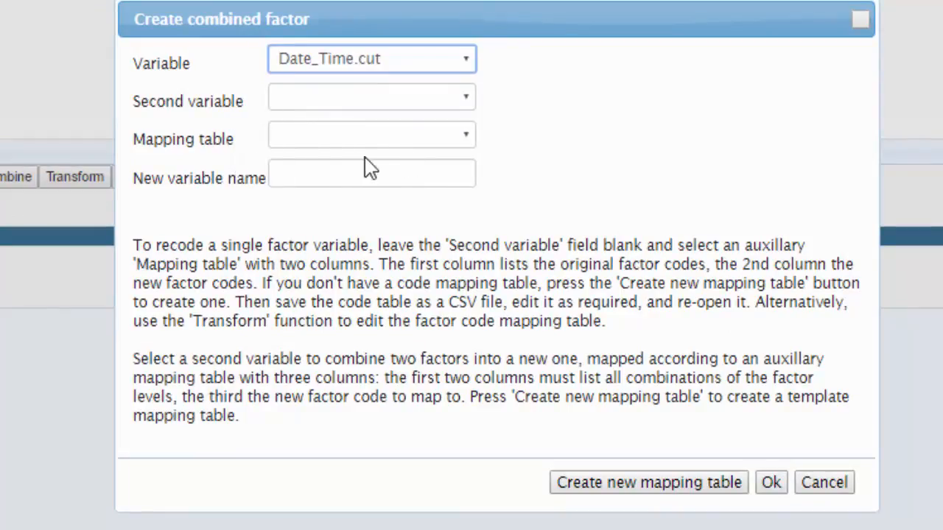
mouse_move(230, 136)
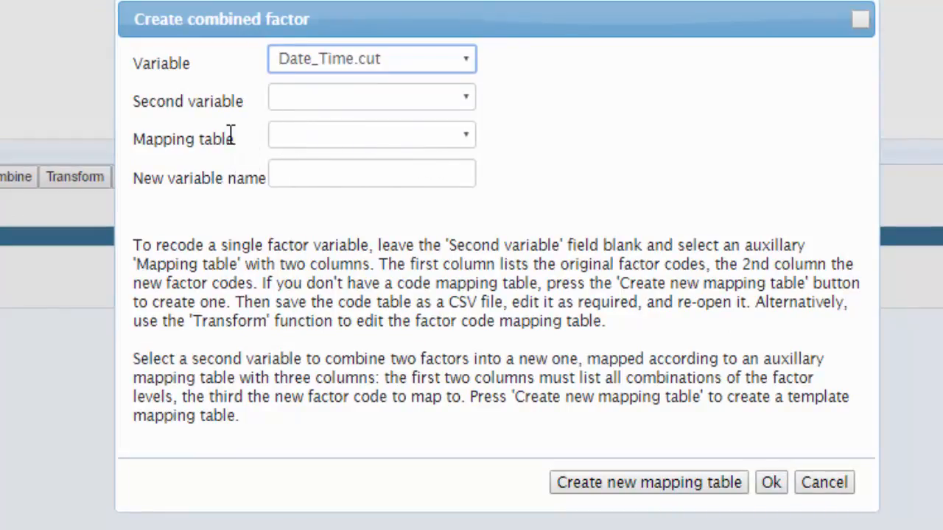
mouse_move(462, 214)
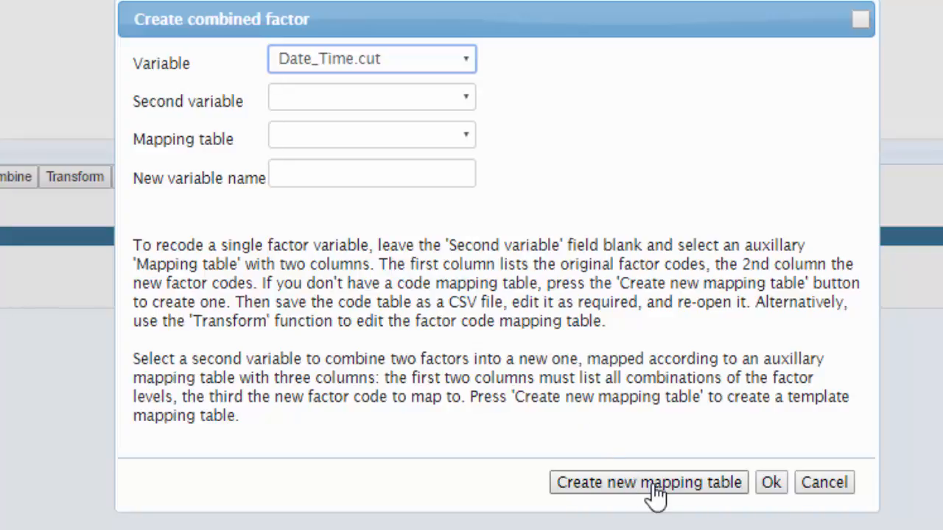
left_click(649, 482)
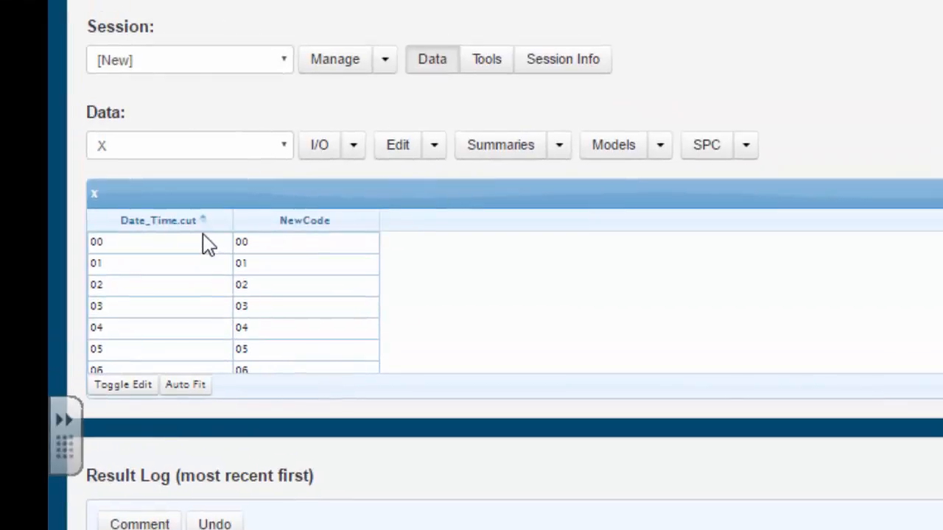
mouse_move(120, 151)
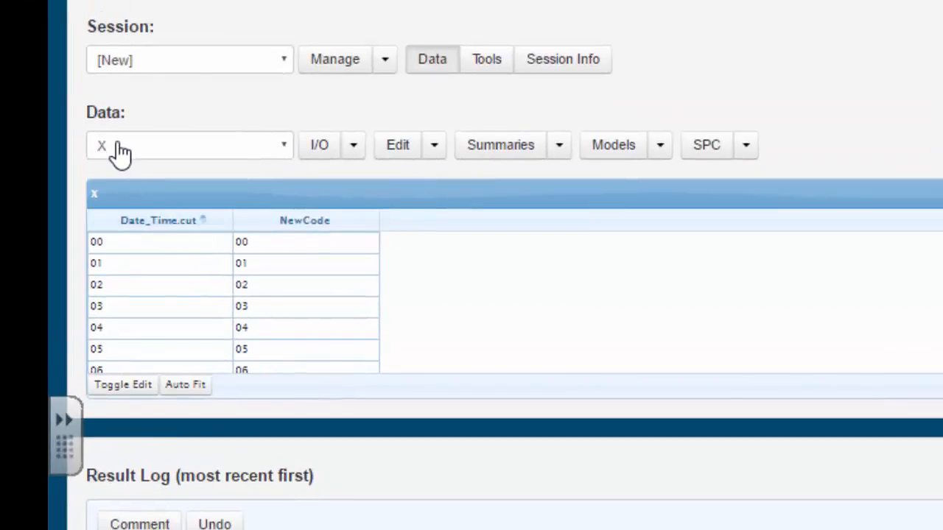
mouse_move(150, 299)
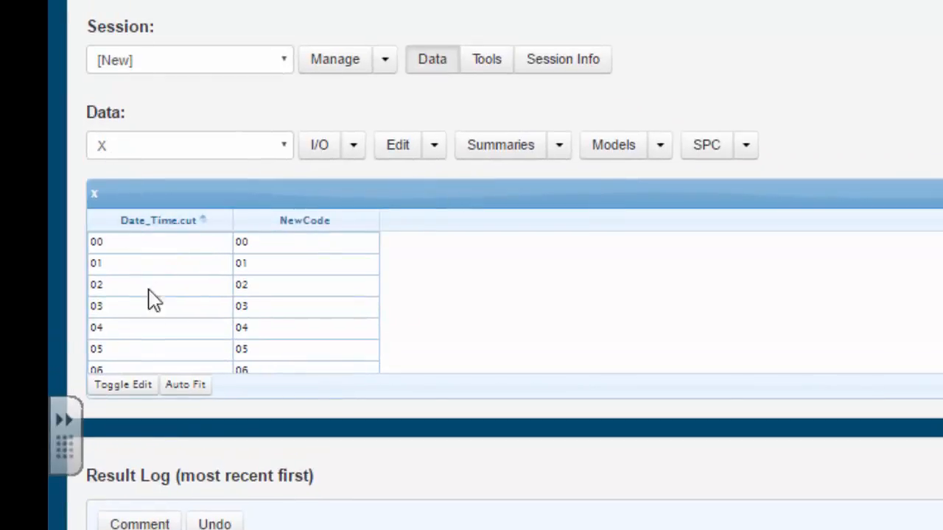
mouse_move(147, 347)
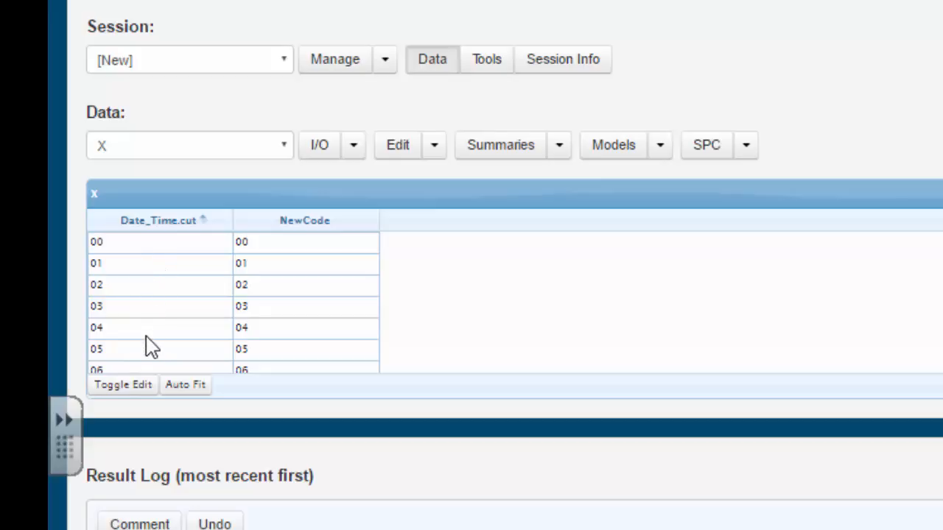
mouse_move(287, 254)
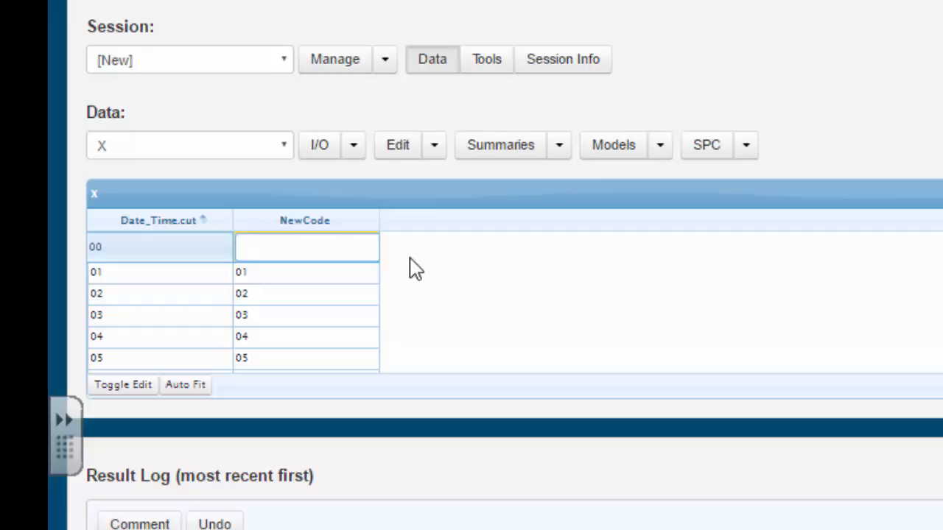
- Set NewCode to 1 for hours 00 through 07 in mapping table X
type("1")
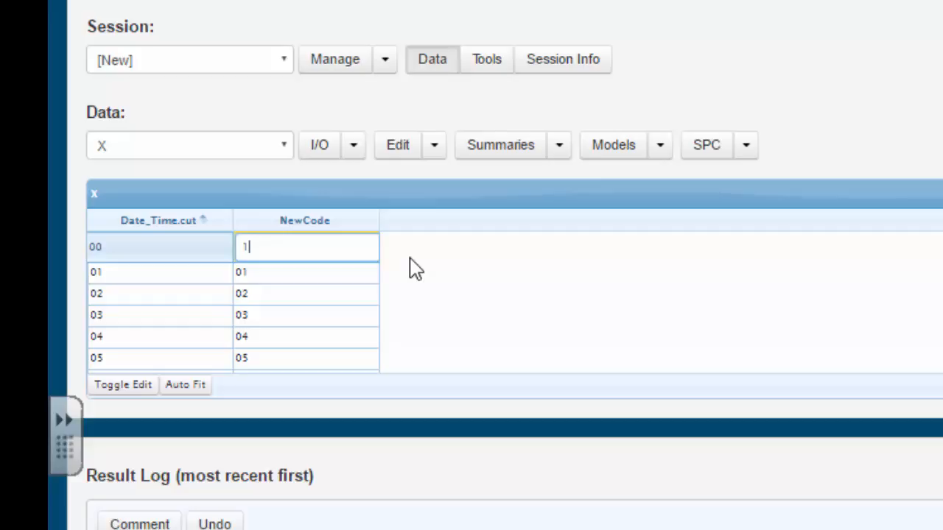
key("Enter")
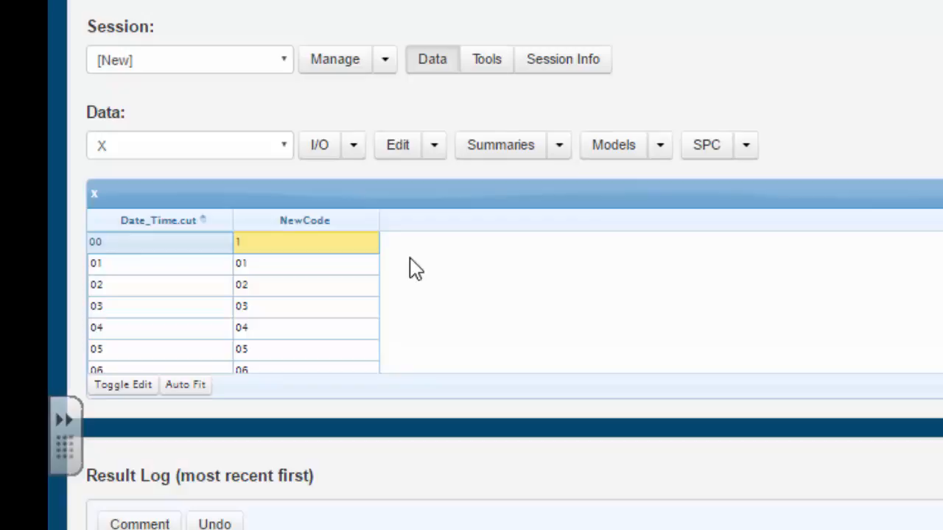
left_click(305, 263)
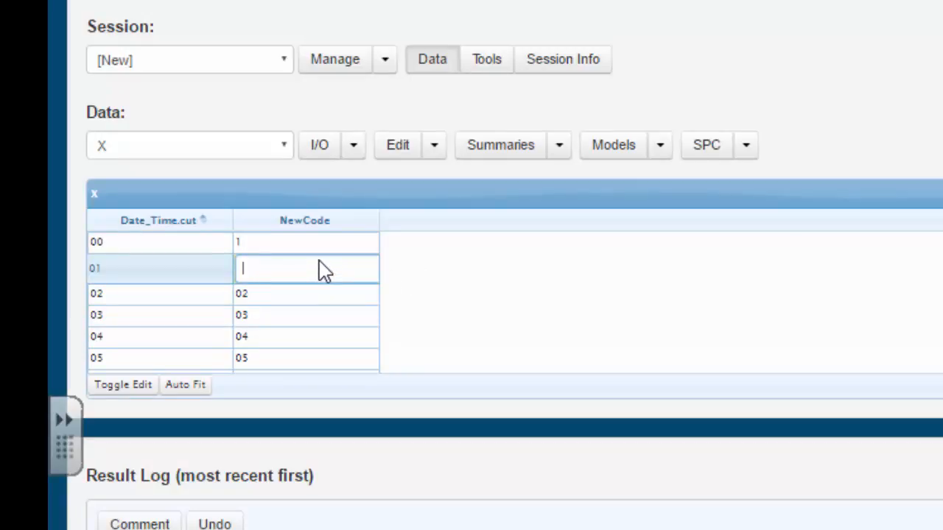
type("1")
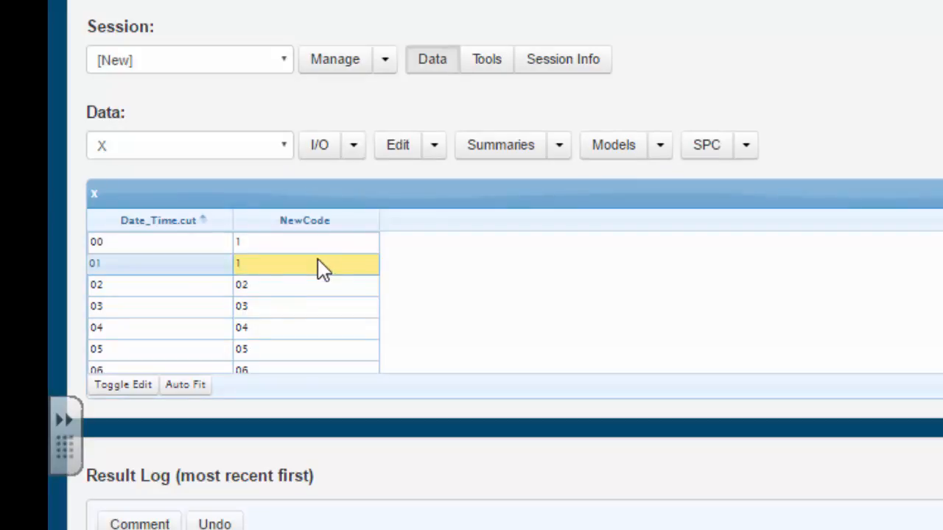
left_click(305, 289)
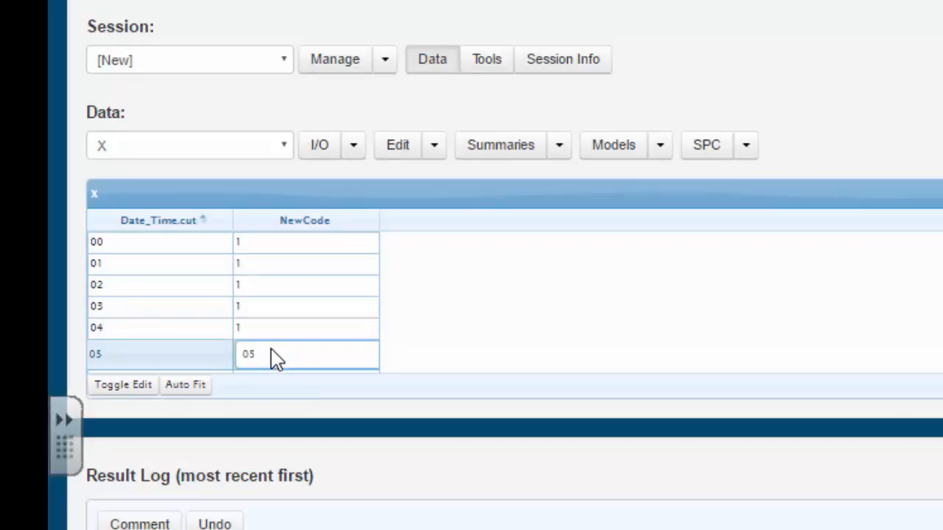
type("1")
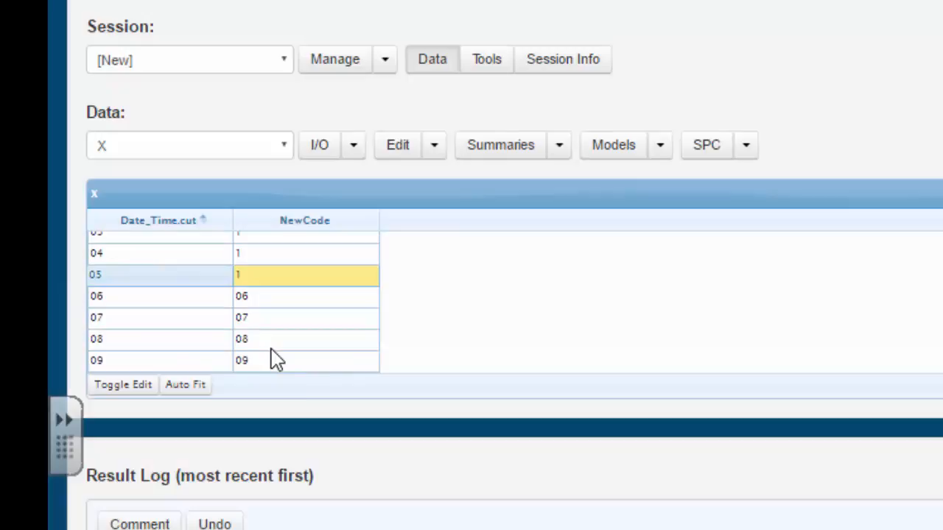
left_click(305, 296)
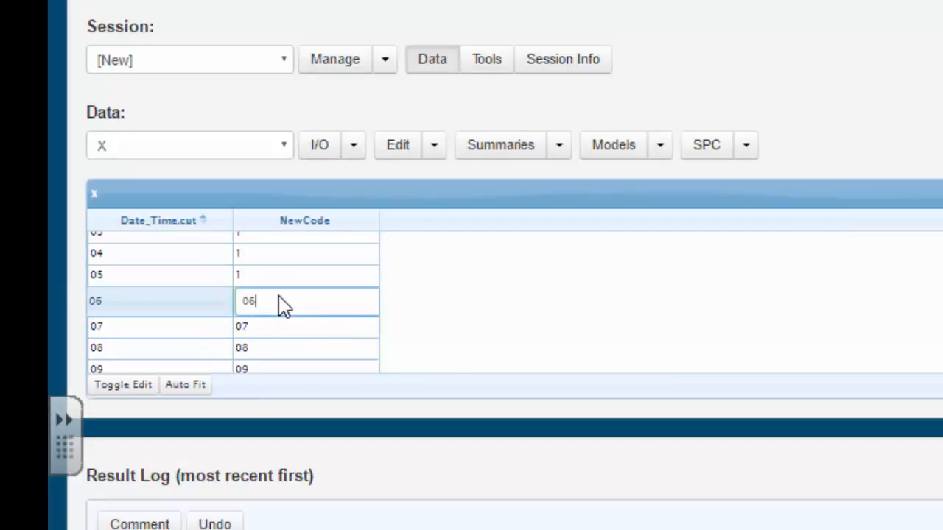
type("1")
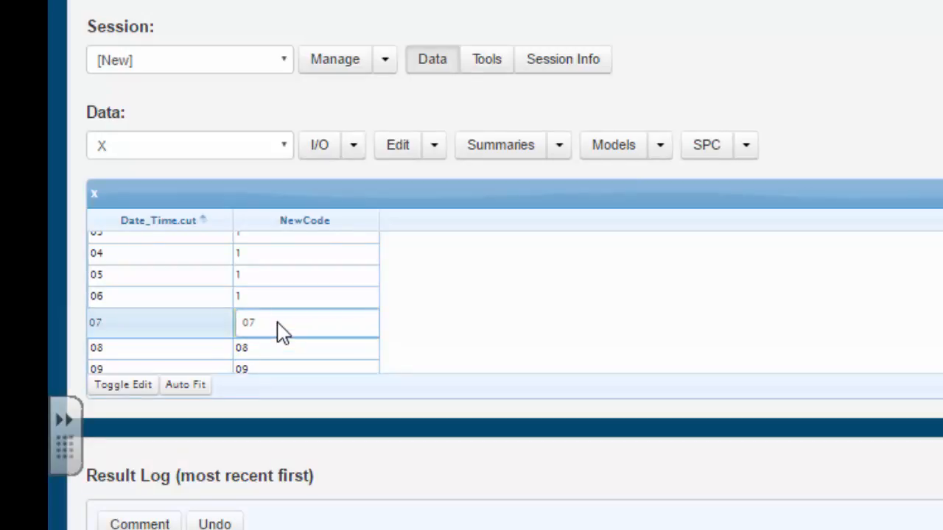
type("1")
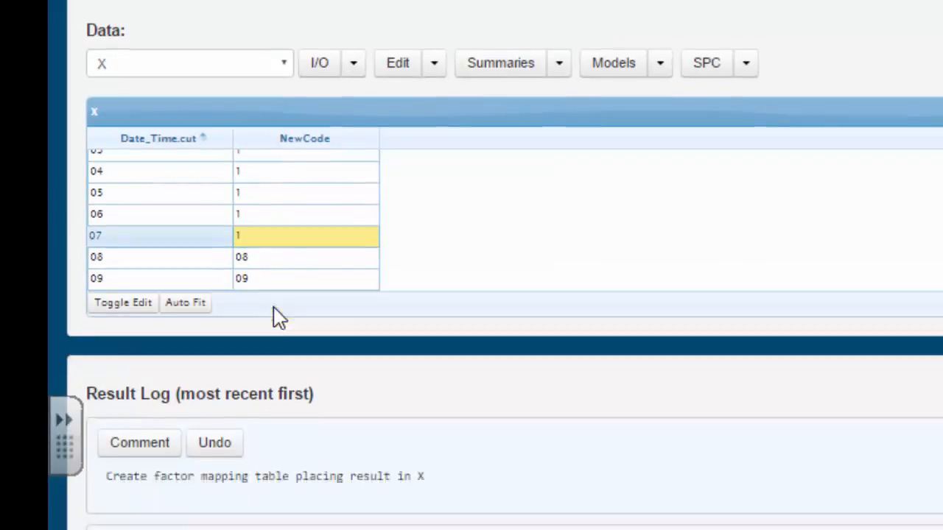
- Page to the last rows of table X and set NewCode to 1 for hours 22 and 23
scroll("down", 3)
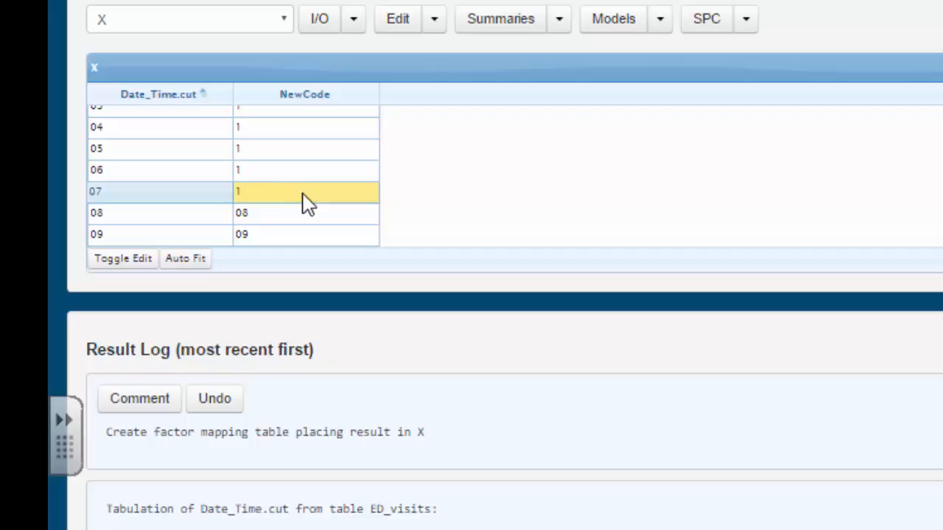
mouse_move(328, 172)
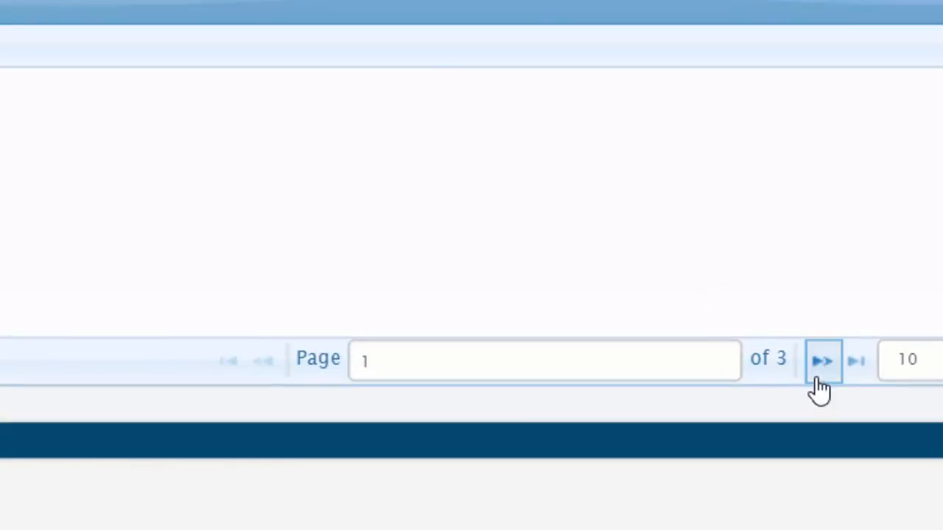
left_click(824, 360)
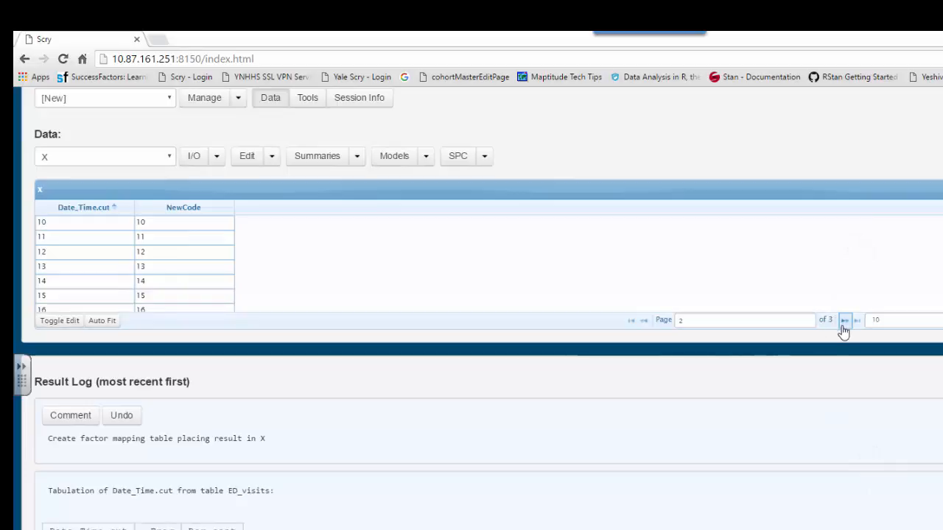
left_click(846, 320)
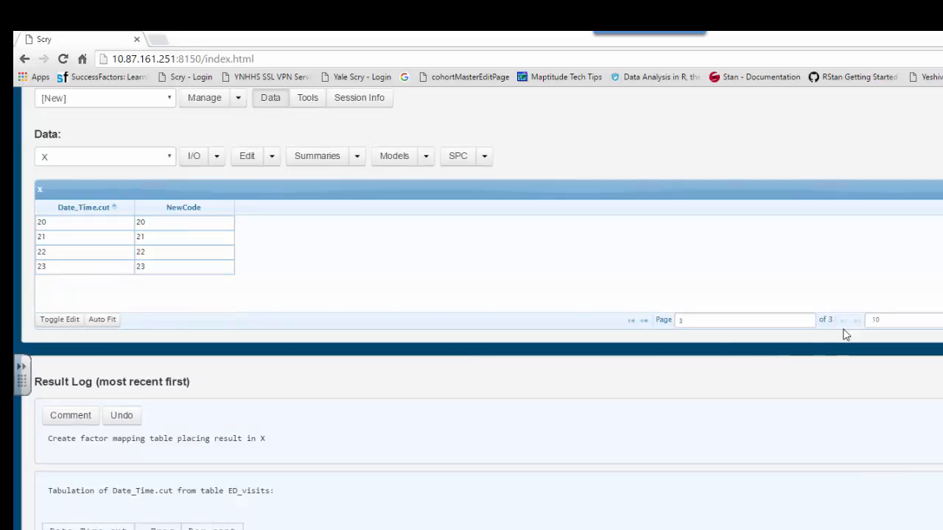
mouse_move(99, 296)
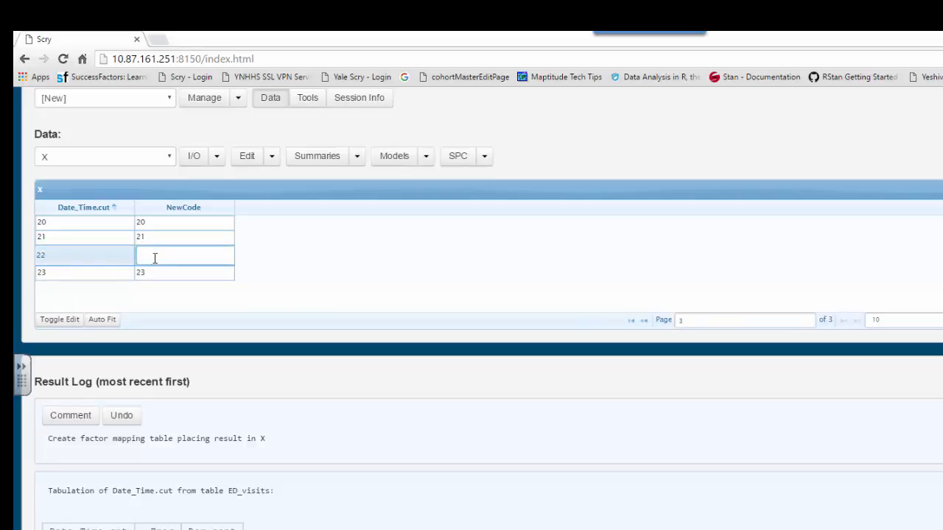
type("1")
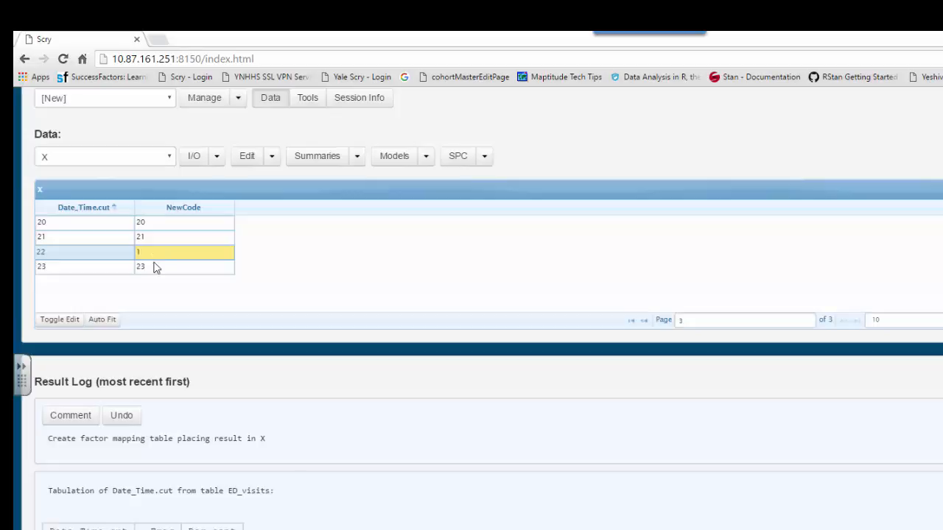
left_click(184, 268)
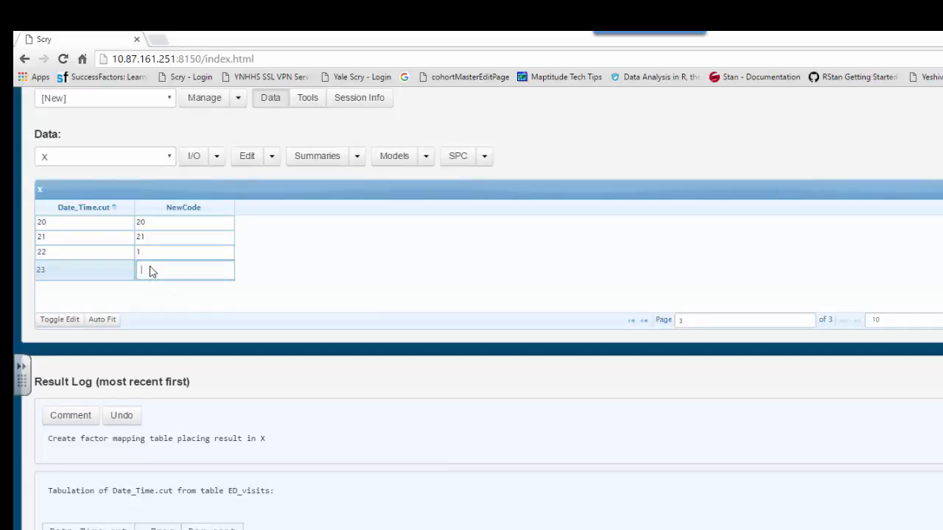
type("1")
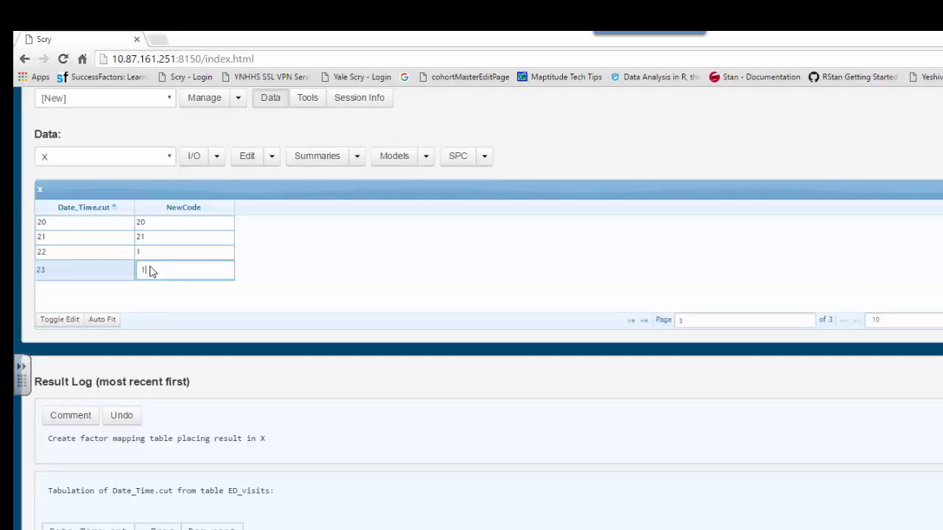
key("Enter")
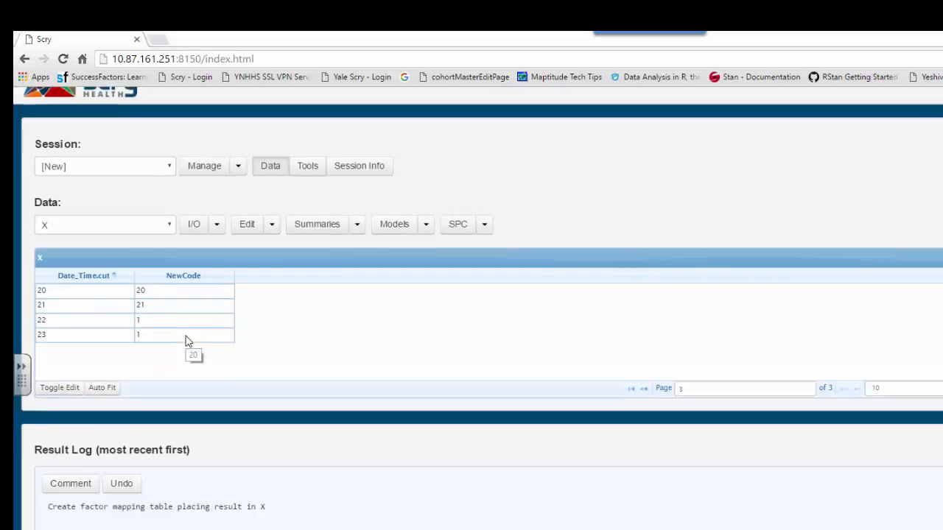
scroll("down", 3)
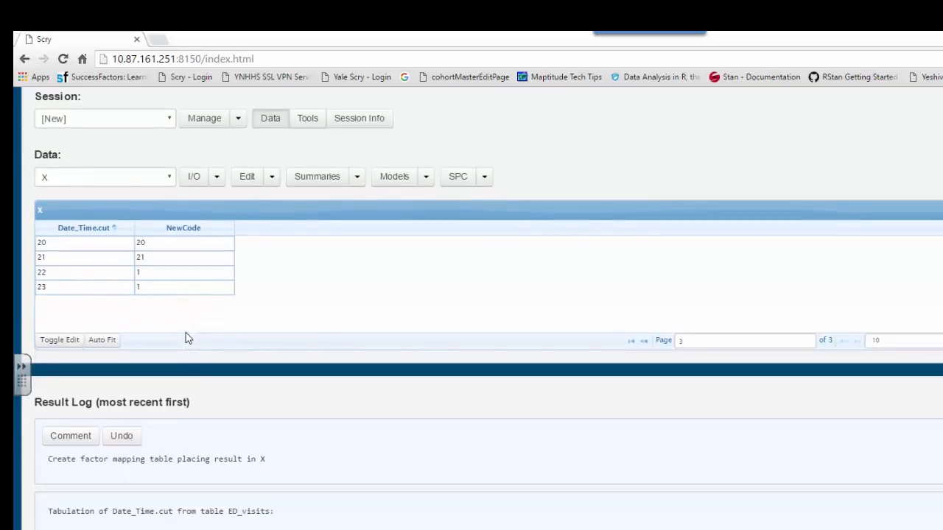
mouse_move(128, 288)
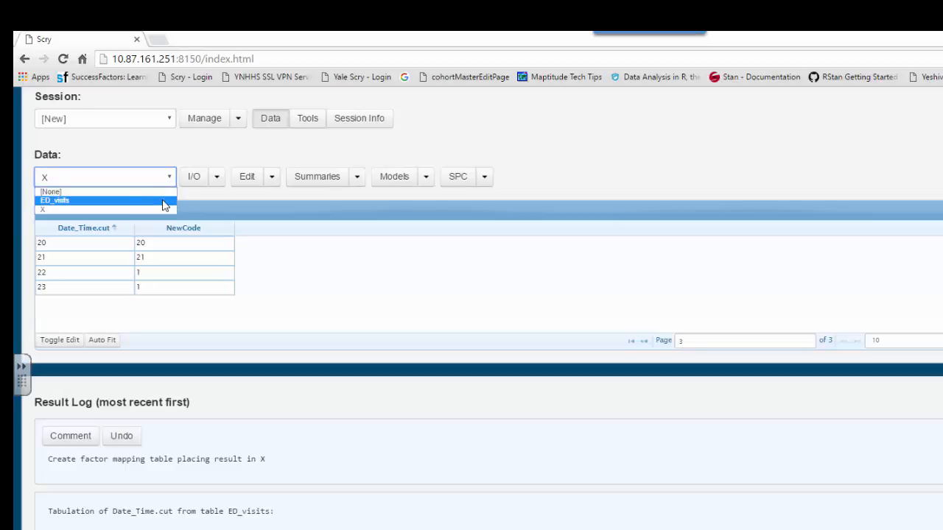
- Recode Date_Time.cut in ED_visits through mapping table X into a new Indicator column
left_click(55, 200)
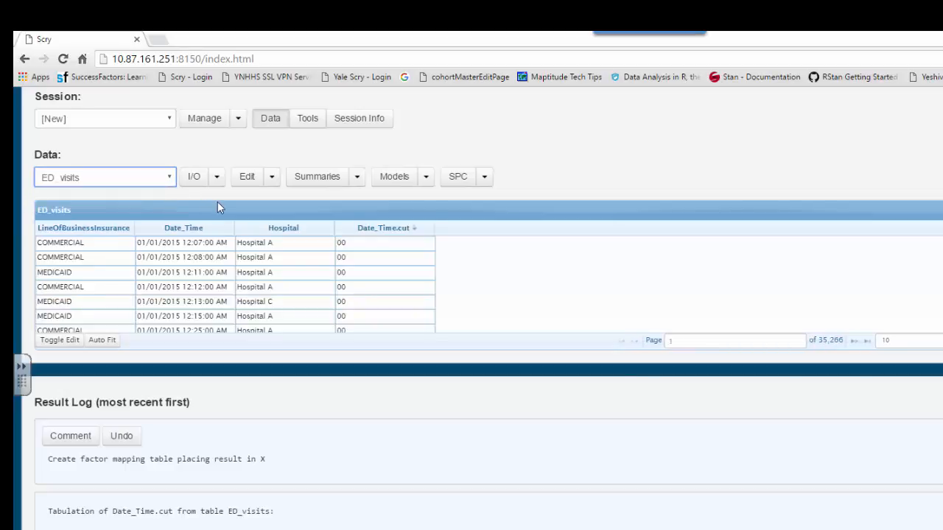
mouse_move(304, 251)
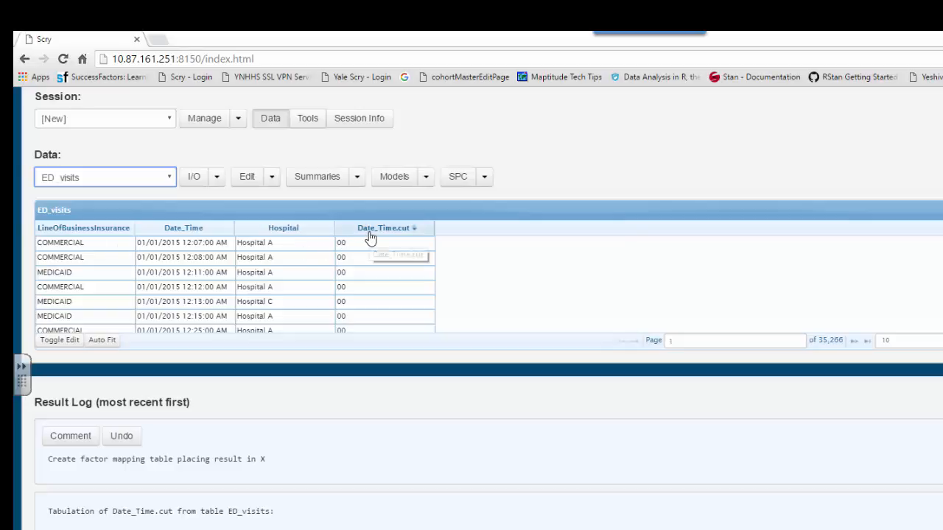
left_click(379, 227)
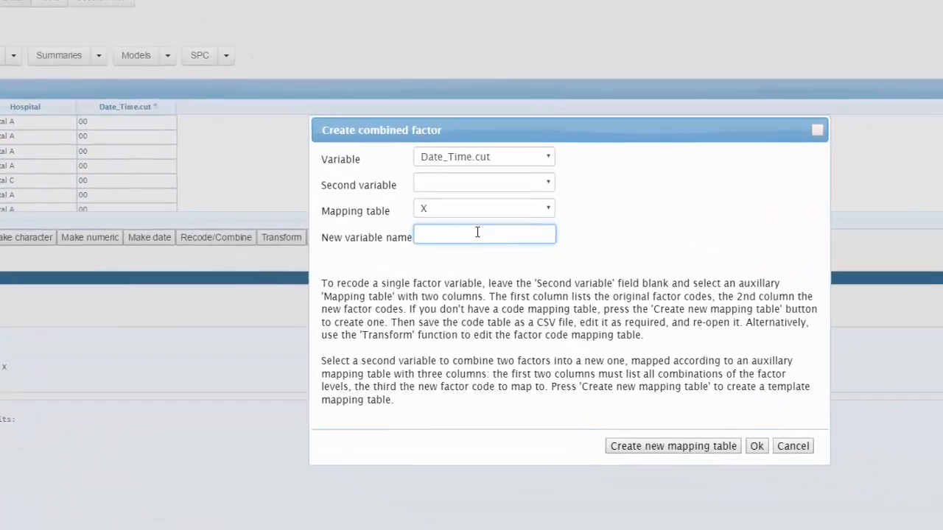
type("Indicator")
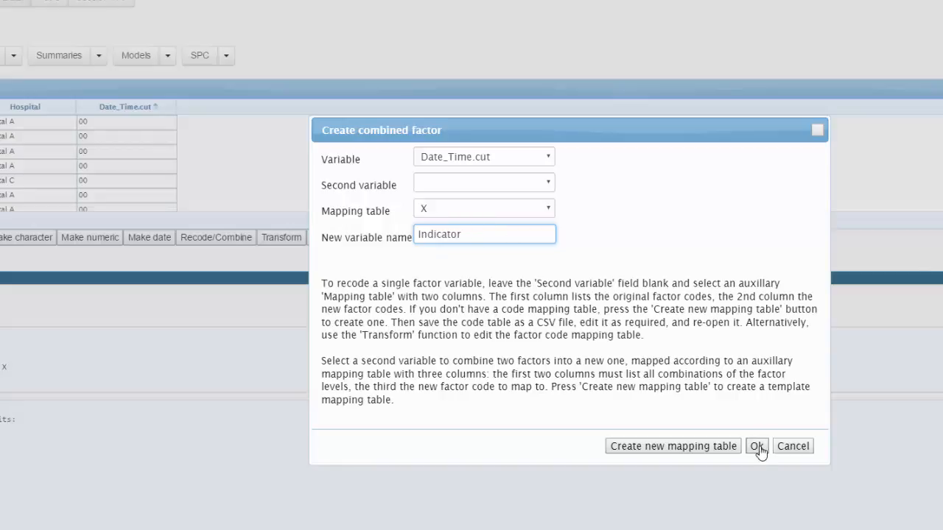
left_click(757, 446)
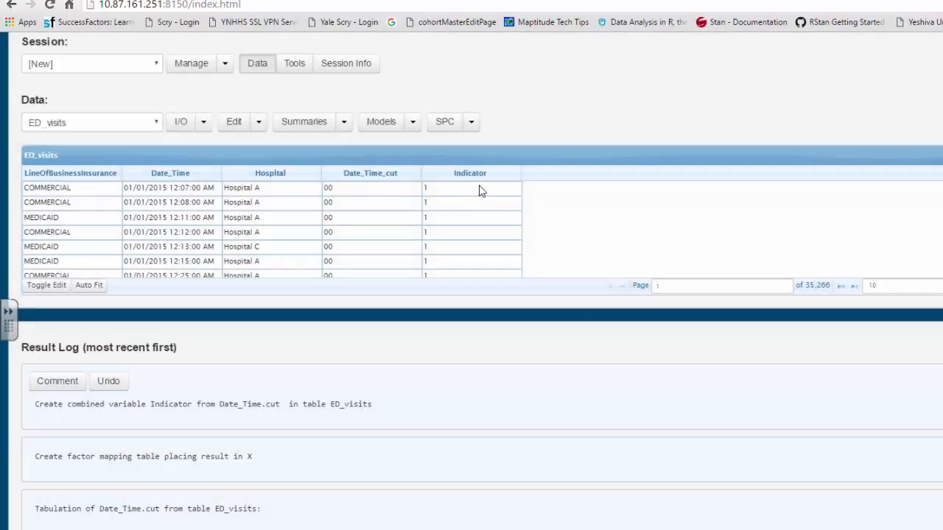
mouse_move(381, 228)
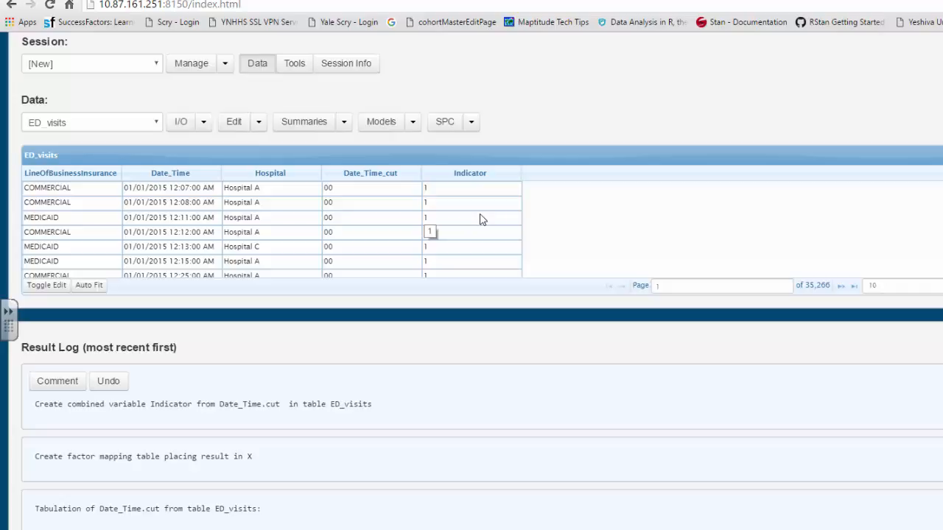
- Run a frequency tabulation of Indicator, showing code 1 covers 79,387 visits (22.51%)
left_click(470, 173)
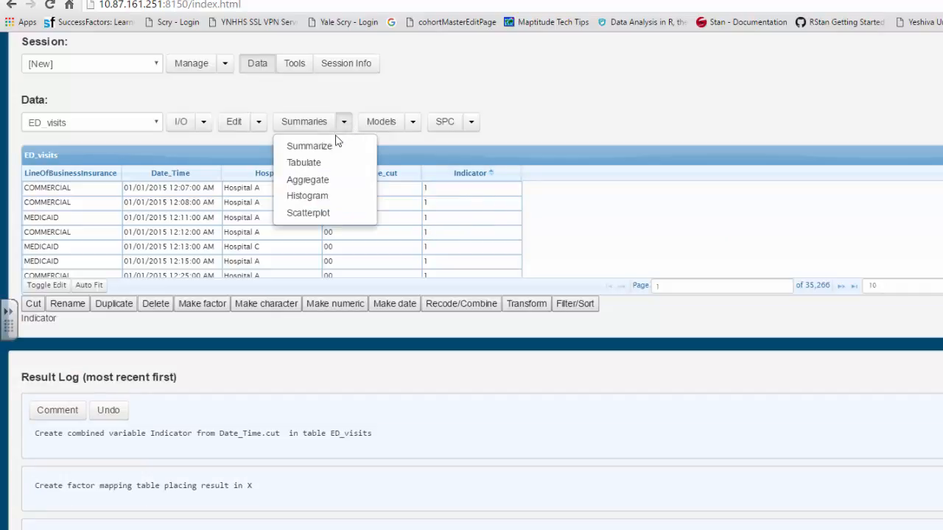
left_click(303, 162)
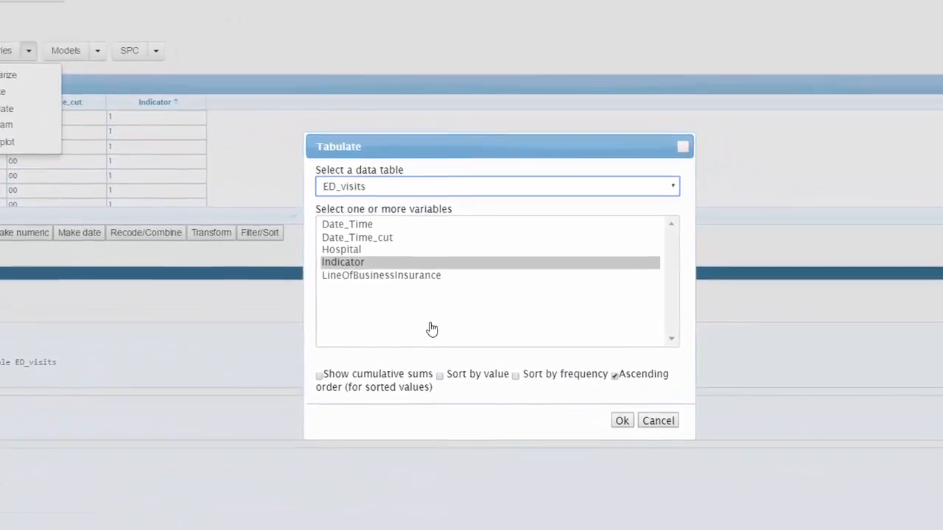
left_click(622, 420)
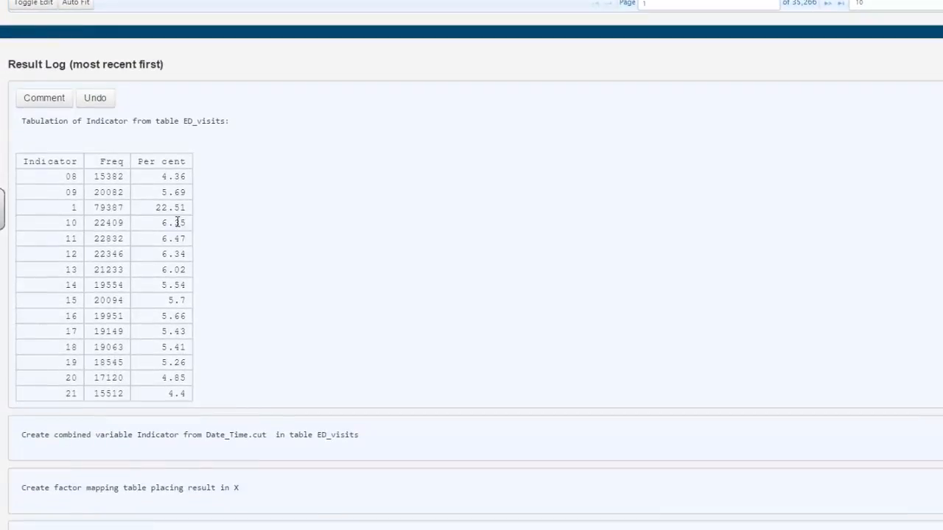
mouse_move(84, 210)
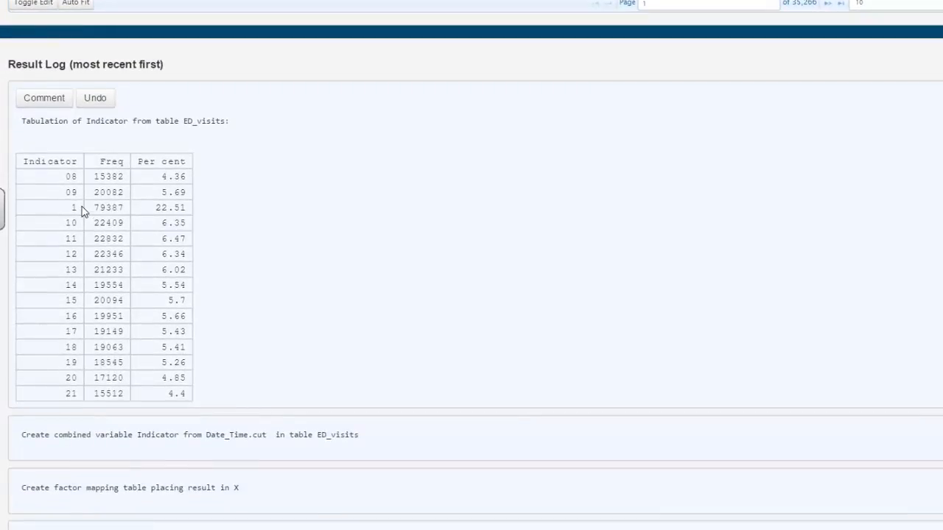
mouse_move(94, 308)
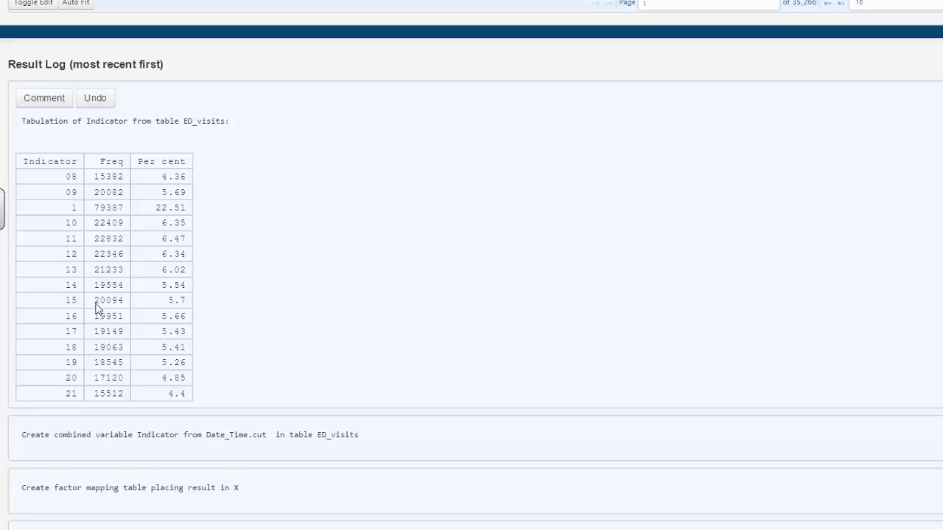
mouse_move(183, 215)
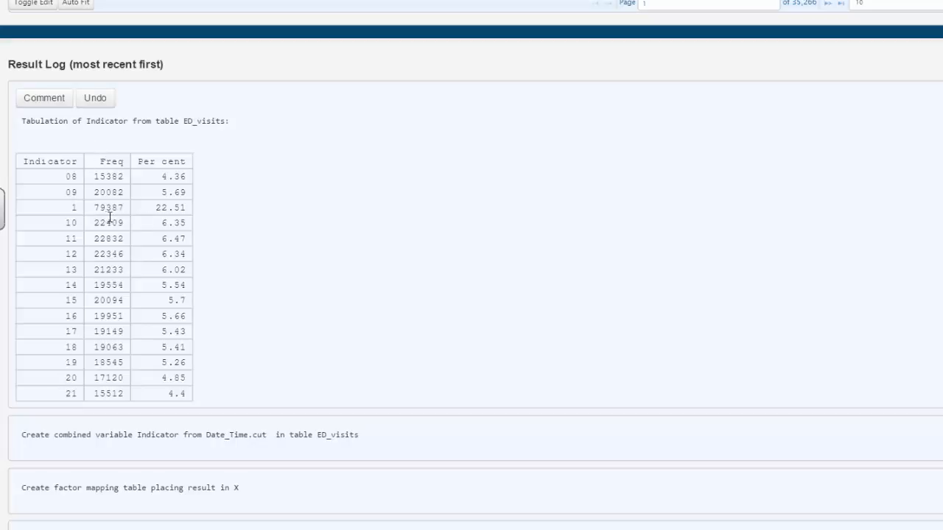
mouse_move(302, 233)
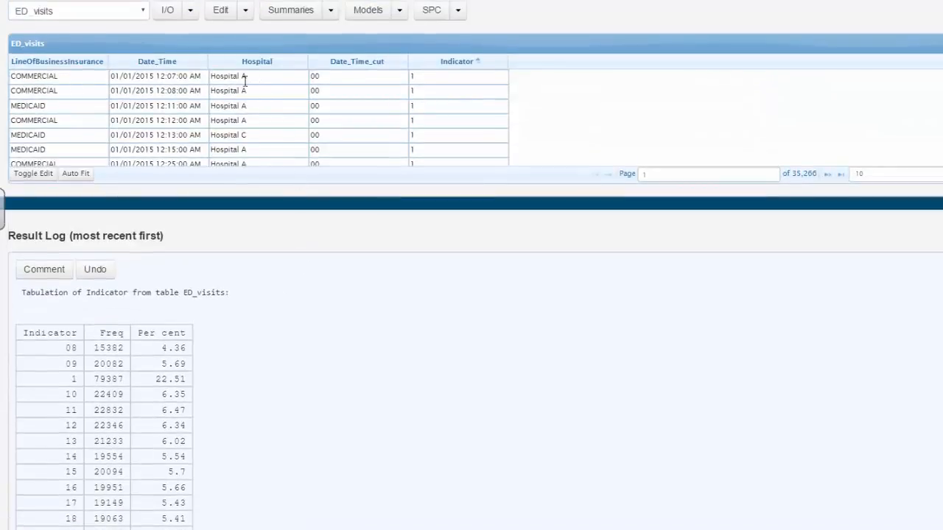
mouse_move(423, 120)
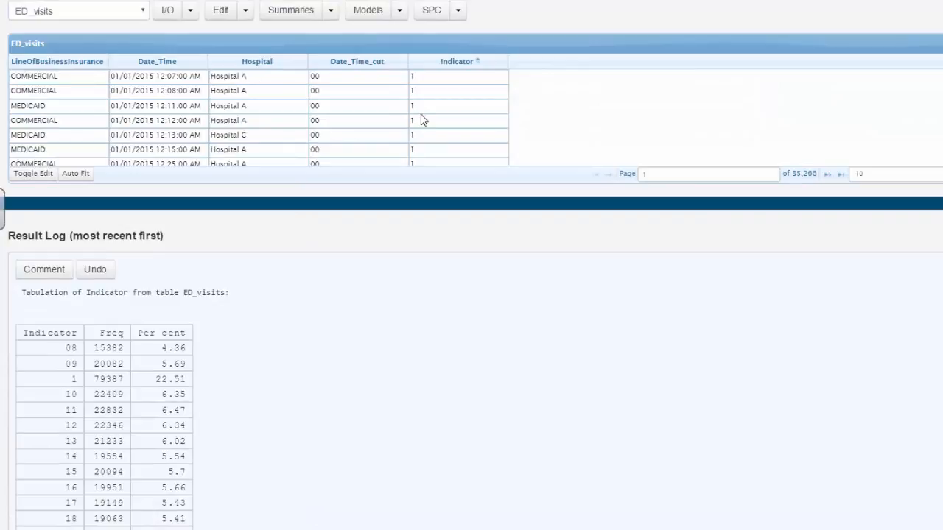
mouse_move(453, 68)
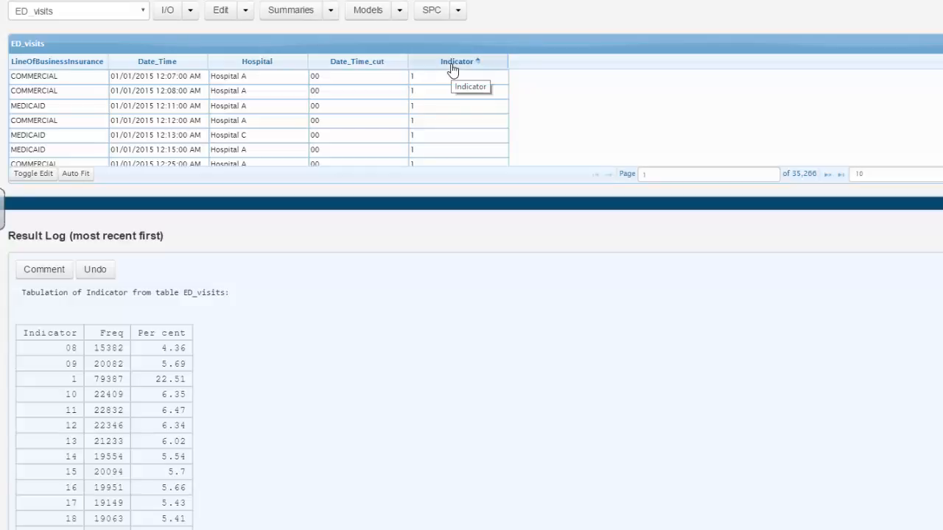
- Filter ED_visits with the expression Indicator==1 so only Indicator 1 rows remain
left_click(458, 61)
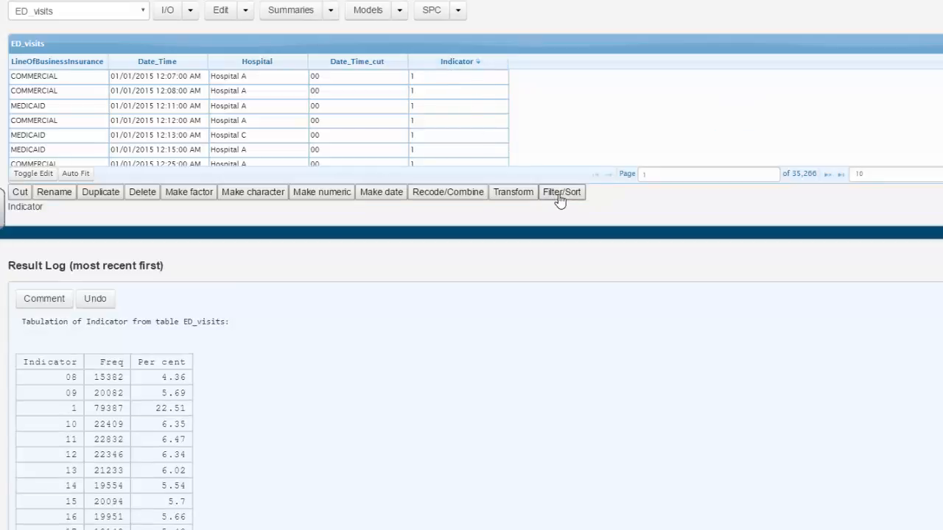
left_click(561, 192)
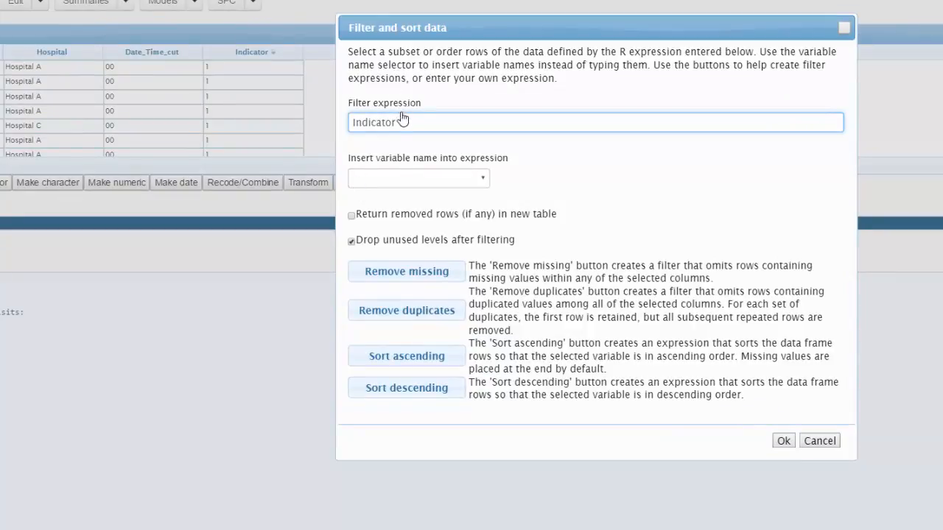
type("==")
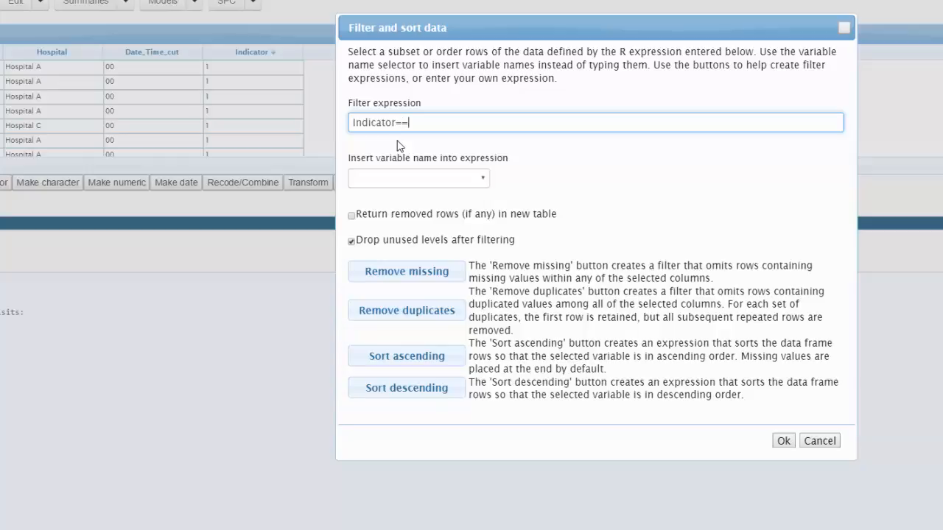
type("1")
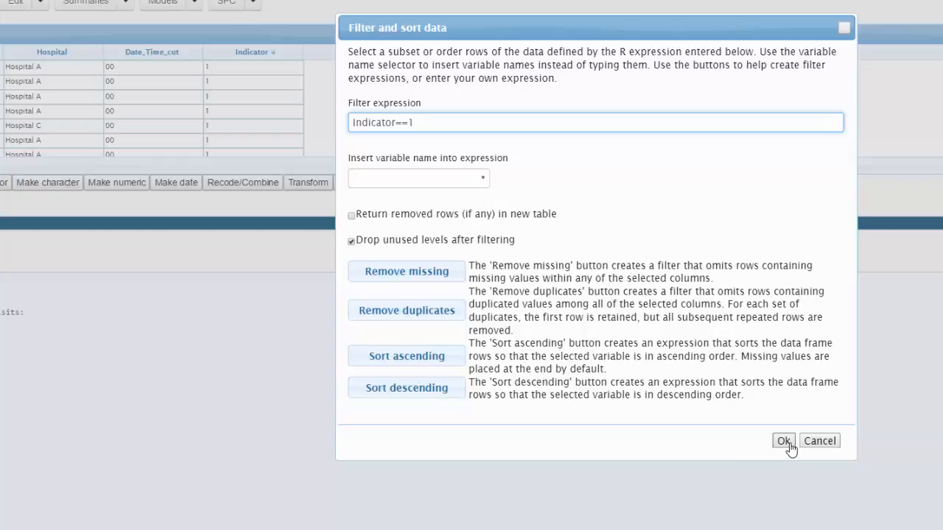
left_click(783, 440)
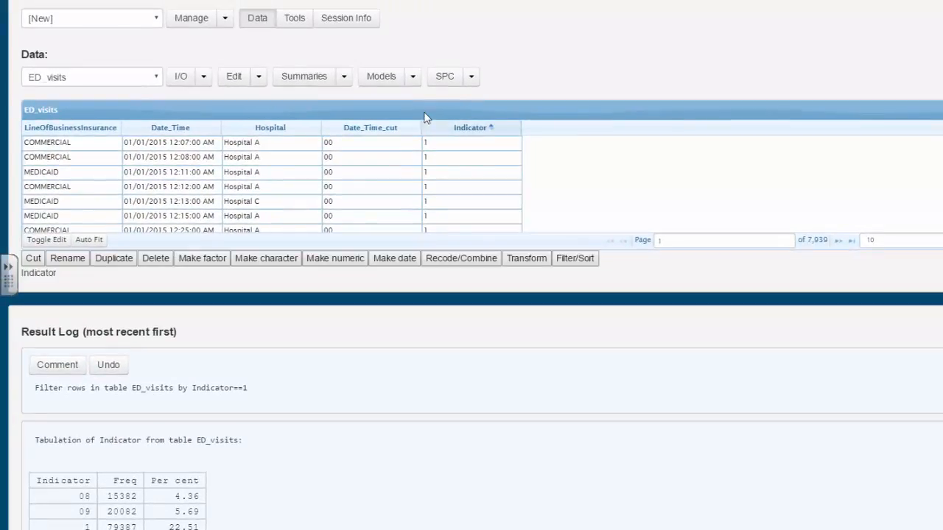
- Run Summaries > Tabulate on Indicator, showing 79,387 visits all coded 1
left_click(344, 75)
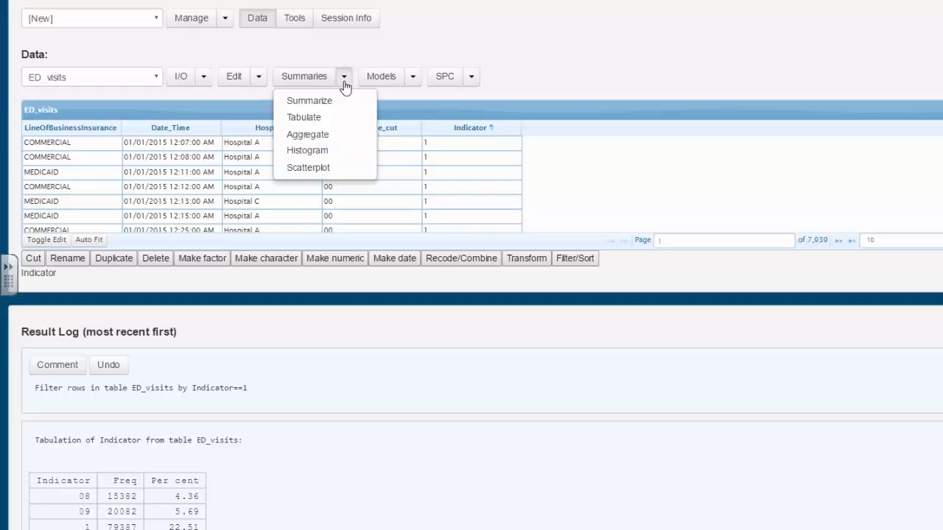
left_click(303, 117)
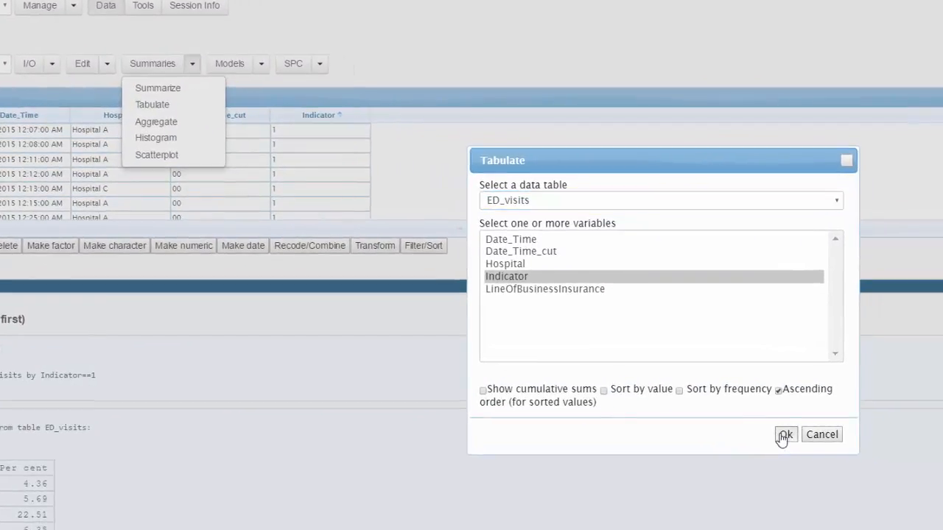
left_click(784, 434)
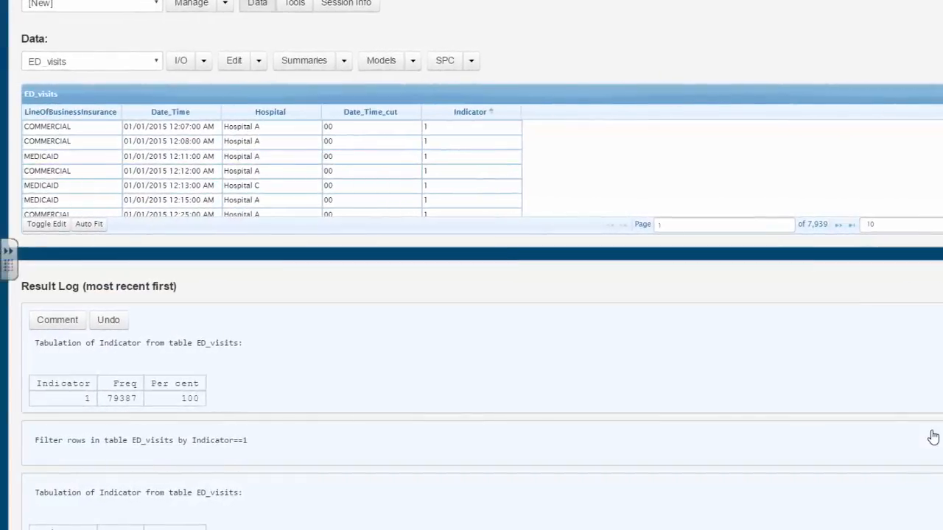
mouse_move(144, 418)
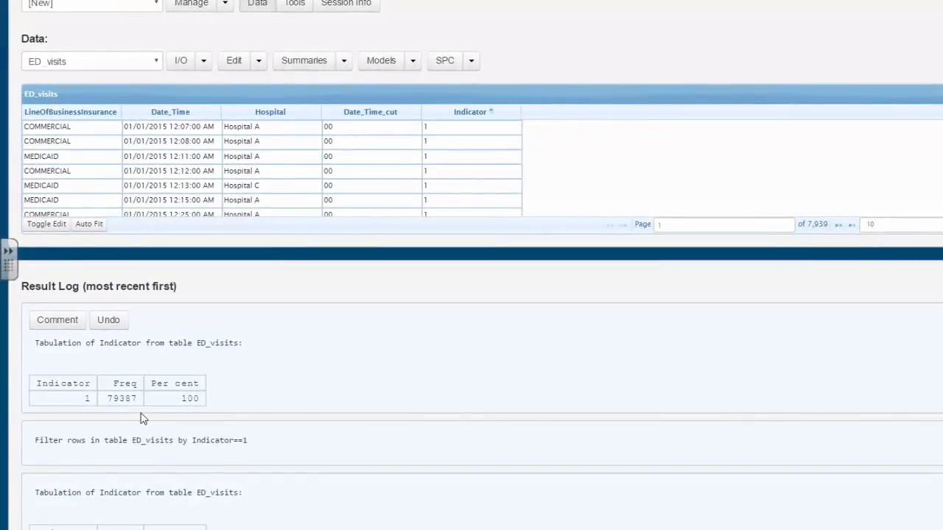
mouse_move(456, 227)
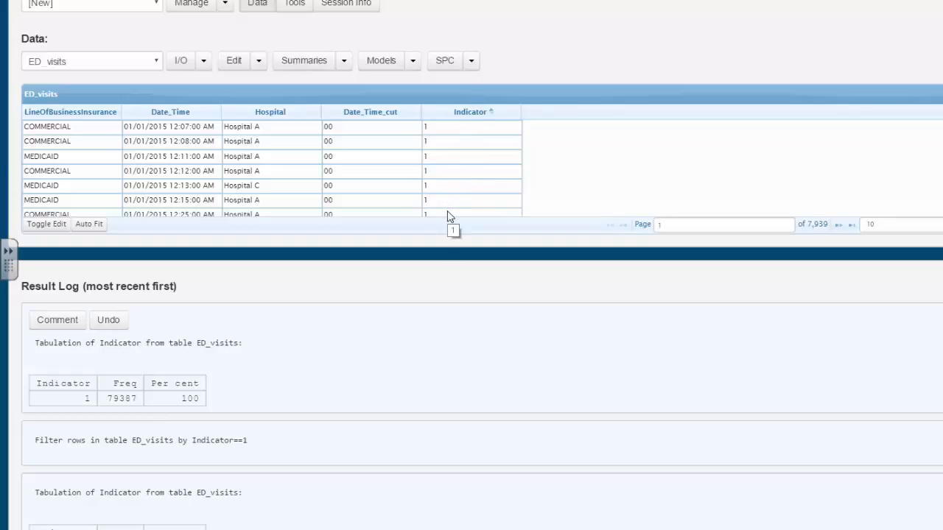
mouse_move(226, 158)
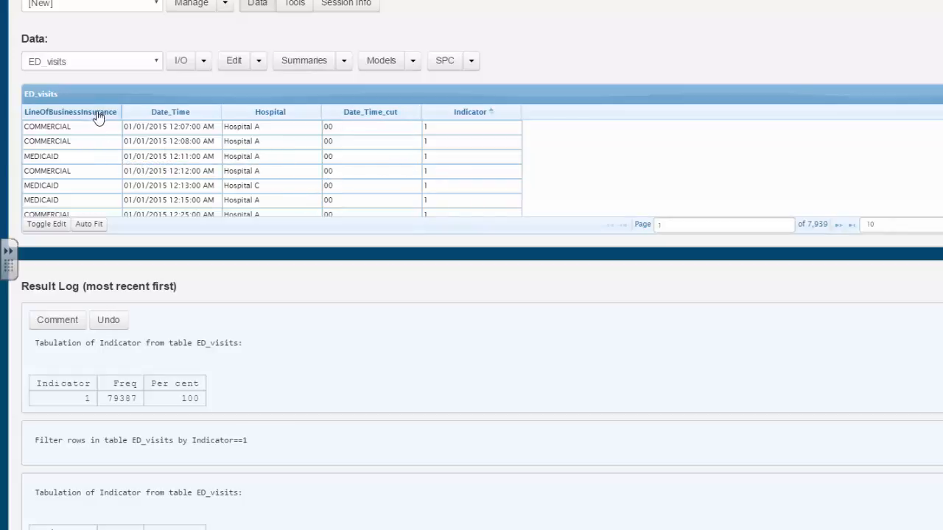
mouse_move(88, 200)
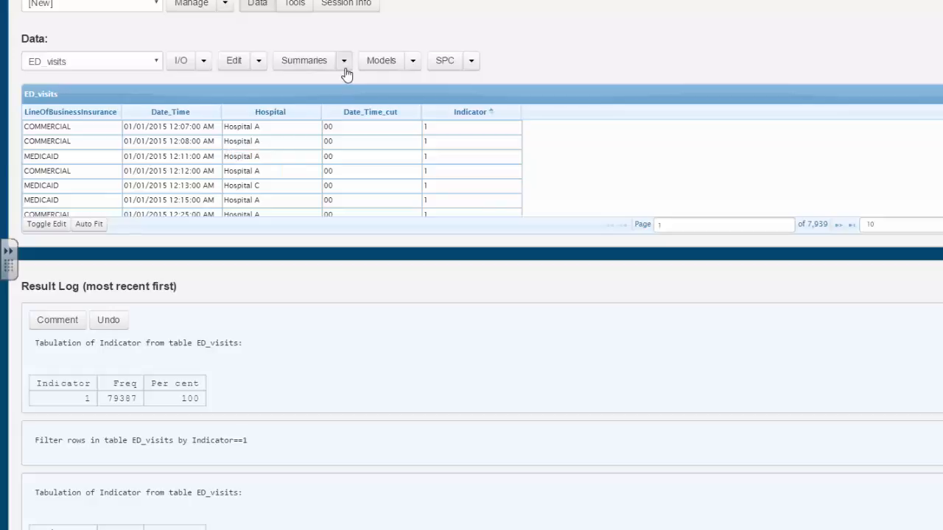
- Set up an Aggregate of Indicator grouped by Hospital and LineOfBusinessInsurance
left_click(344, 61)
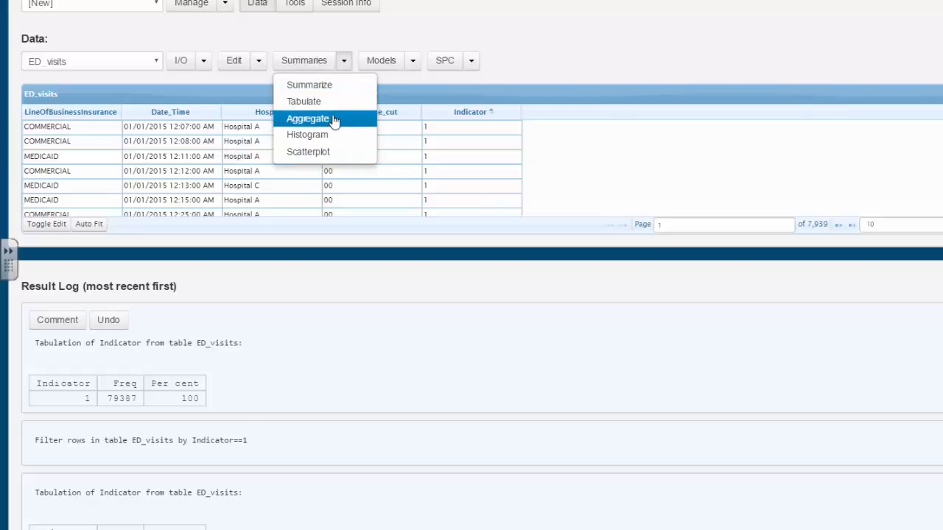
left_click(307, 118)
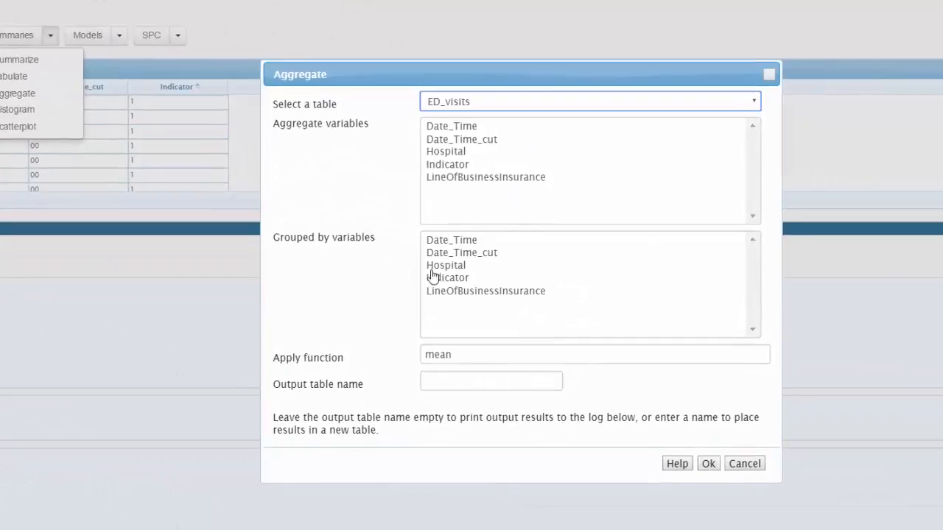
left_click(446, 265)
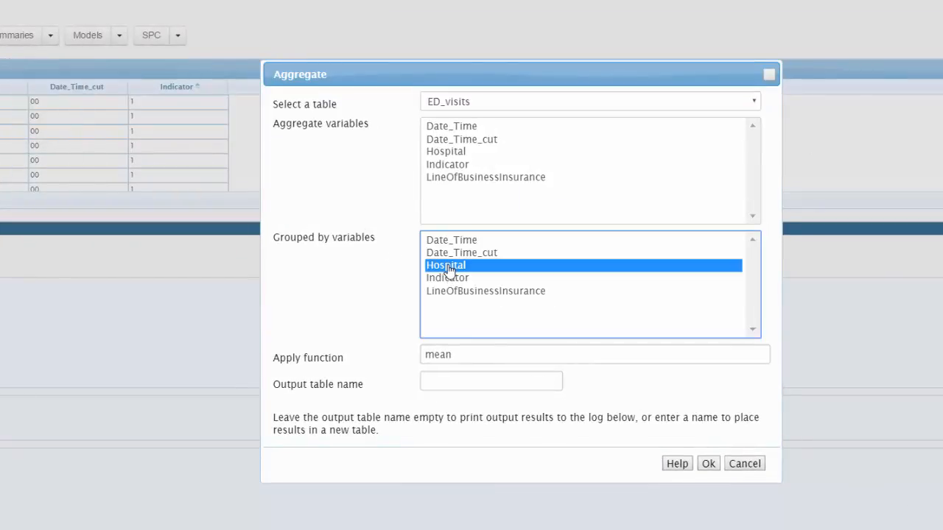
mouse_move(453, 285)
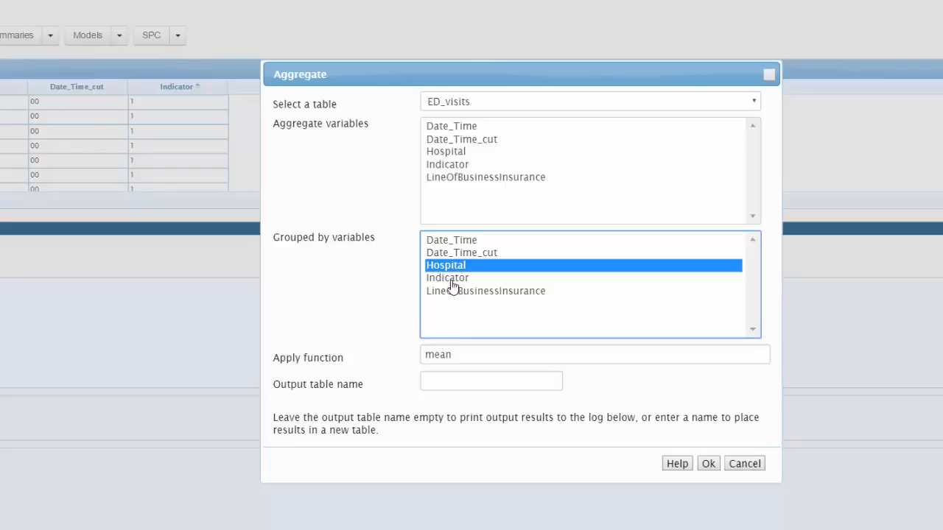
mouse_move(450, 296)
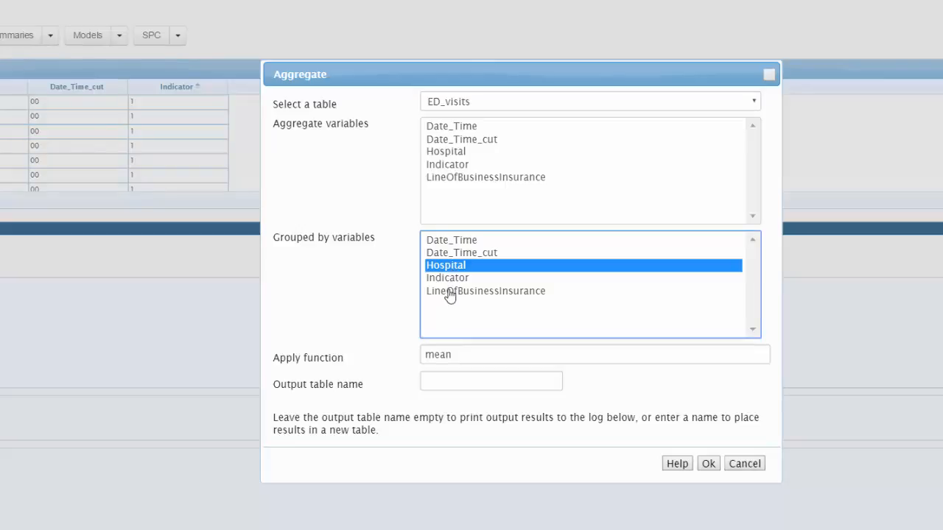
left_click(485, 291)
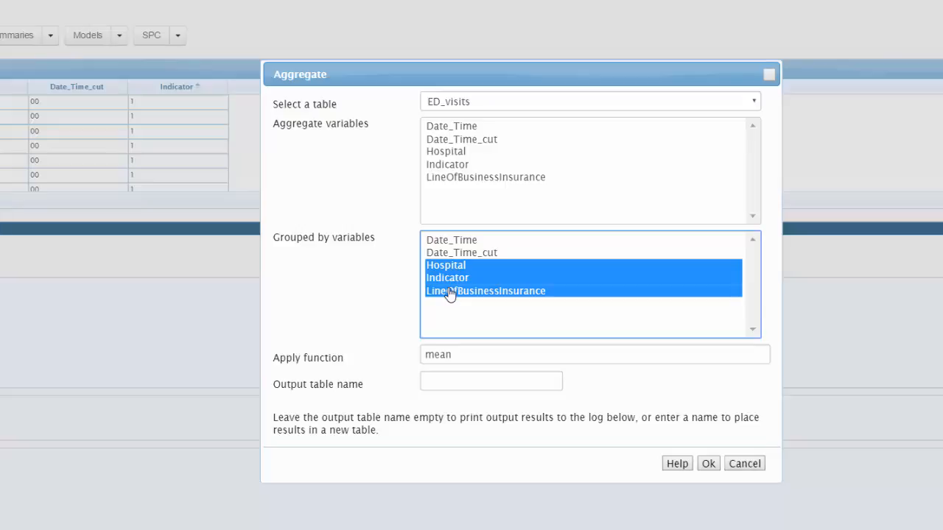
left_click(447, 277)
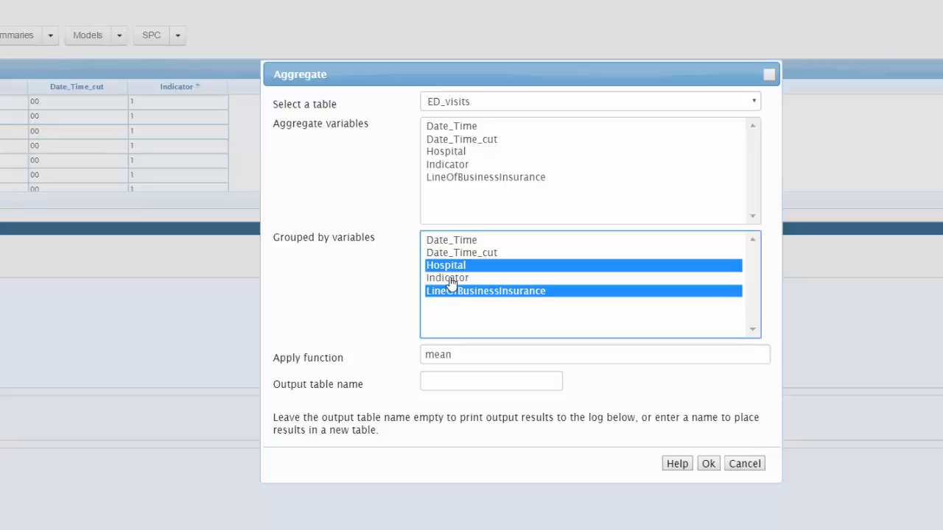
mouse_move(458, 302)
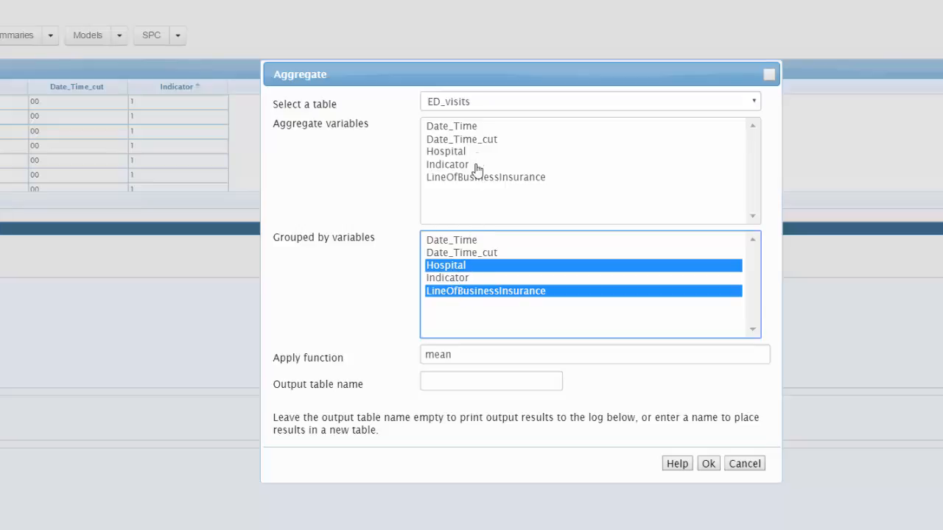
mouse_move(466, 193)
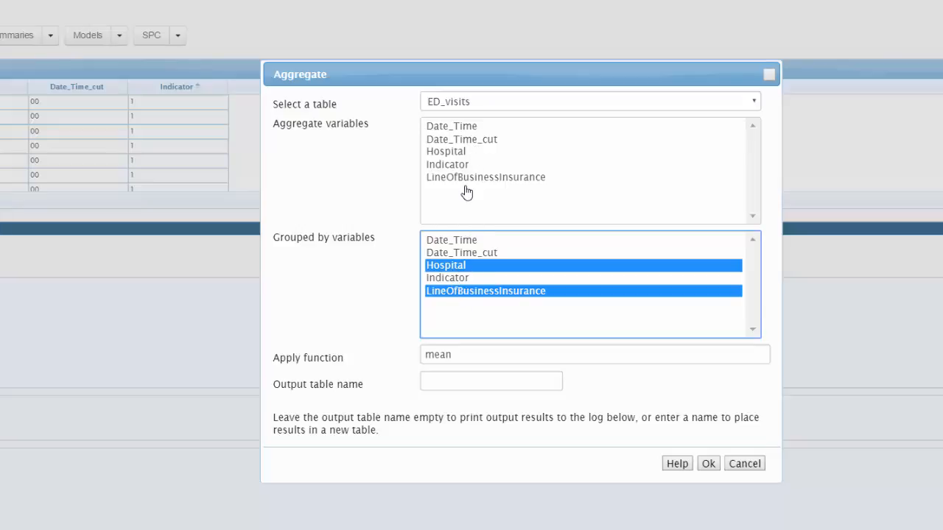
mouse_move(453, 170)
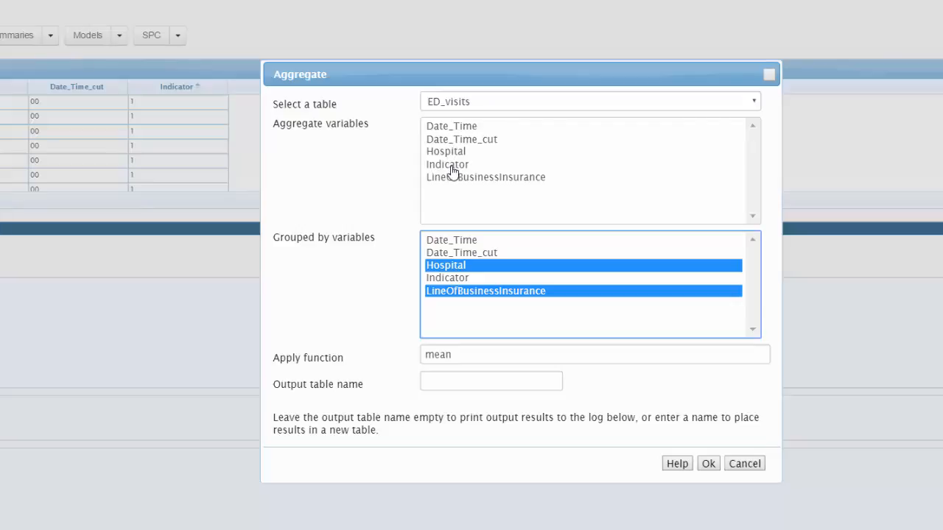
left_click(448, 164)
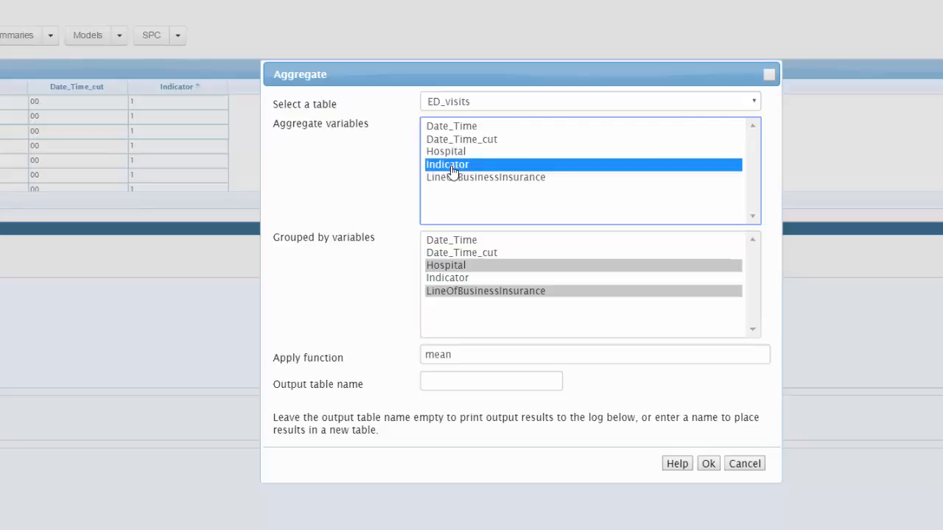
mouse_move(430, 350)
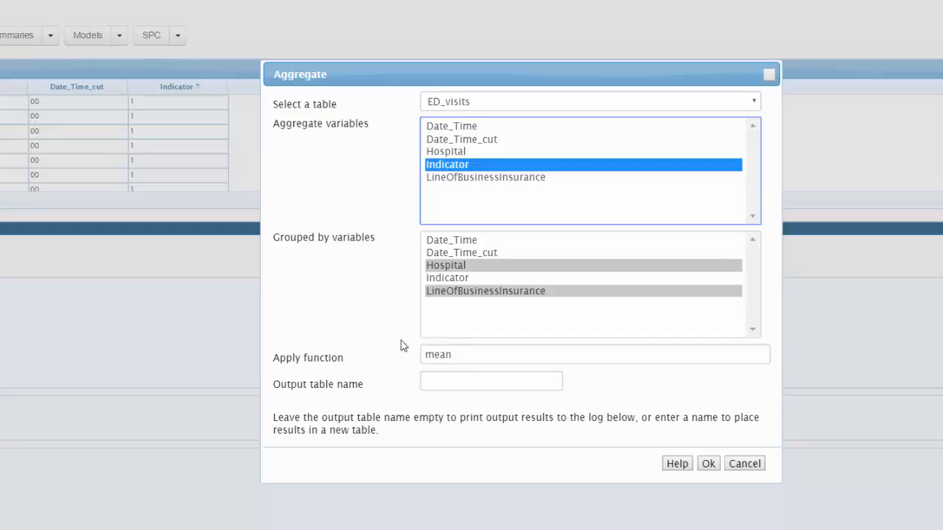
mouse_move(438, 242)
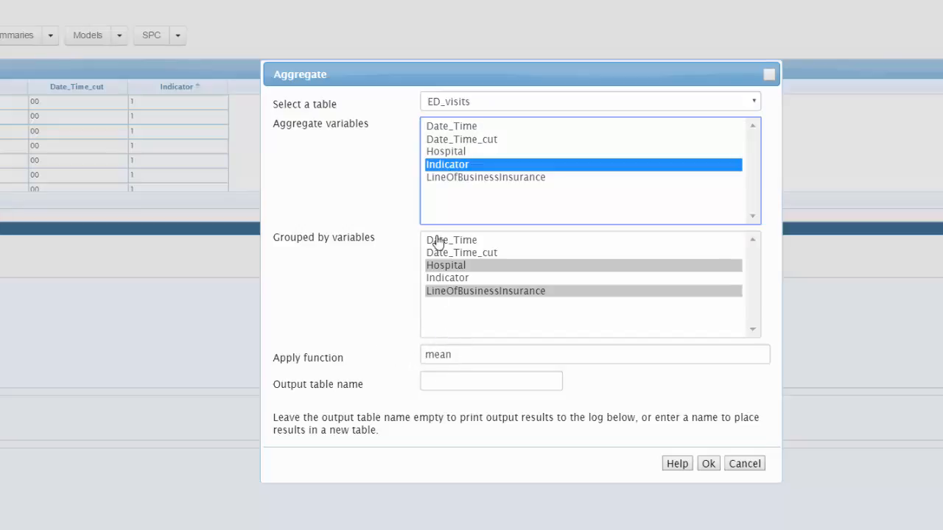
mouse_move(442, 297)
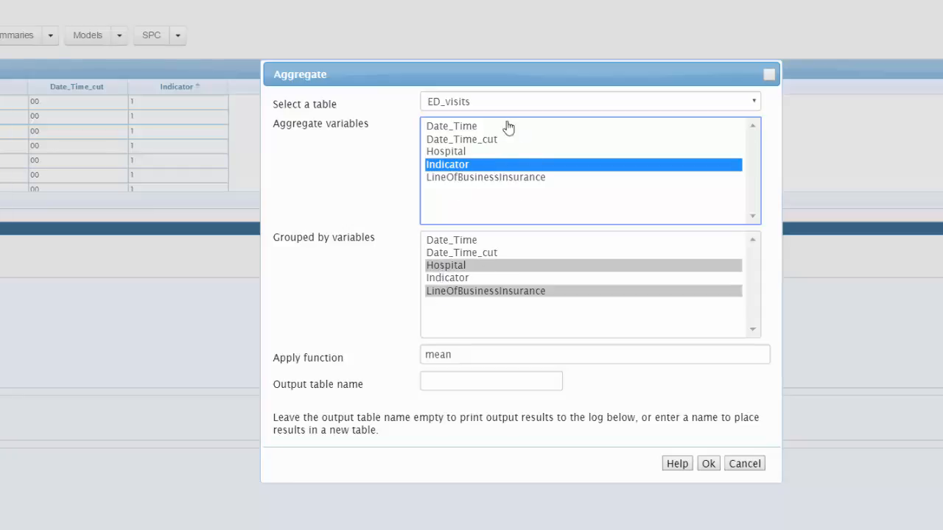
mouse_move(438, 277)
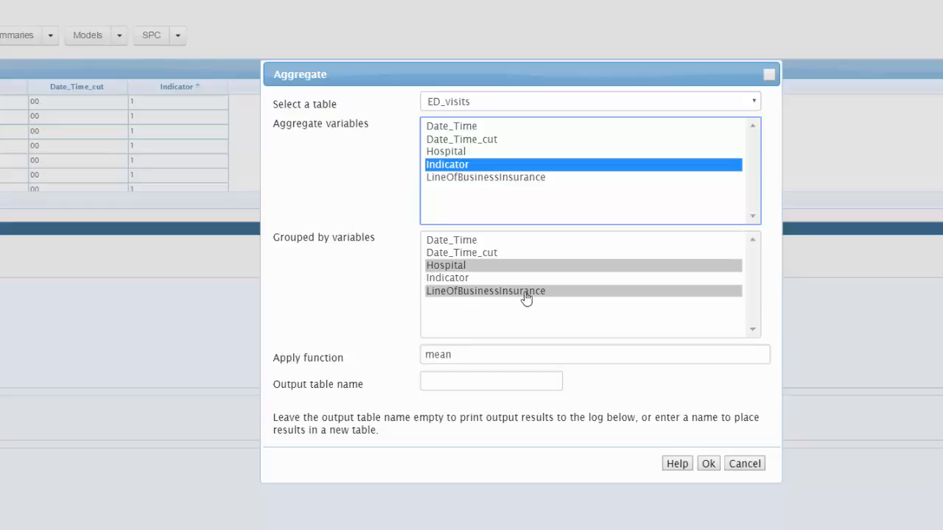
mouse_move(479, 158)
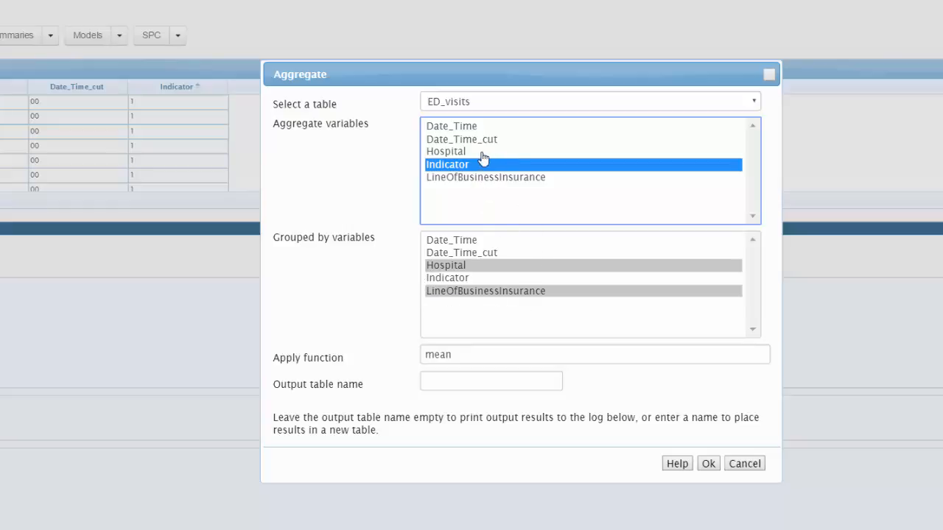
mouse_move(473, 166)
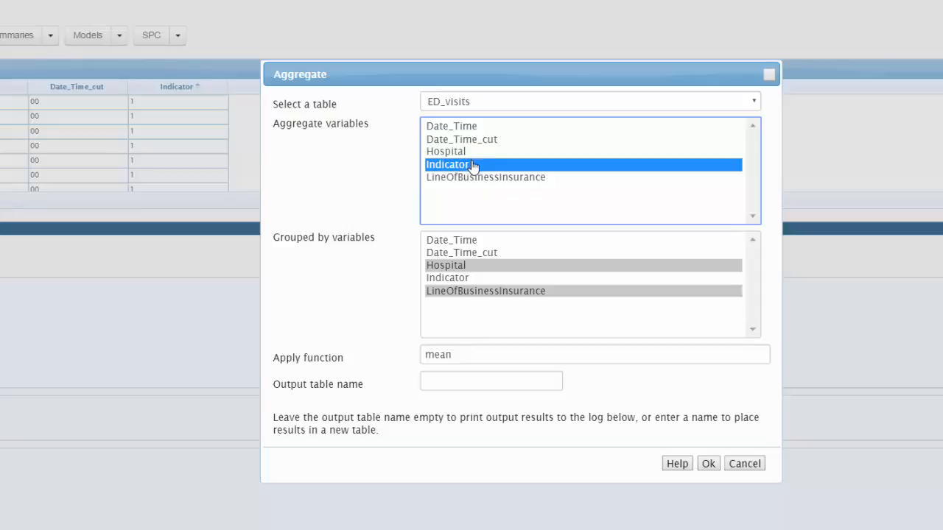
mouse_move(472, 355)
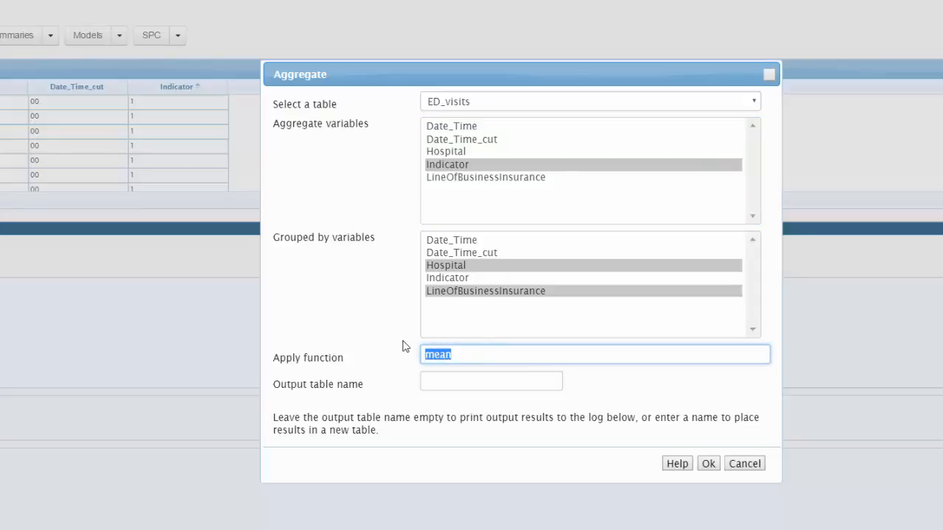
- Use function length, name the output table 'out', and run the aggregation
type("length")
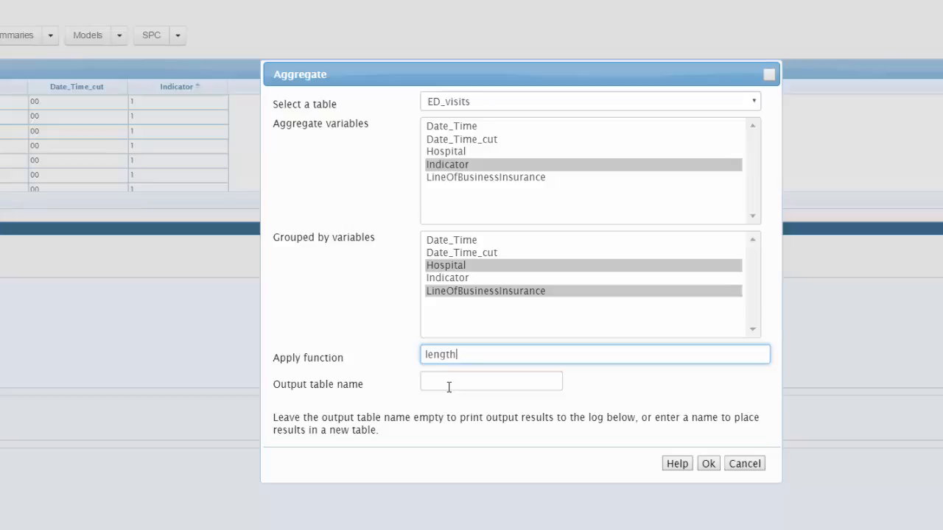
left_click(490, 381)
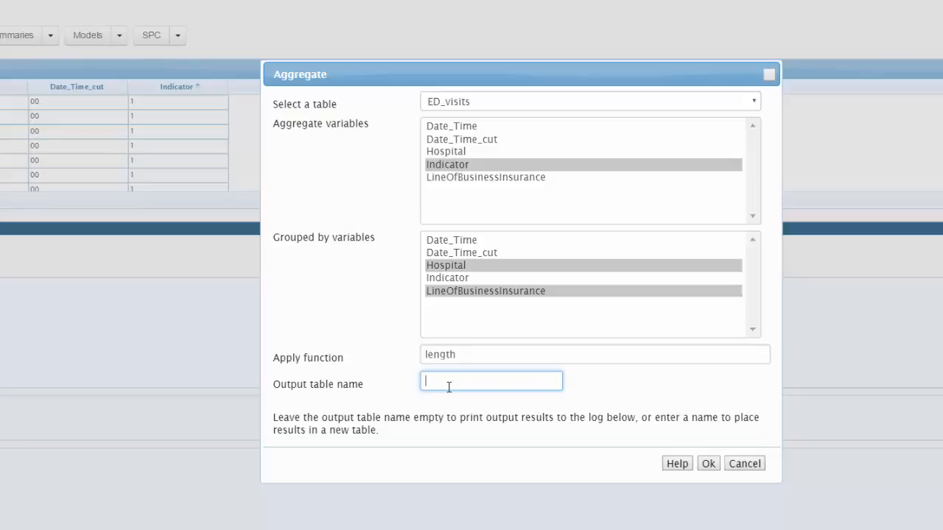
type("out")
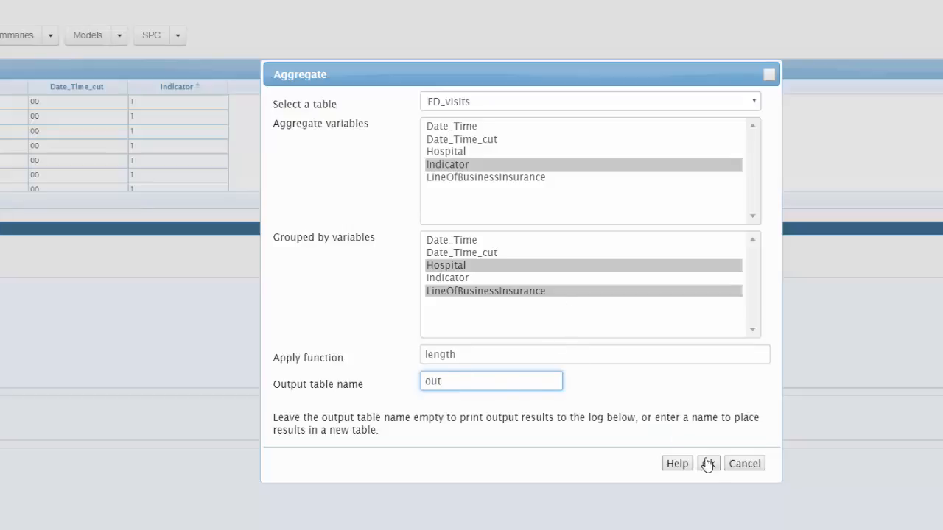
left_click(708, 464)
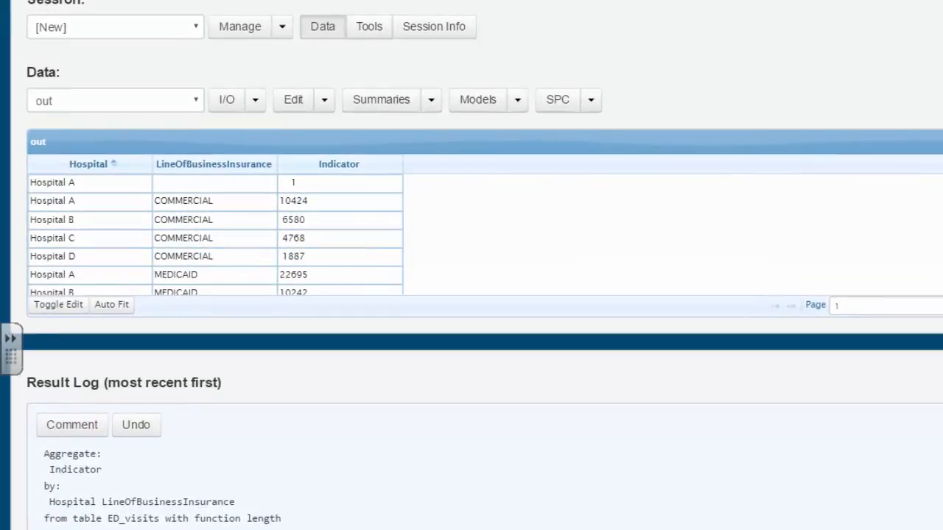
mouse_move(632, 307)
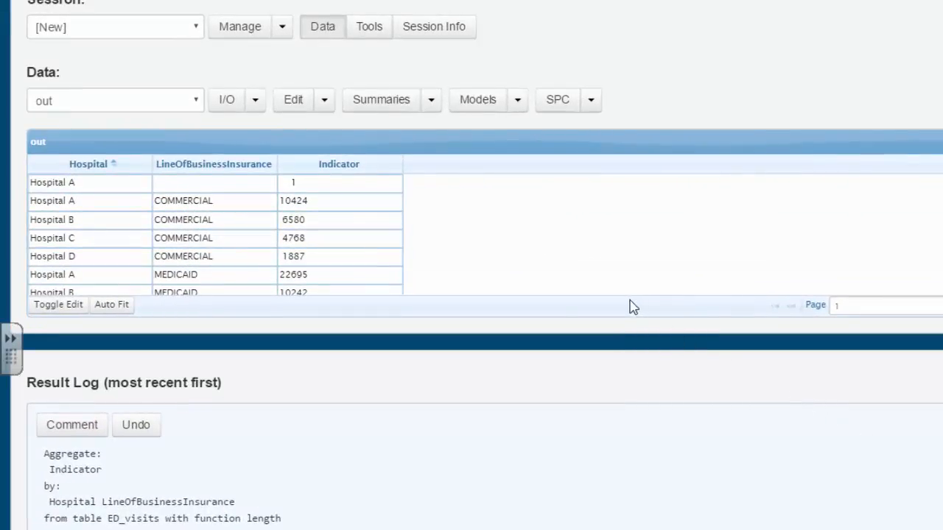
mouse_move(253, 221)
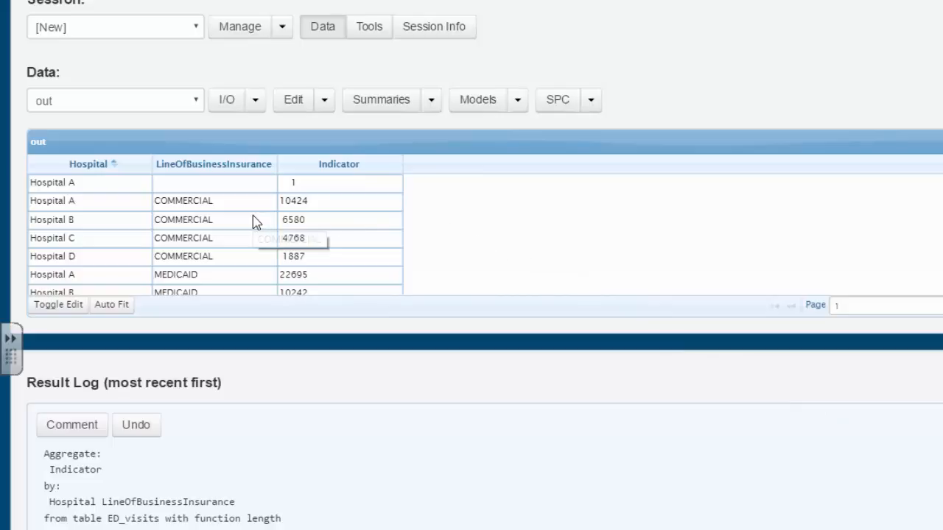
scroll("down", 3)
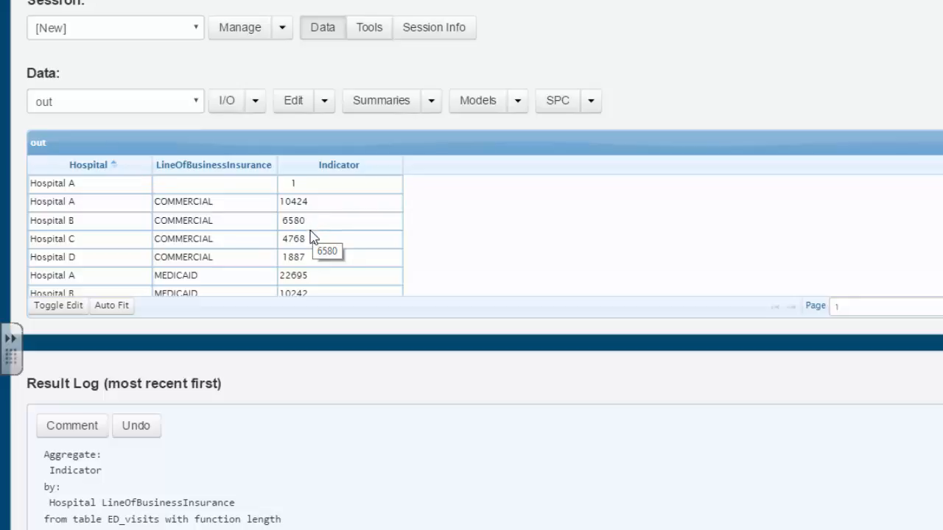
mouse_move(256, 108)
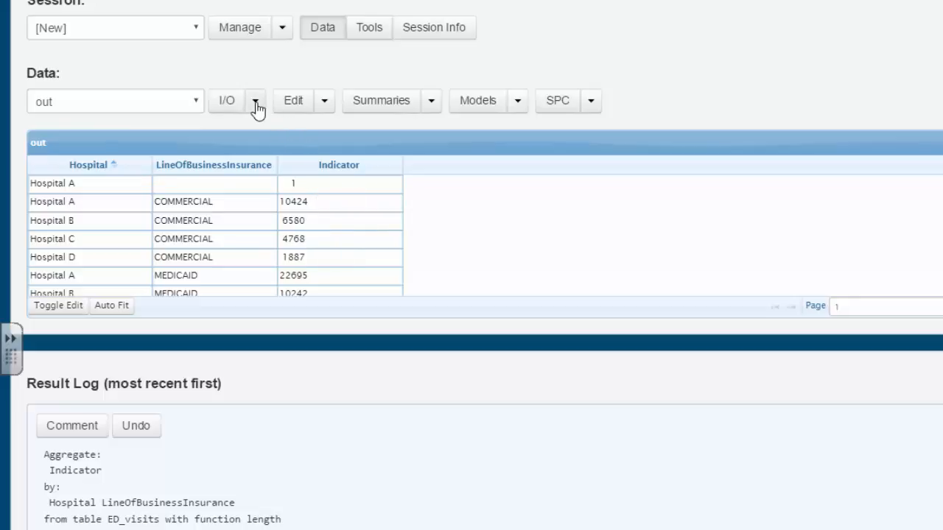
- Export the out table via I/O > Export Table as out.csv and open it in Excel
left_click(255, 101)
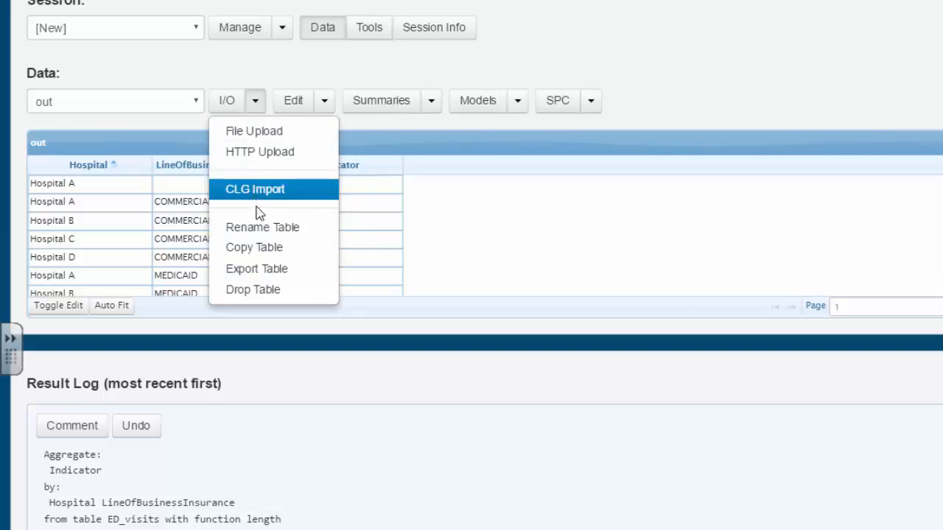
left_click(257, 269)
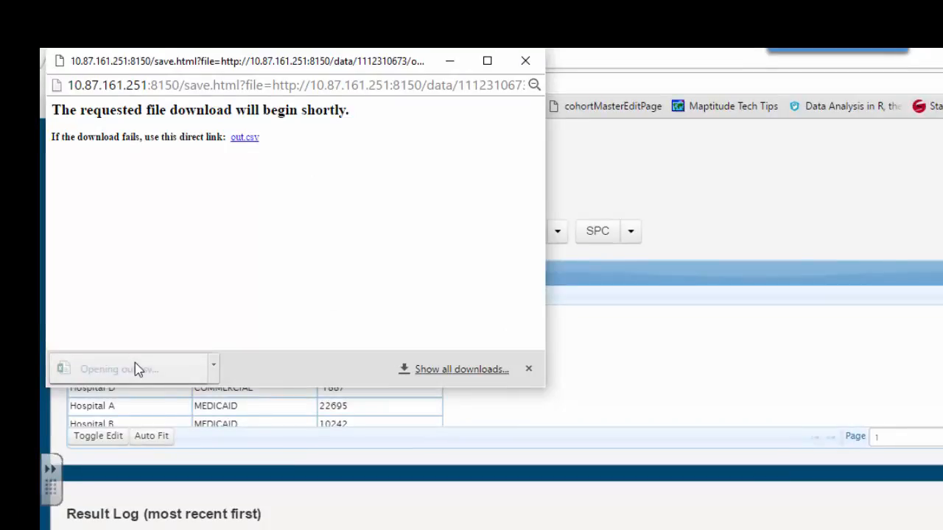
left_click(118, 369)
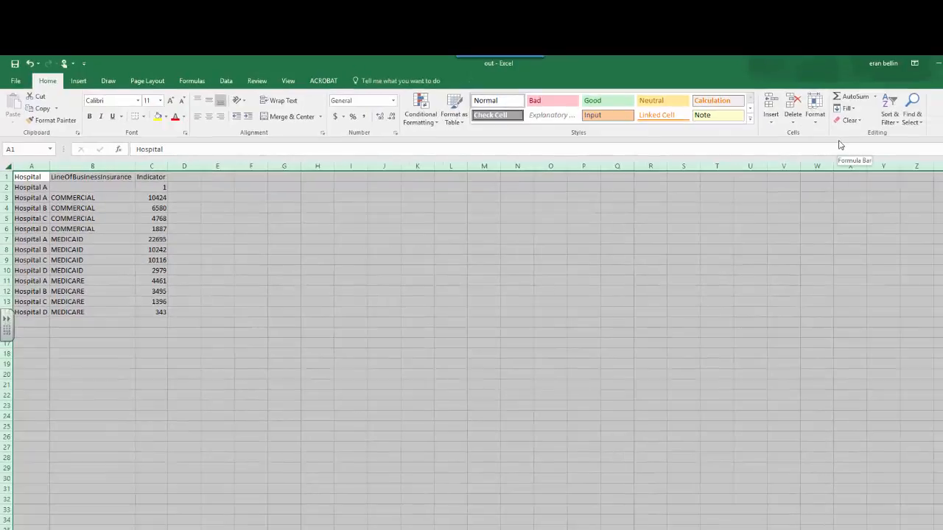
mouse_move(839, 145)
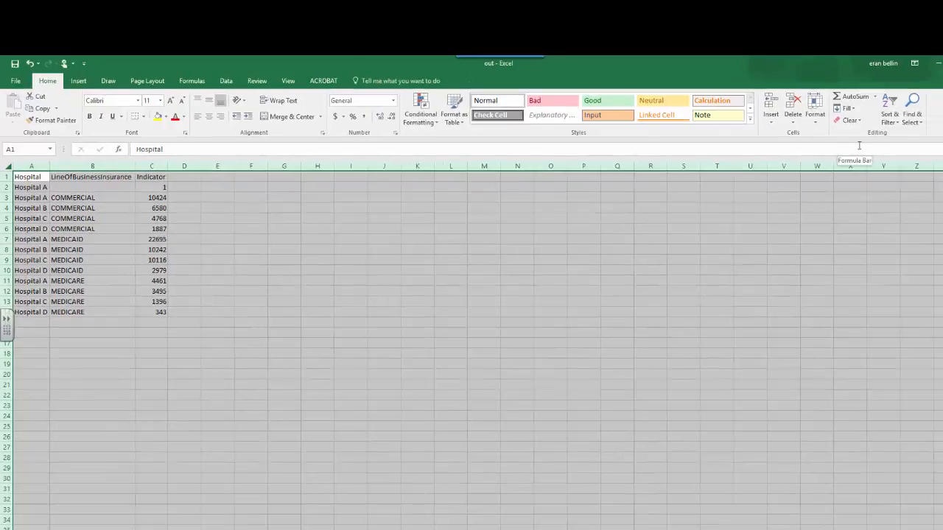
- Enable column filters and restrict LineOfBusinessInsurance to MEDICAID only
left_click(889, 106)
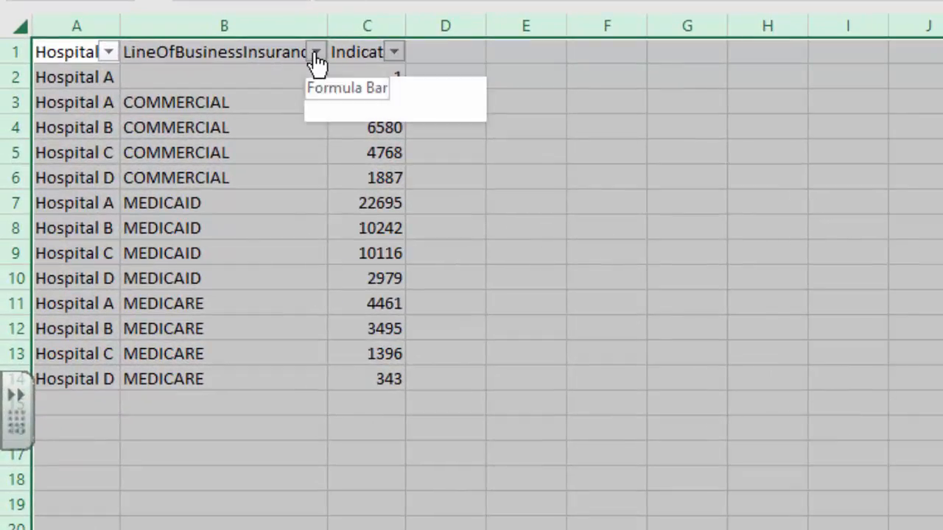
left_click(317, 51)
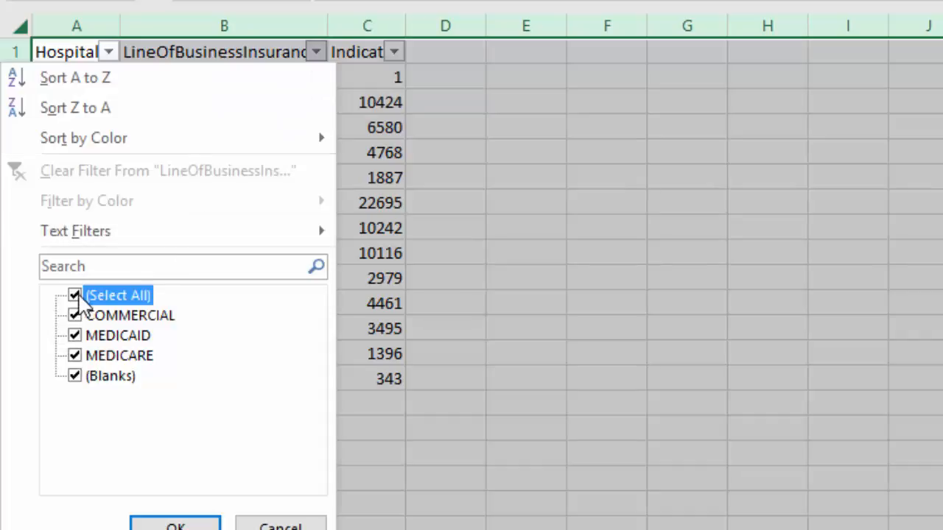
left_click(73, 295)
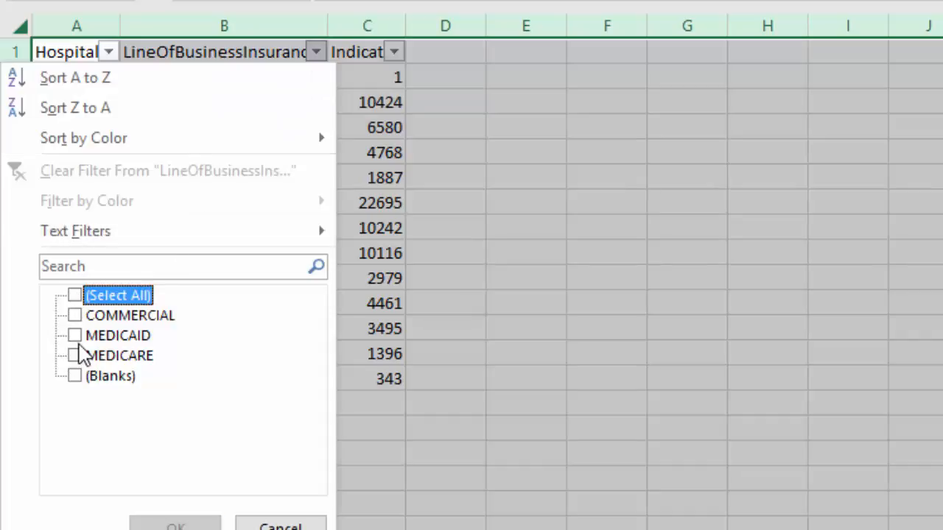
left_click(75, 336)
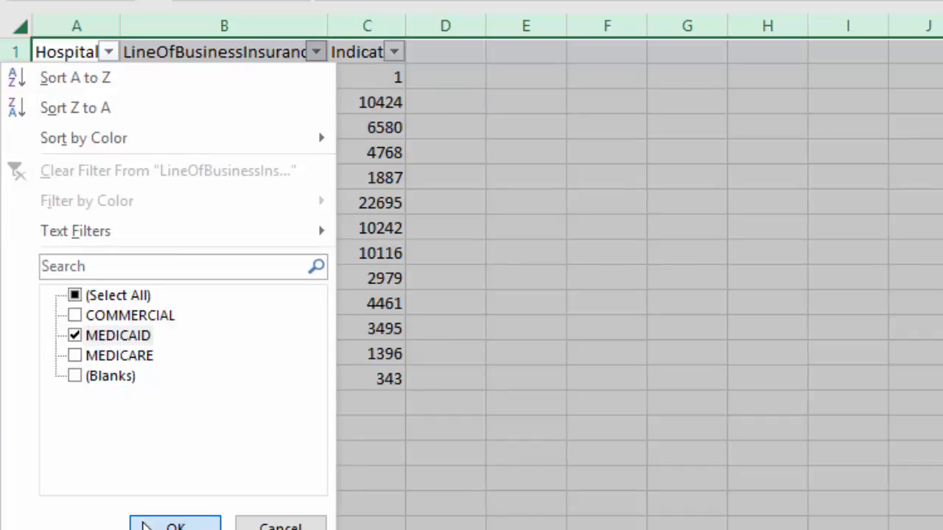
left_click(170, 524)
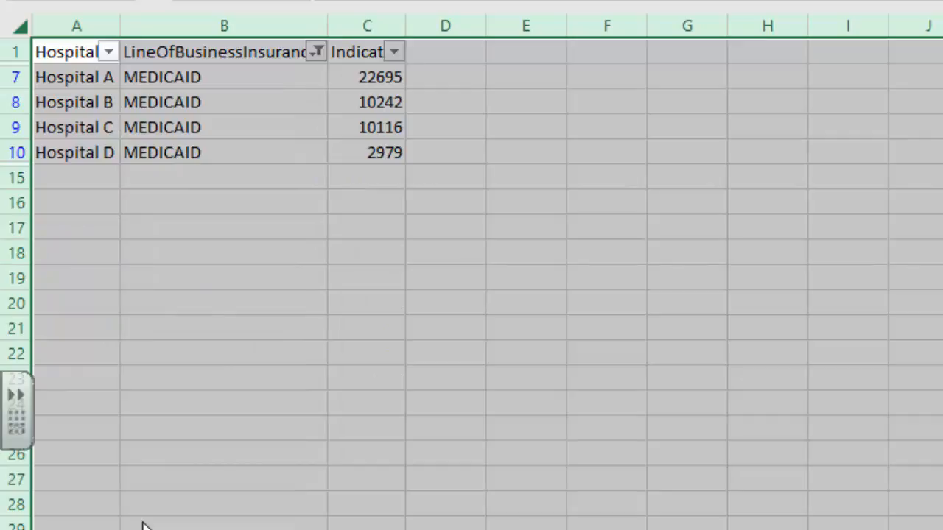
mouse_move(356, 99)
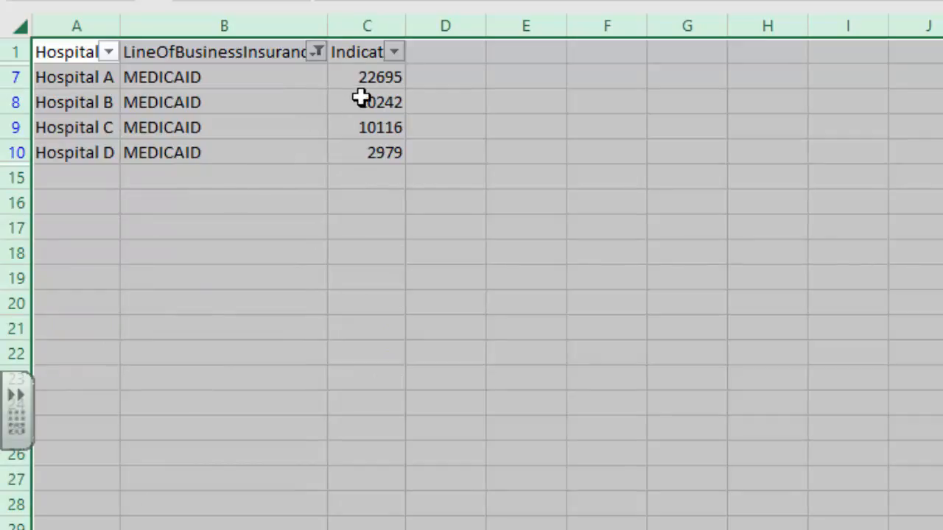
- Switch the LineOfBusinessInsurance filter from MEDICAID to COMMERCIAL only
left_click(317, 51)
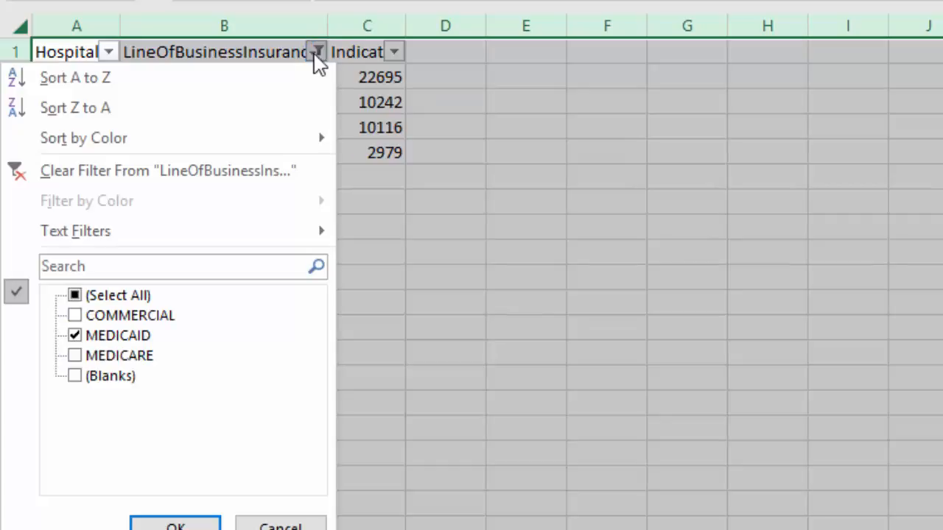
left_click(76, 315)
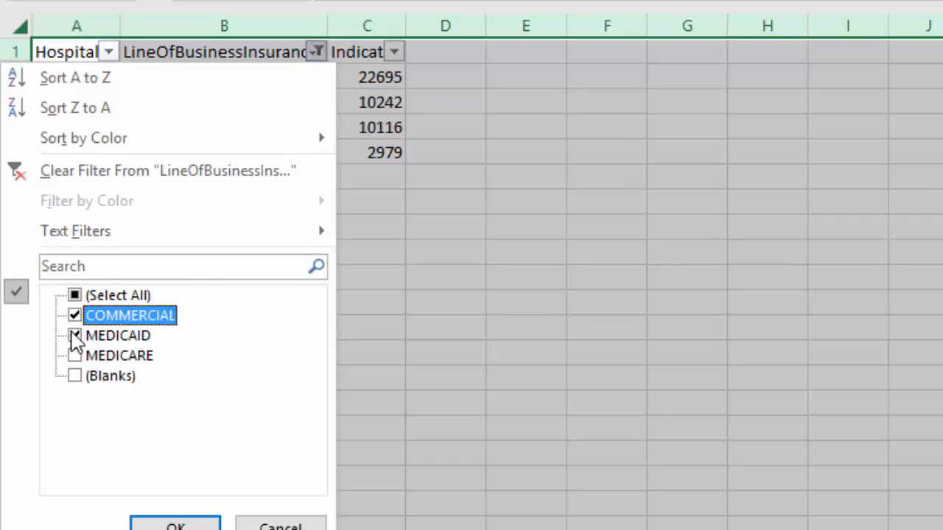
left_click(75, 336)
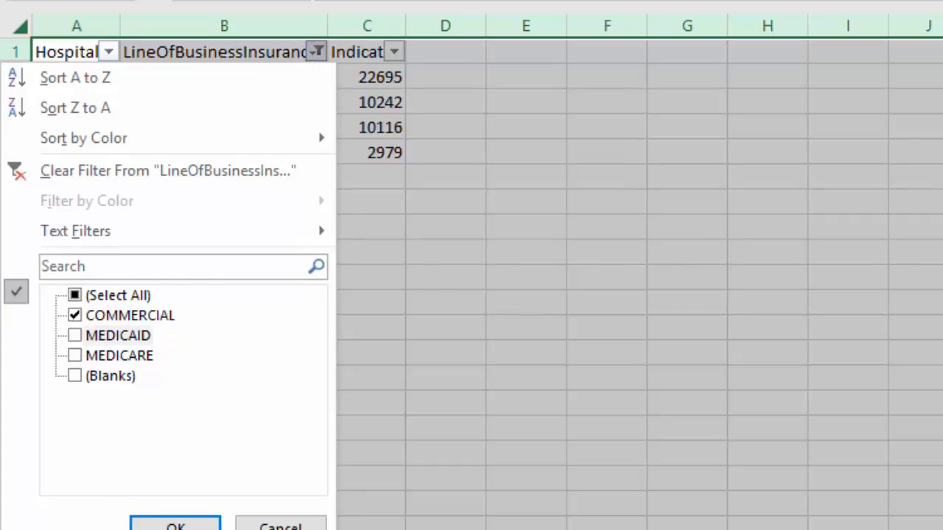
left_click(176, 526)
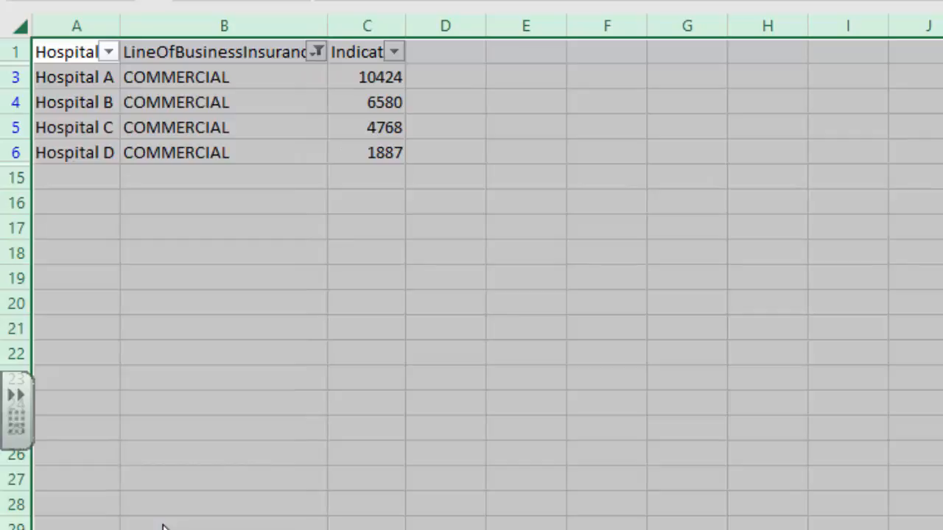
mouse_move(320, 66)
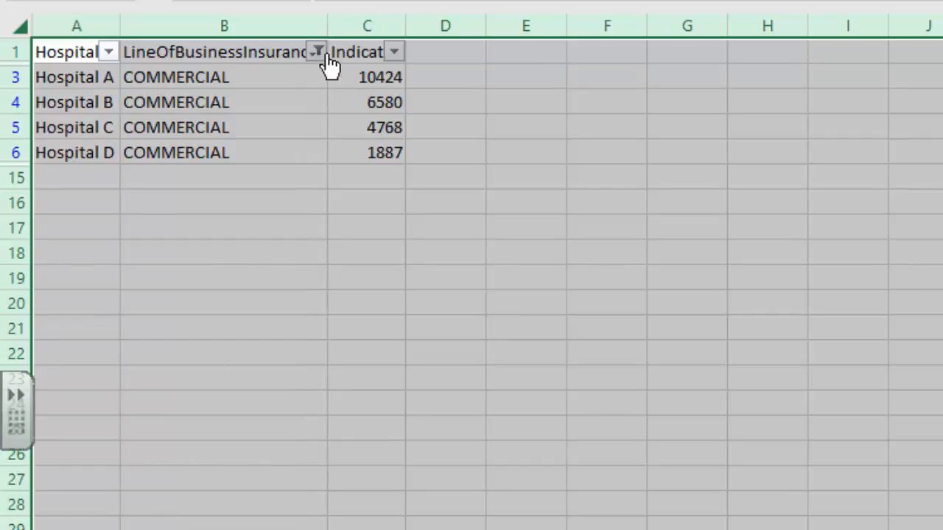
- Switch the insurance filter from COMMERCIAL to MEDICARE only
left_click(319, 51)
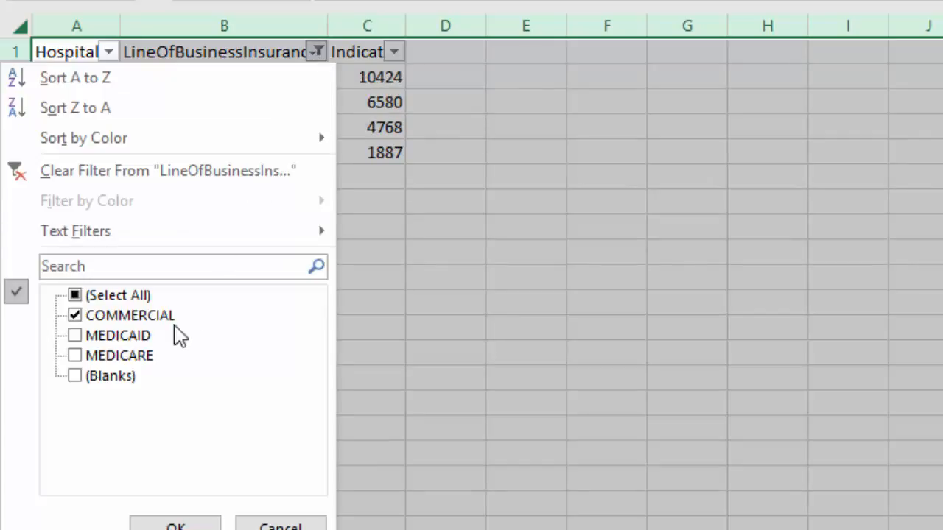
left_click(74, 355)
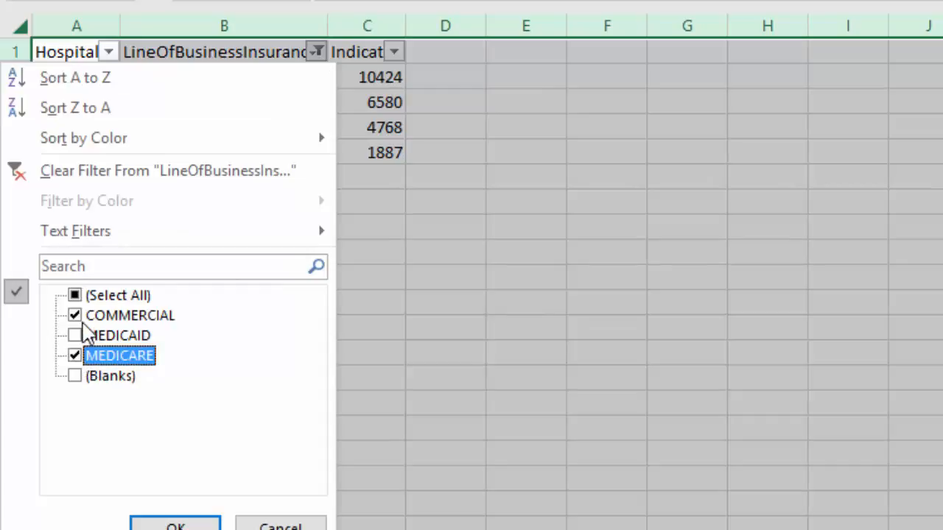
left_click(74, 316)
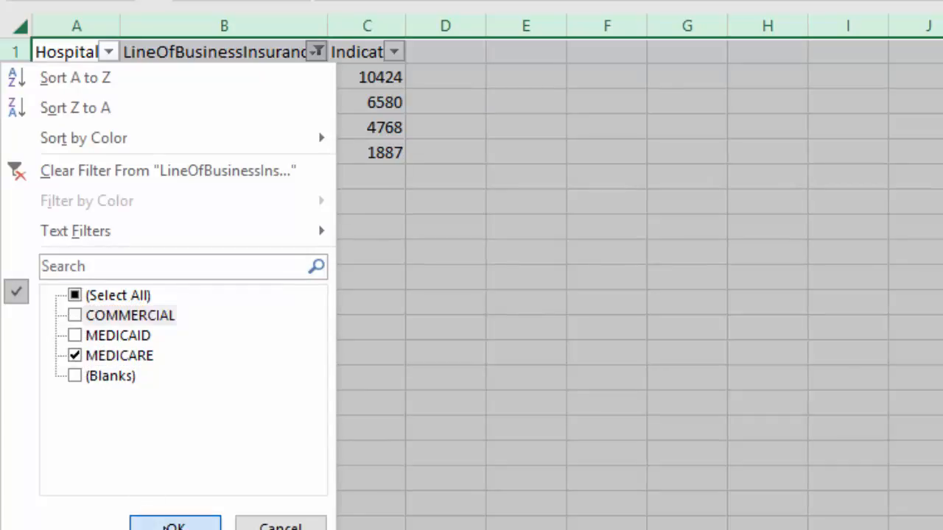
left_click(174, 525)
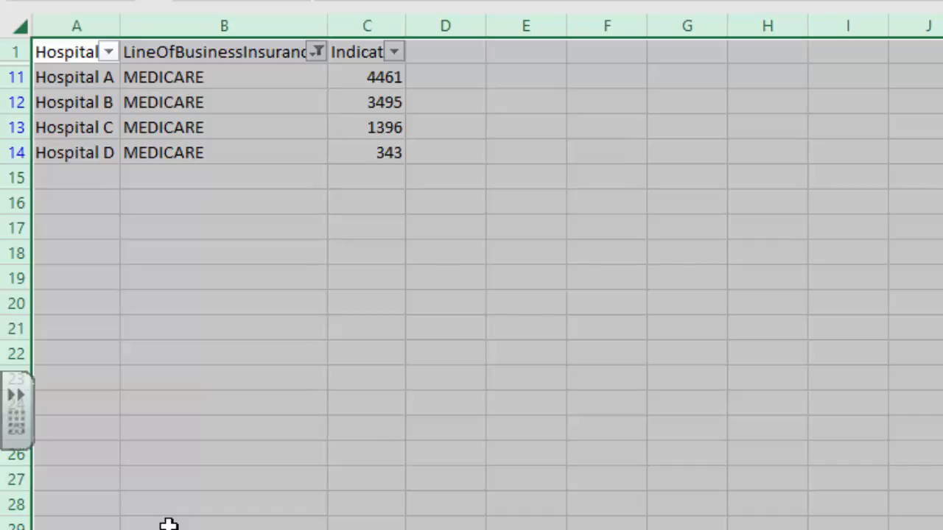
mouse_move(380, 351)
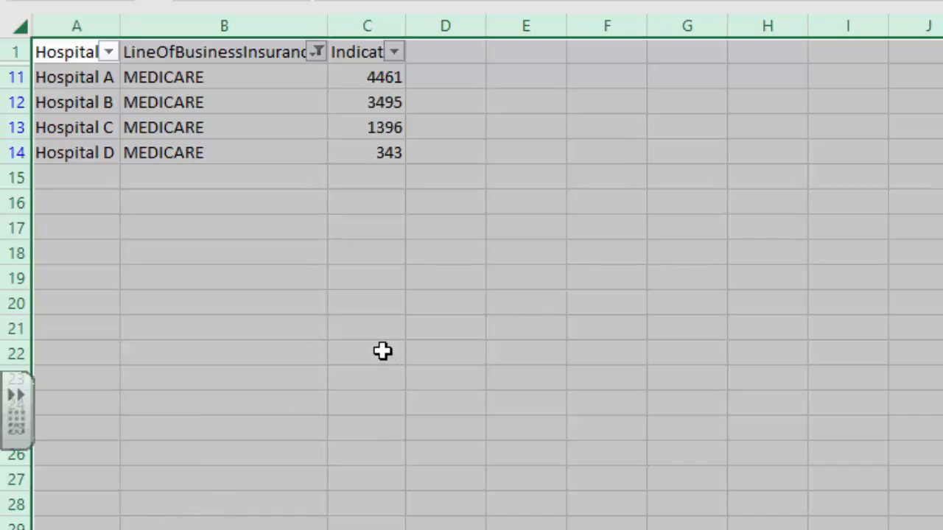